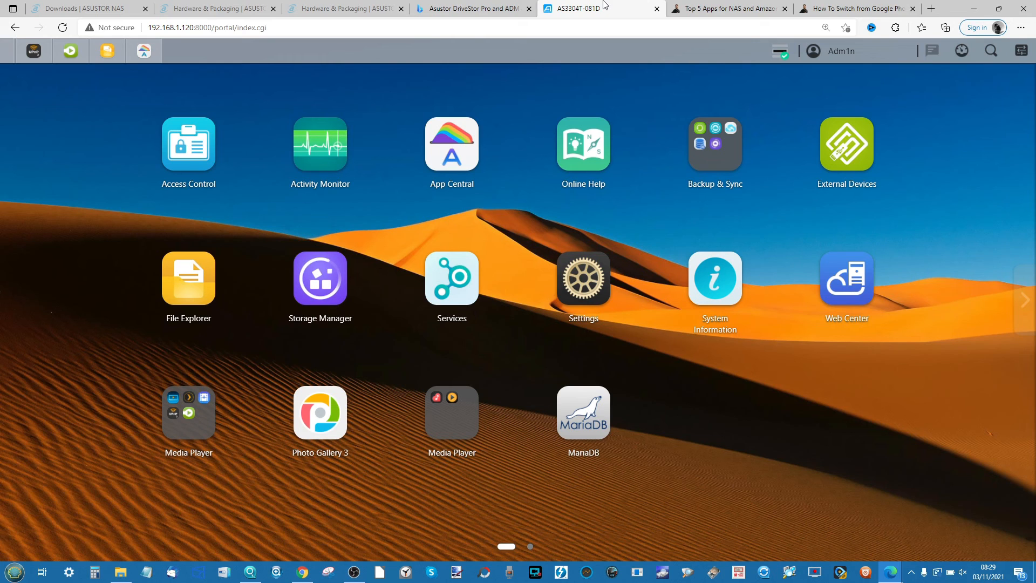
mouse_move(546, 138)
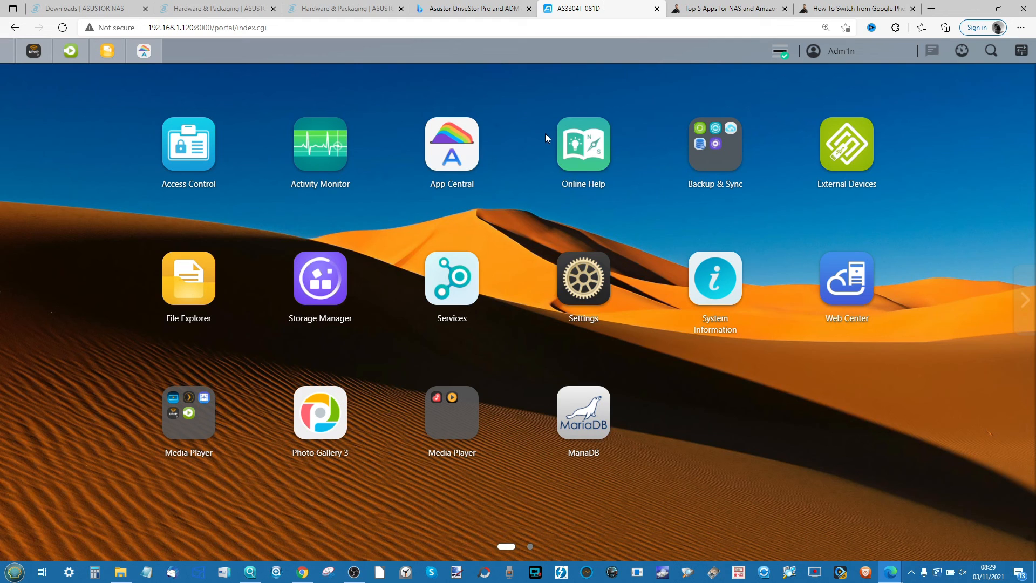
mouse_move(471, 8)
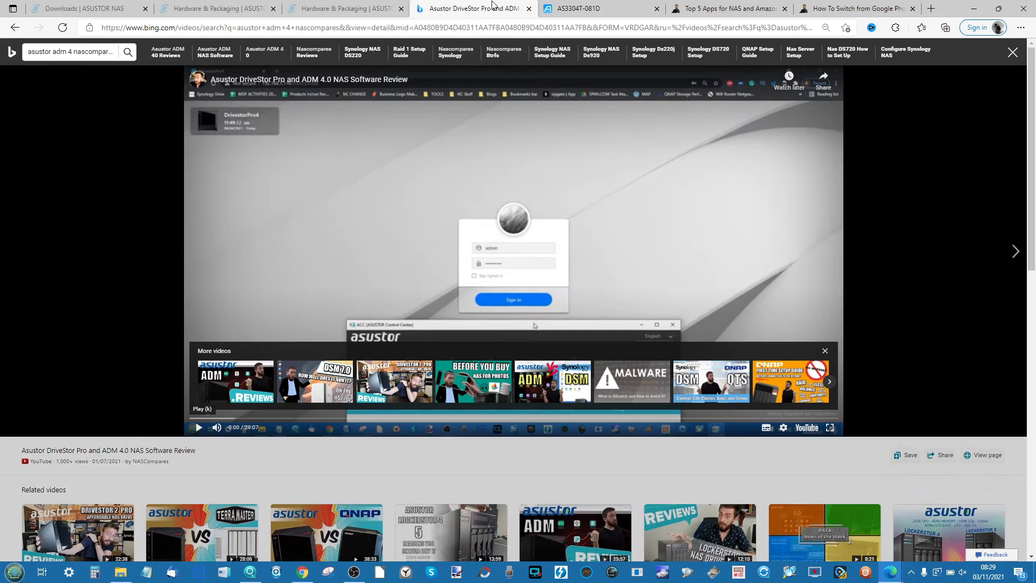
Review the Featured Apps list (SoundsGood, Takeasy, UPnP, VPN) on the Hardware & Packaging page, then return to ADM.
left_click(344, 8)
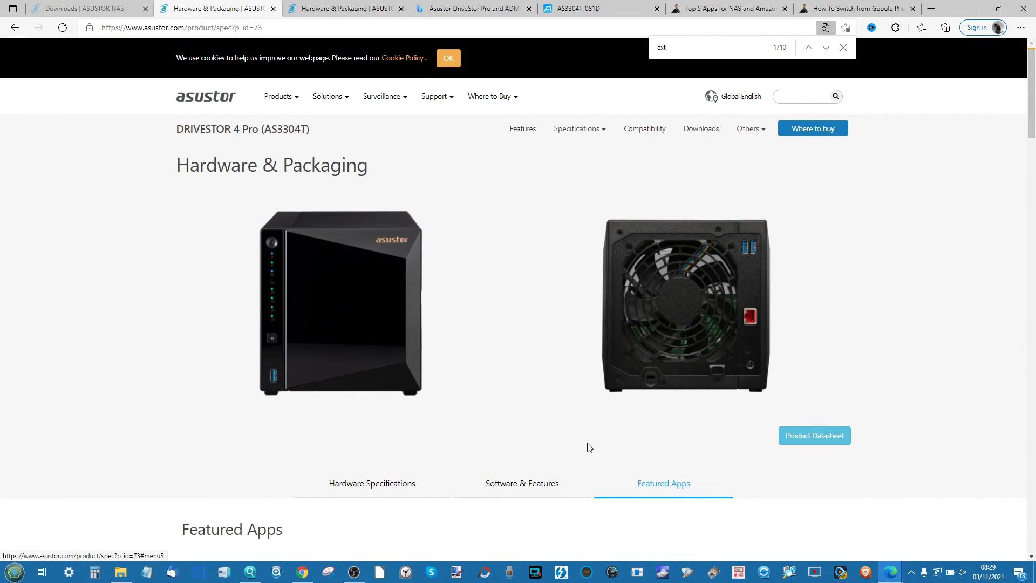
scroll("down", 3)
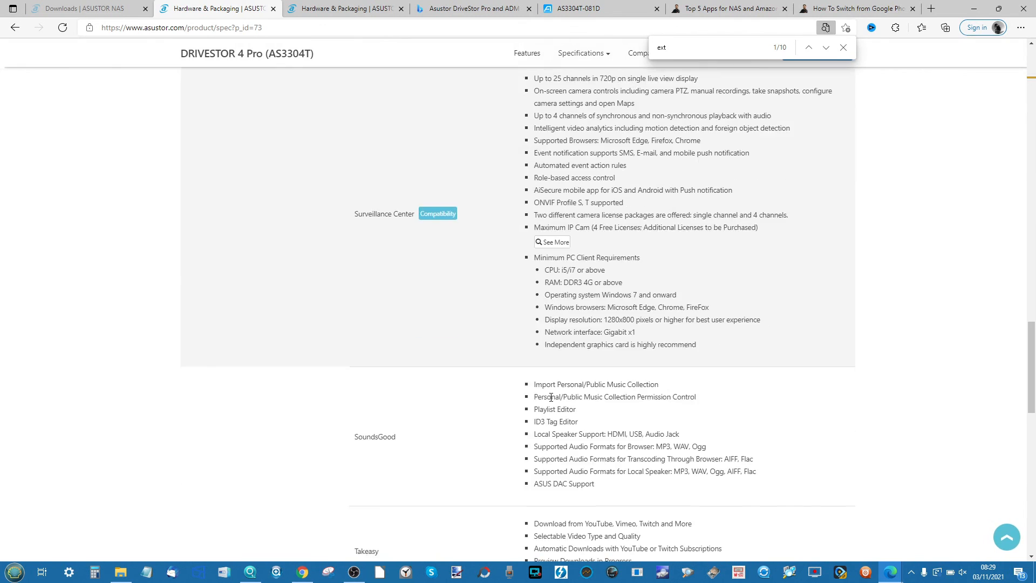
scroll("down", 3)
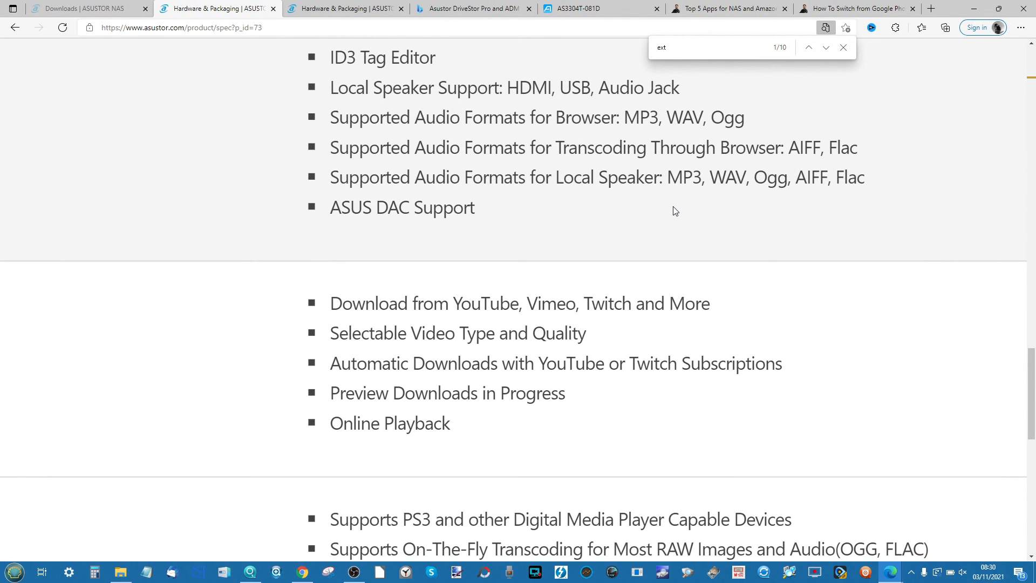
scroll("up", 3)
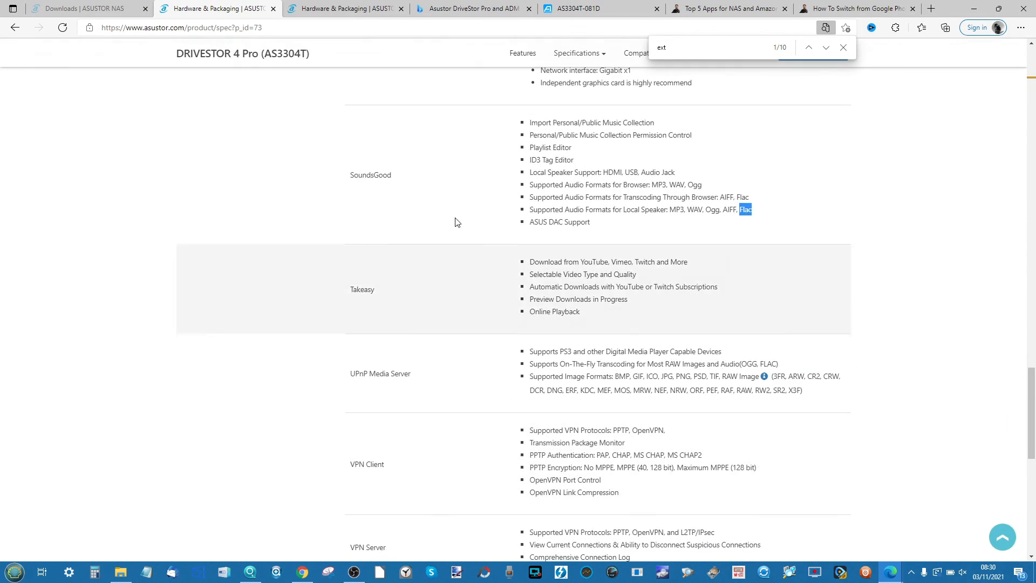
left_click(598, 8)
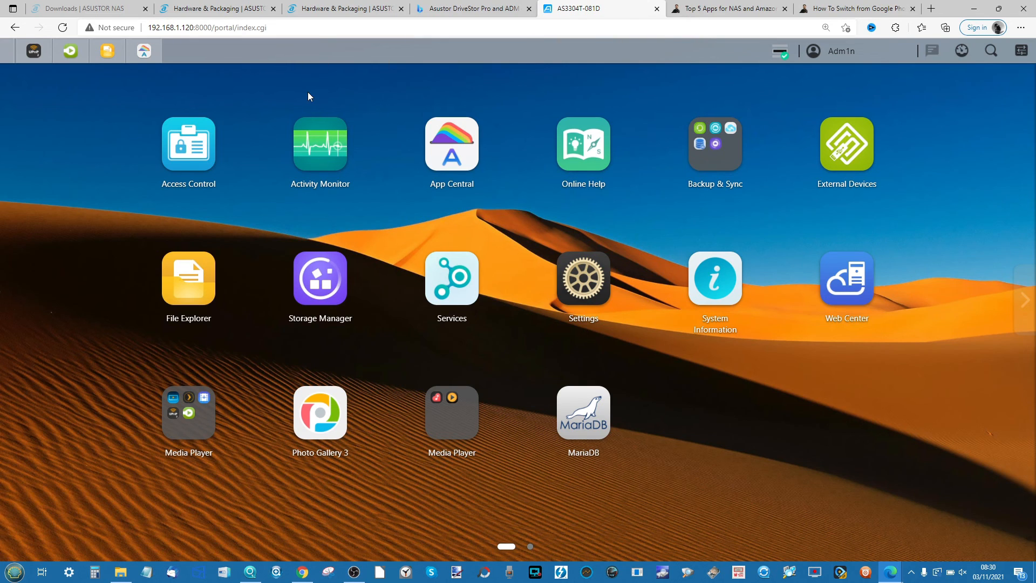
mouse_move(214, 112)
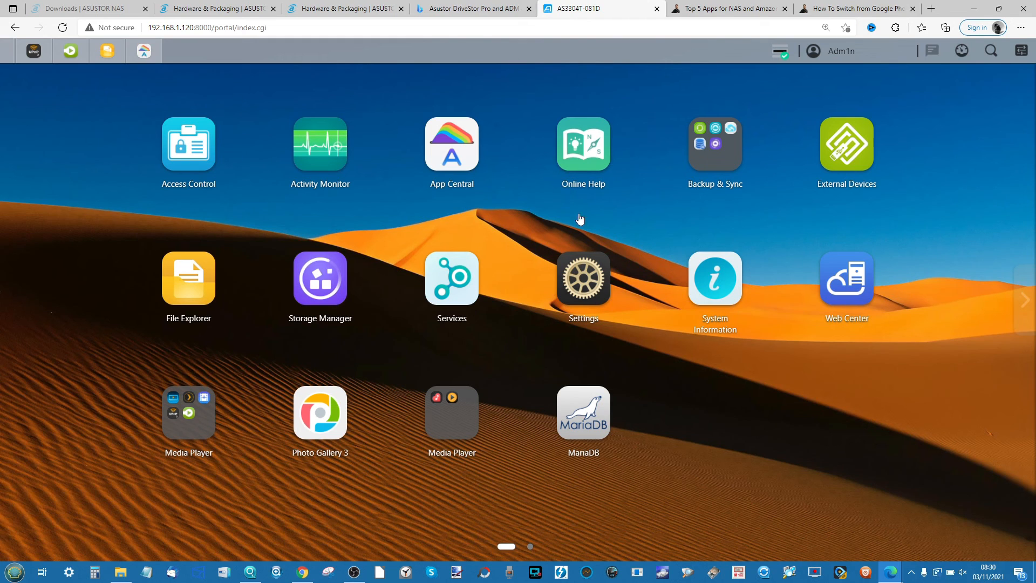
mouse_move(350, 343)
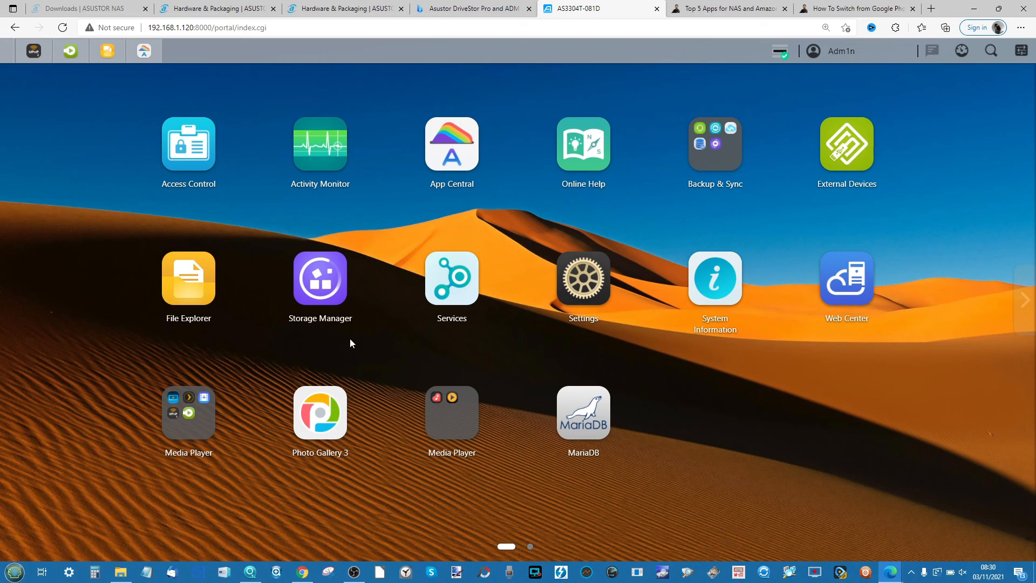
mouse_move(268, 439)
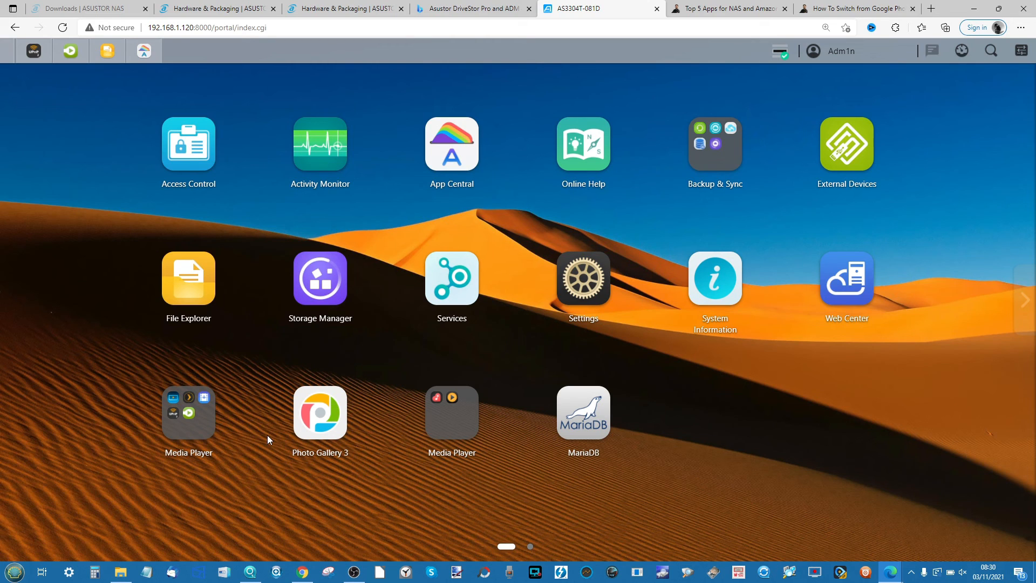
mouse_move(108, 577)
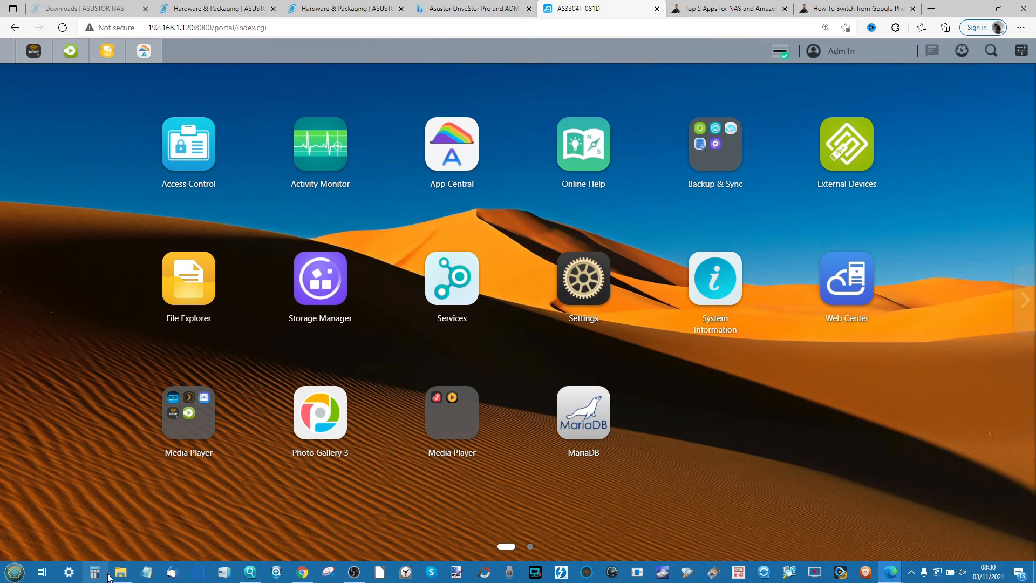
Show This PC with its mapped NAS network shares, then minimise Windows File Explorer.
left_click(121, 572)
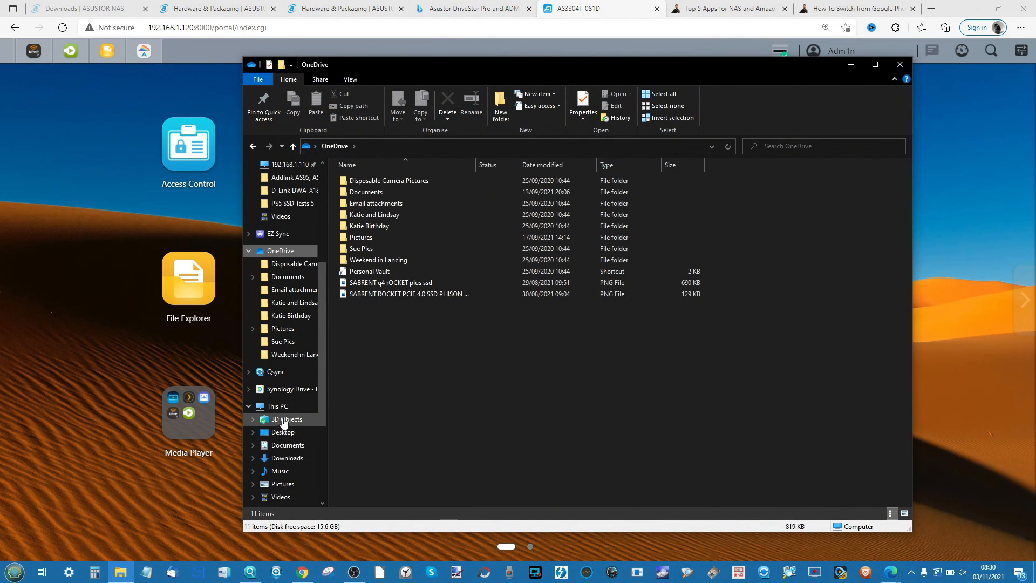
left_click(277, 406)
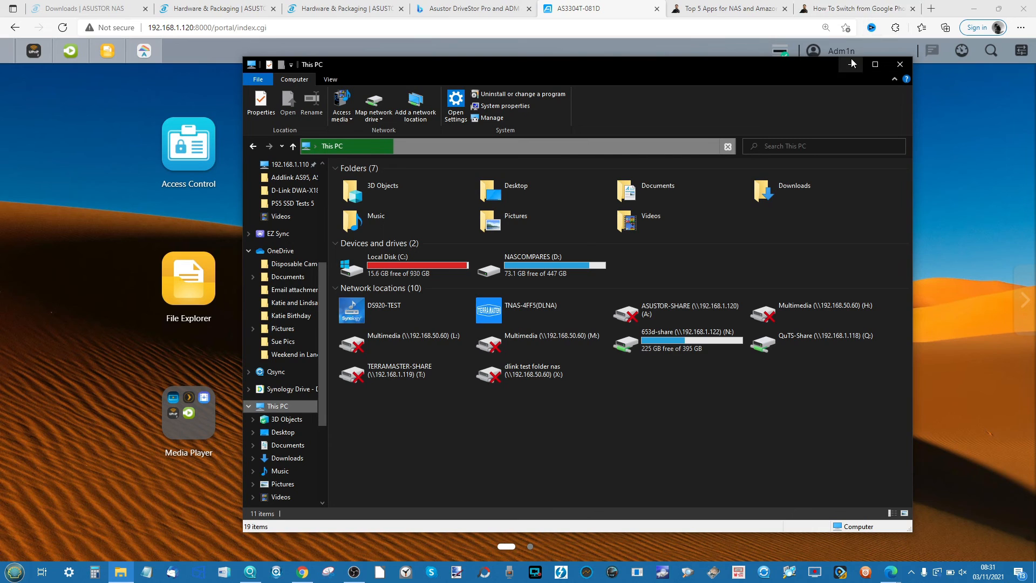
left_click(900, 64)
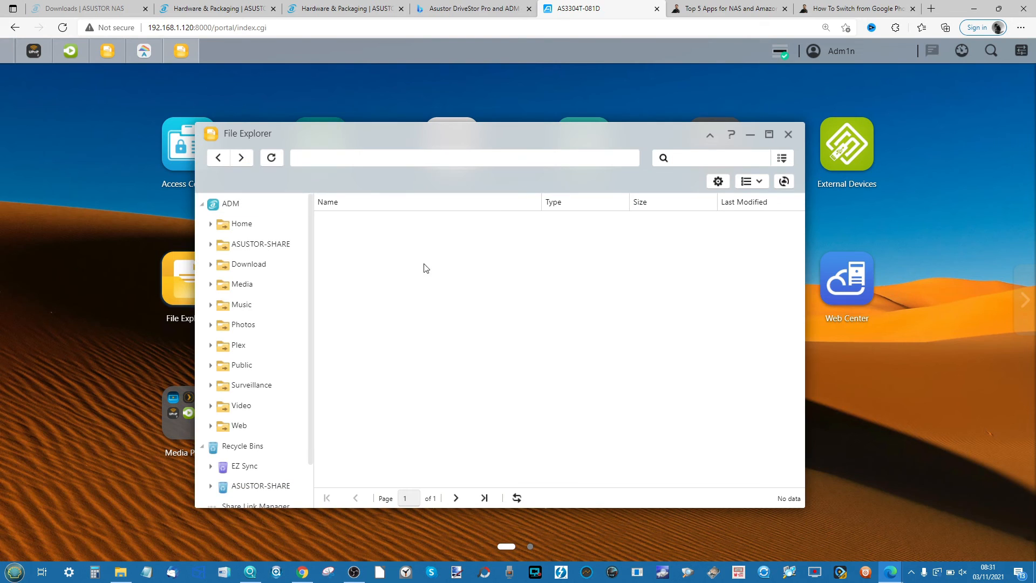
Browse the Media share, then the Music share with its four album folders.
left_click(241, 284)
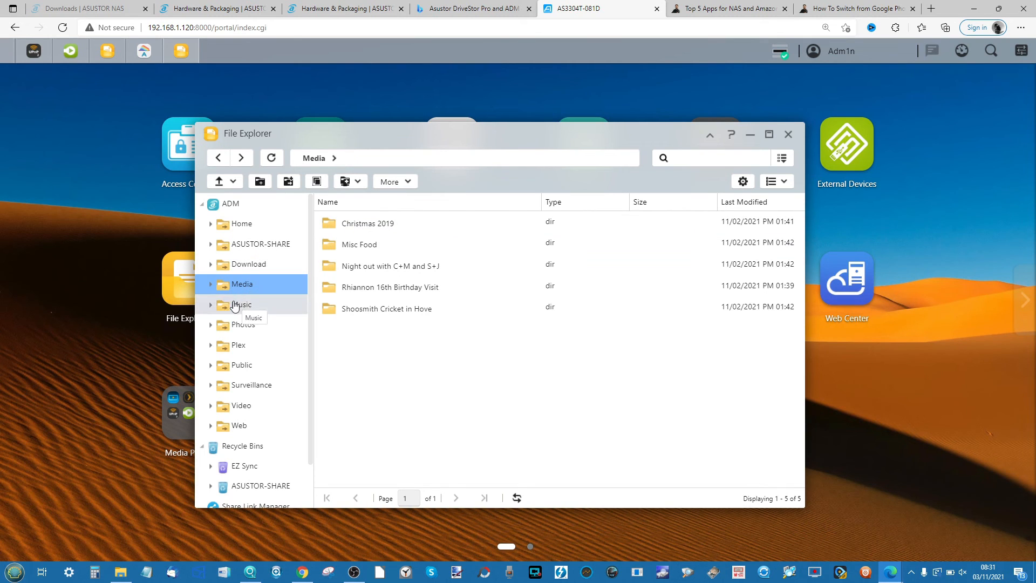
left_click(241, 304)
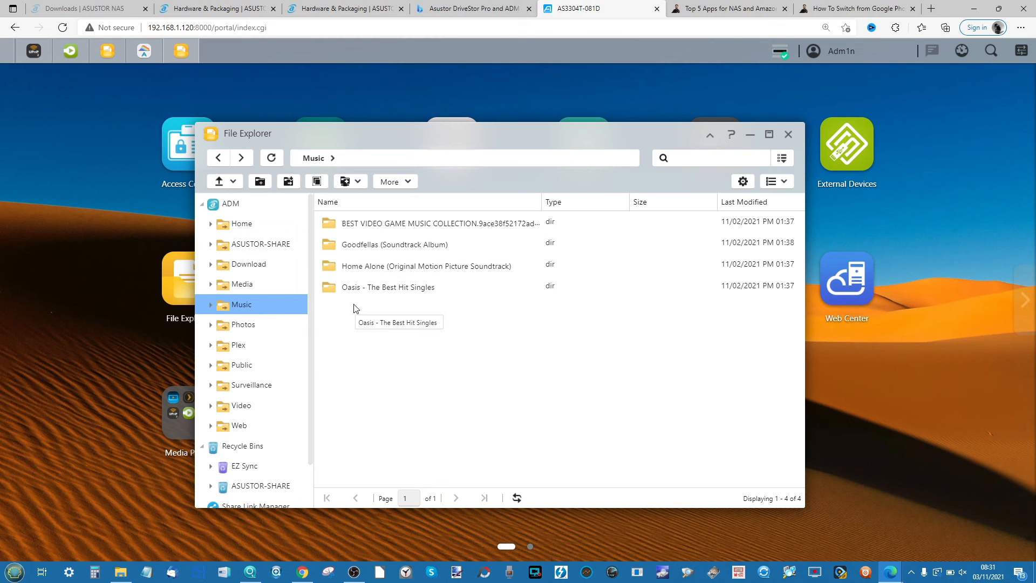
mouse_move(397, 342)
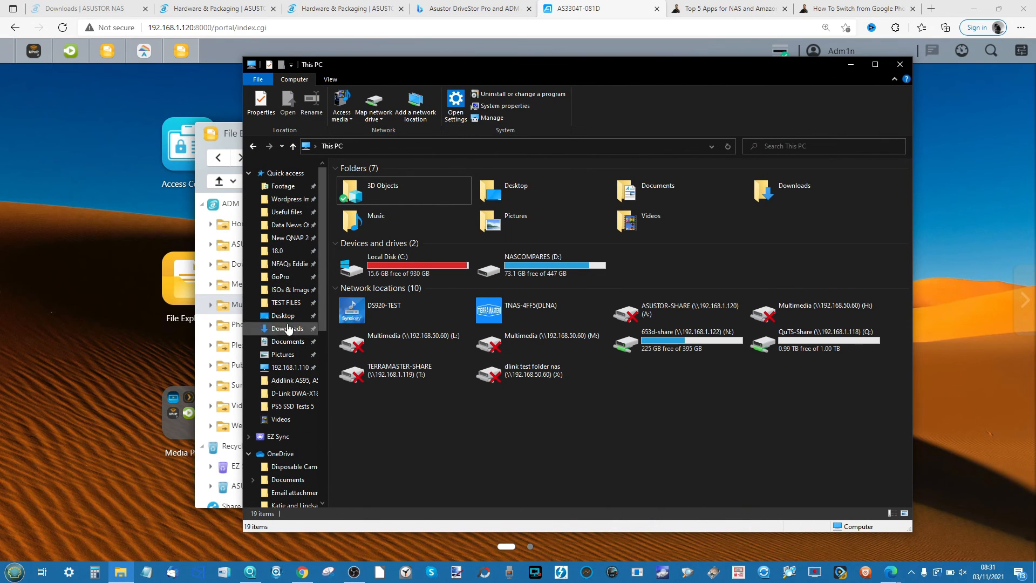
Upload Great Gaming Music into the Music share, skipping existing files, and browse into it.
scroll("down", 3)
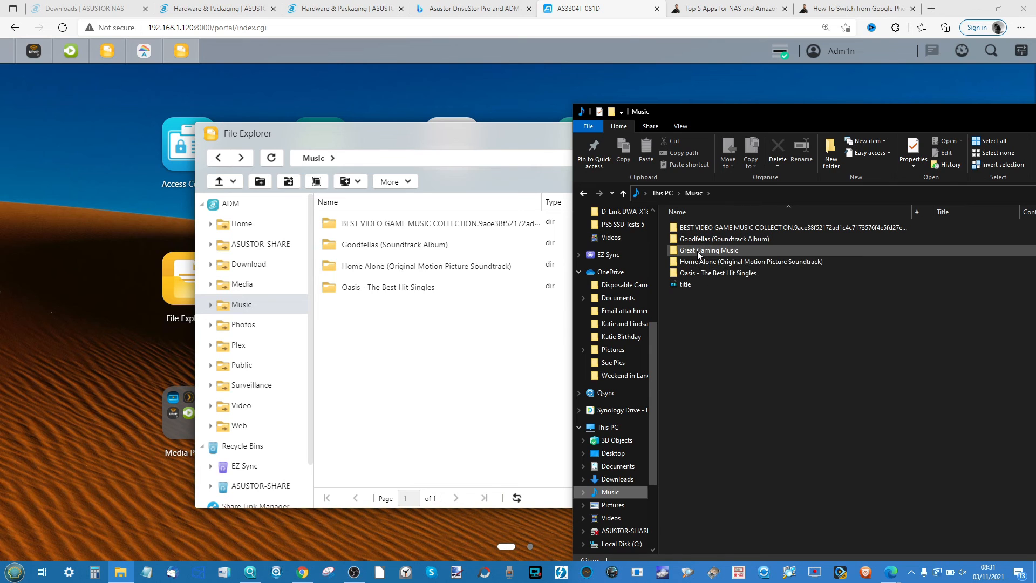
left_click(708, 249)
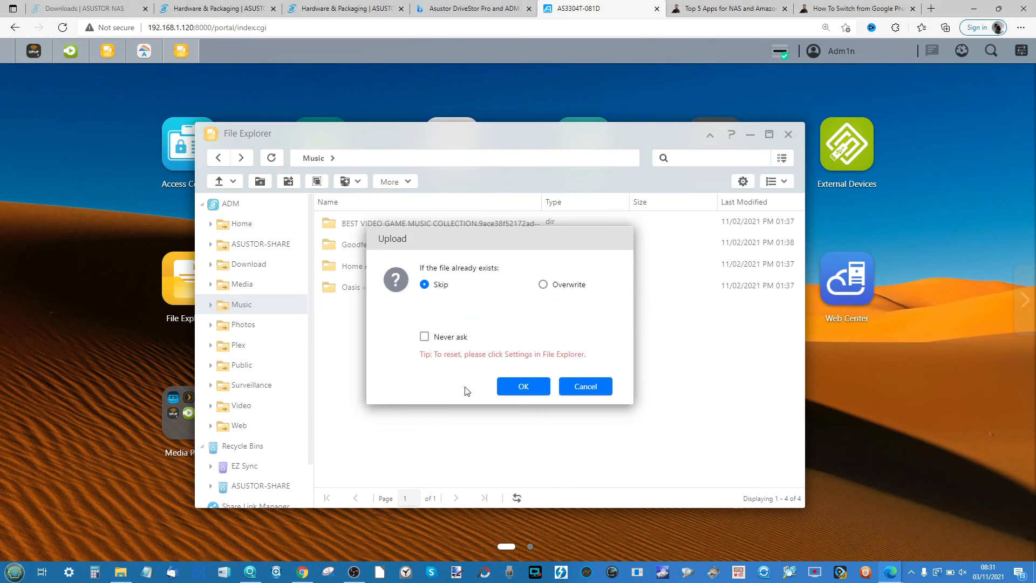
left_click(522, 386)
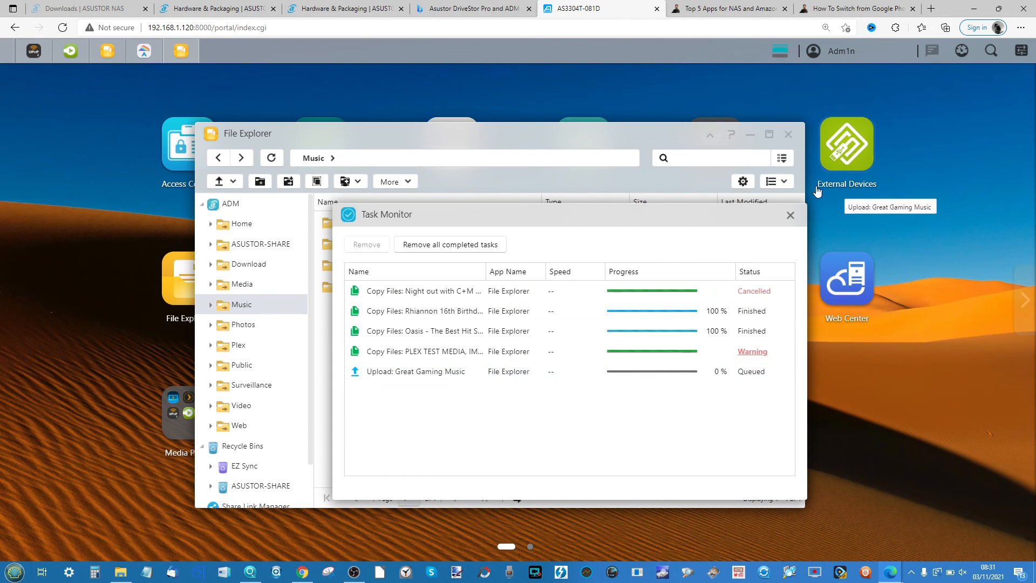
left_click(790, 213)
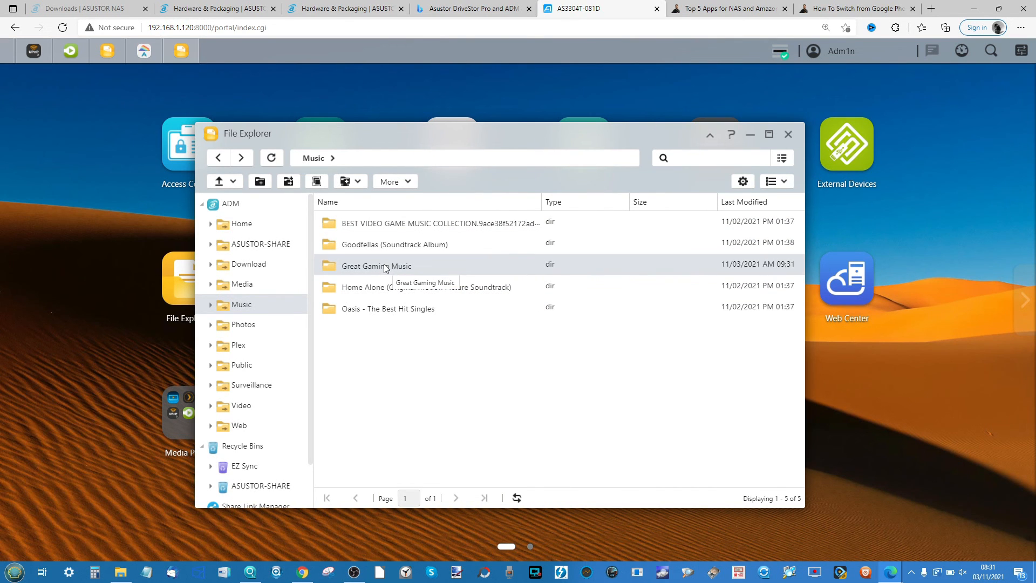
double_click(376, 266)
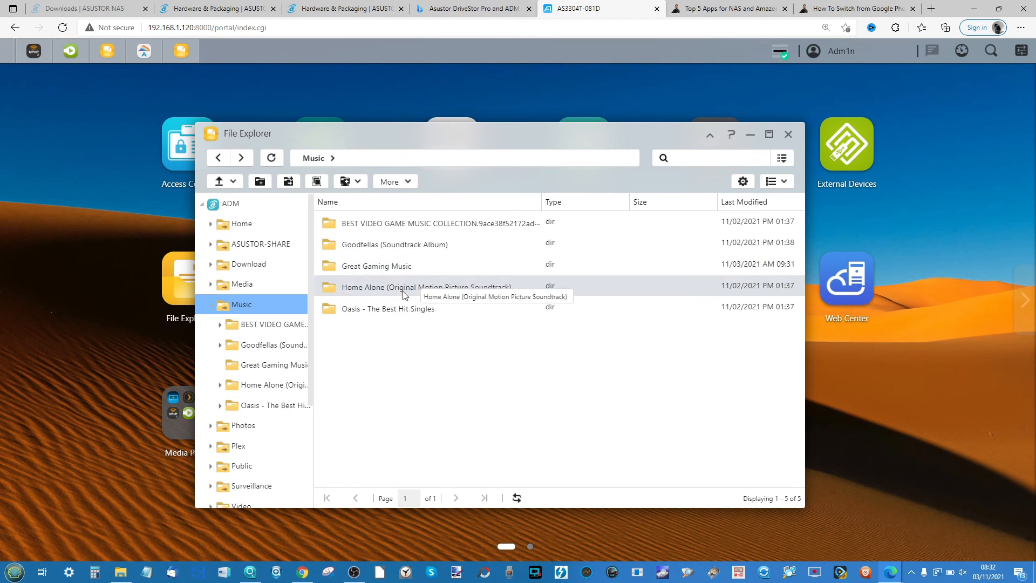
Play 01 Some Might Say.mp3 from the Oasis - The Best Hit Singles album in Music Player, then close it.
double_click(387, 309)
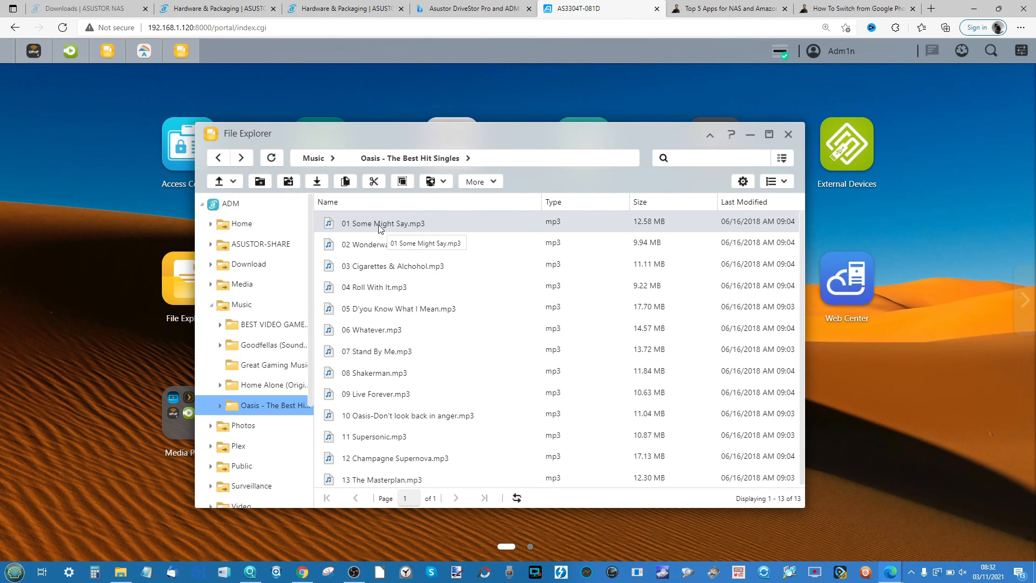
double_click(382, 223)
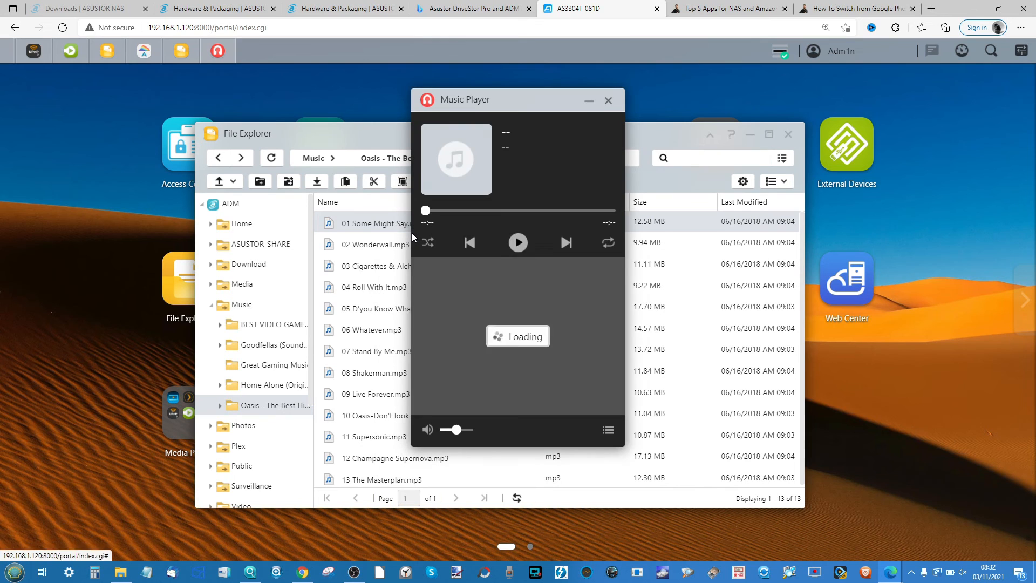
left_click(518, 243)
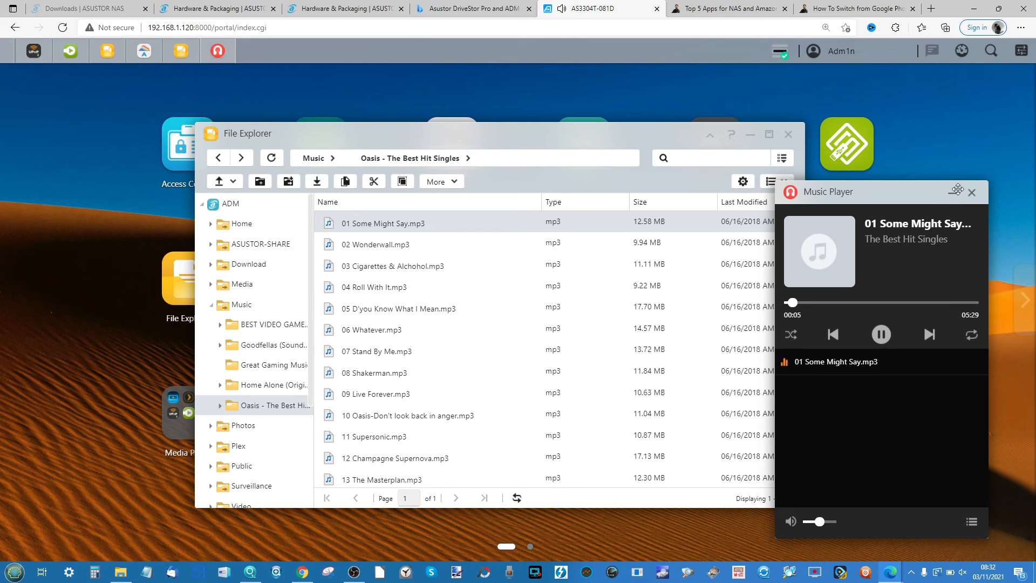
left_click(971, 192)
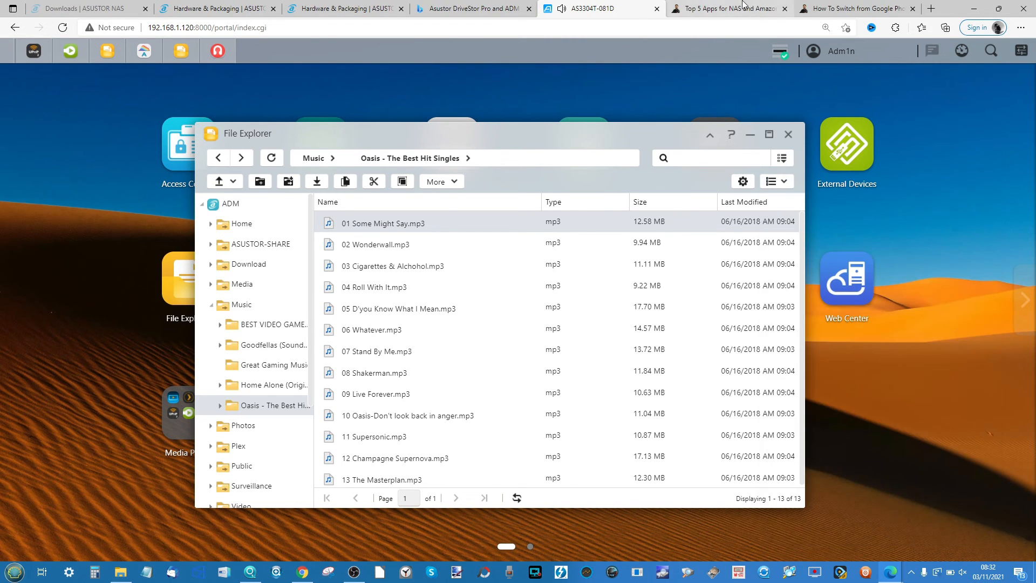
left_click(473, 9)
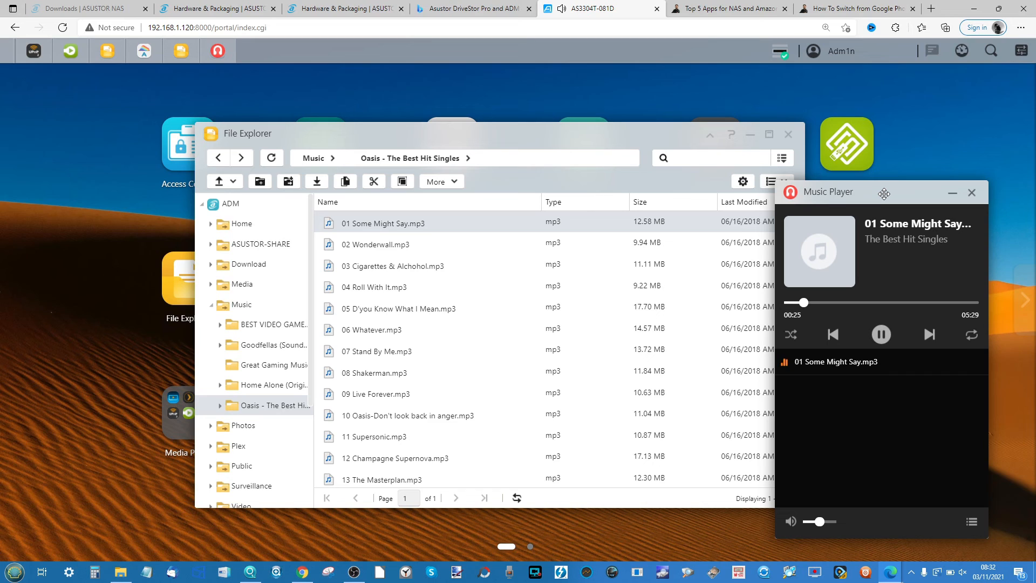
left_click(972, 192)
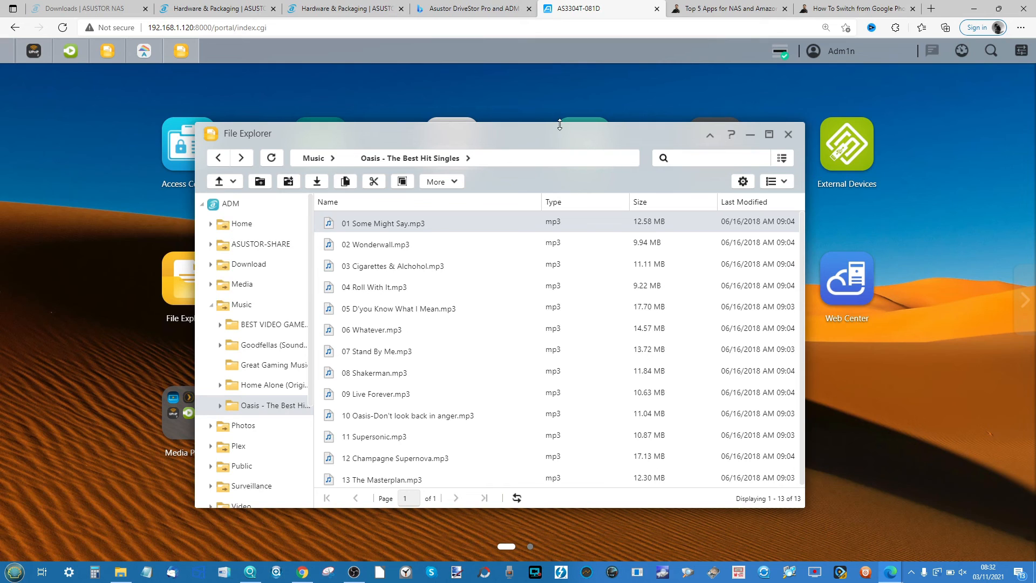
mouse_move(315, 86)
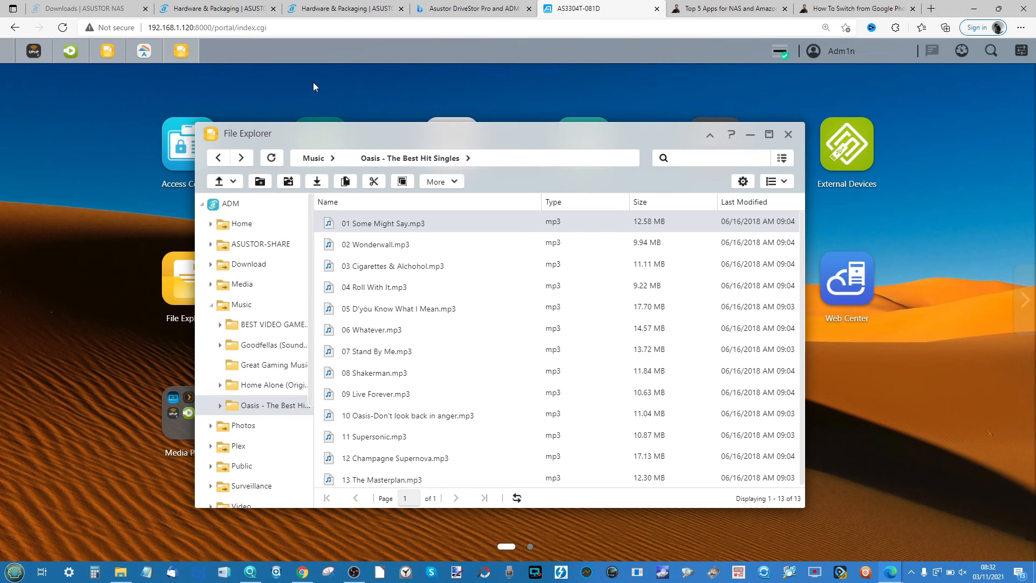
mouse_move(69, 50)
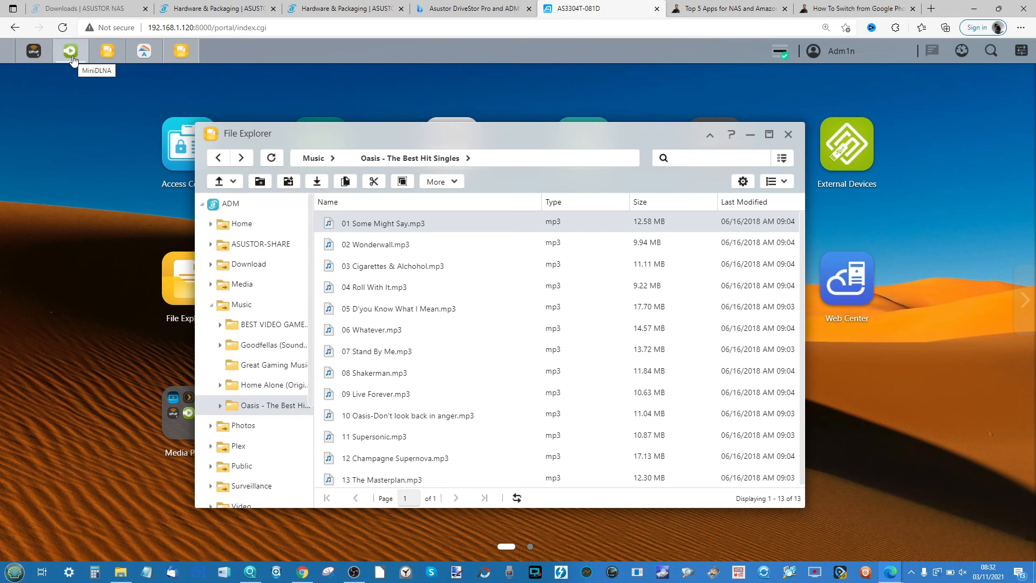
mouse_move(66, 143)
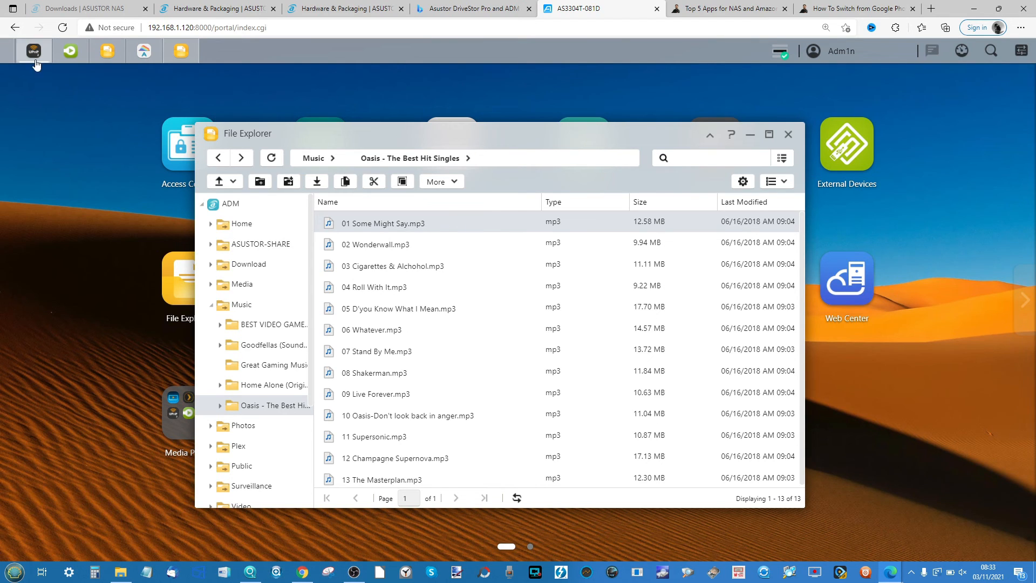
Show the UPnP Media Server V2 General settings with Media and Music sources.
left_click(33, 51)
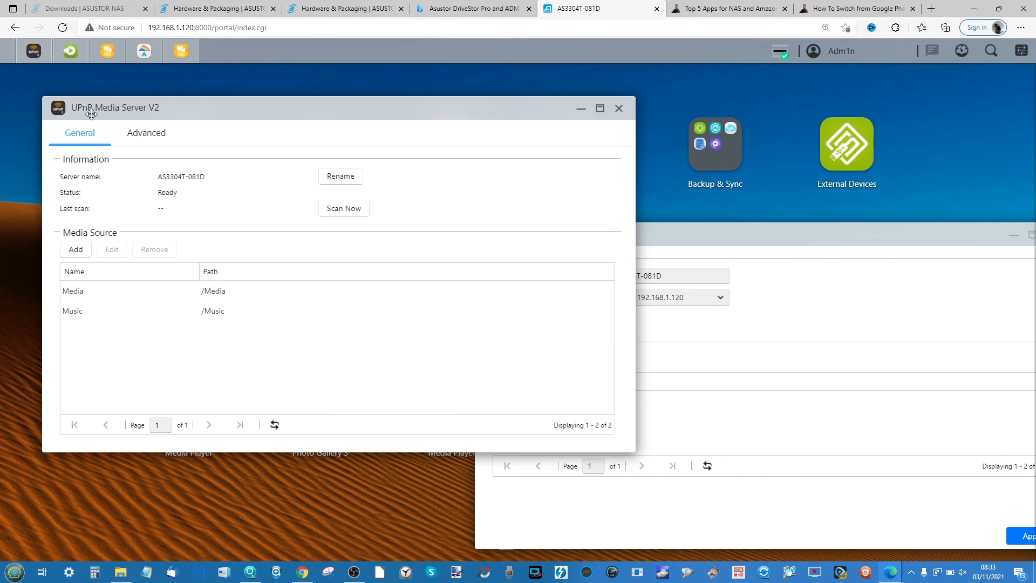
mouse_move(690, 228)
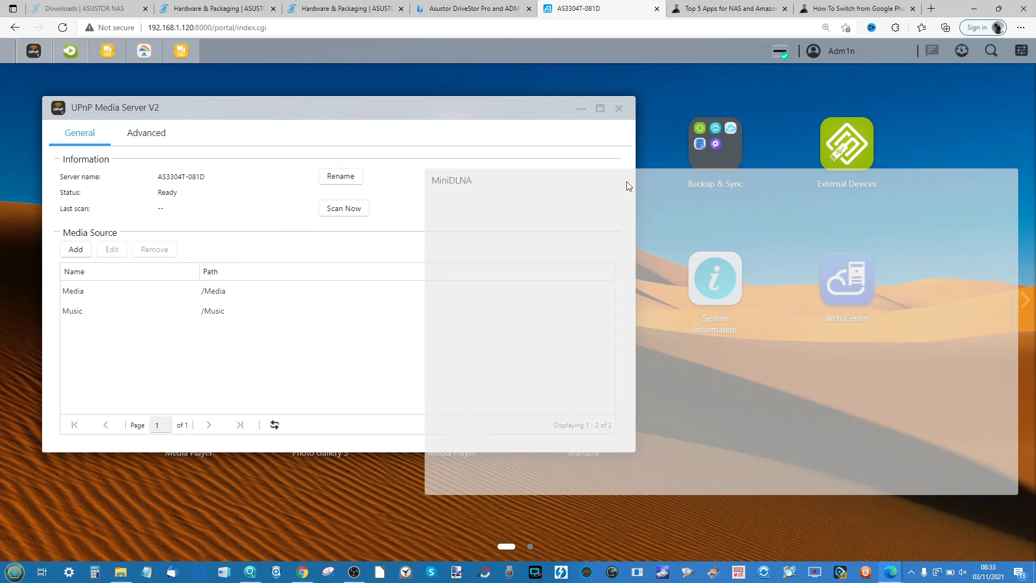
Review MiniDLNA's PLEX TEST MEDIA source and its LAN1 interface options without changing them.
left_click(451, 181)
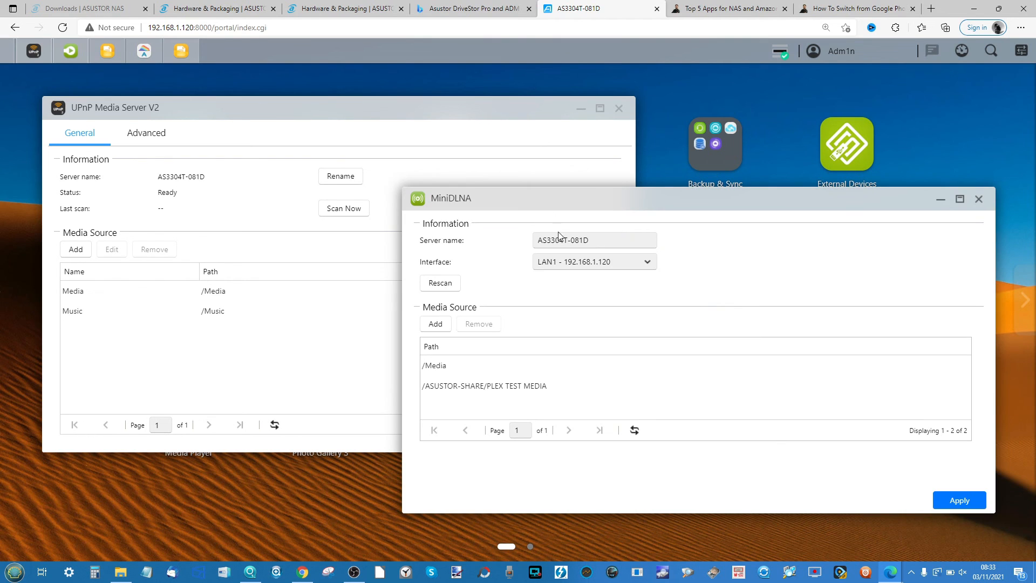
mouse_move(76, 249)
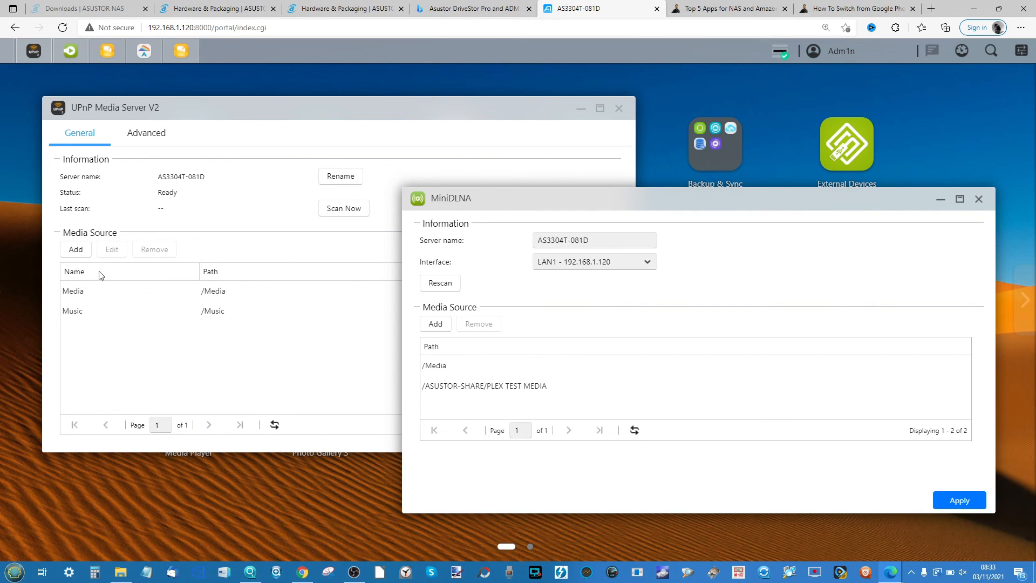
left_click(99, 311)
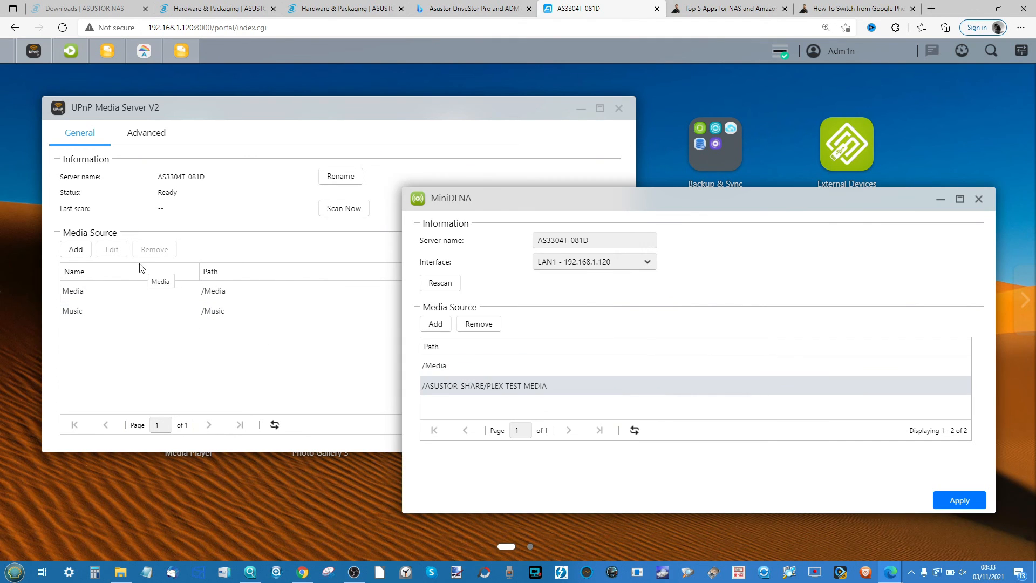
mouse_move(461, 355)
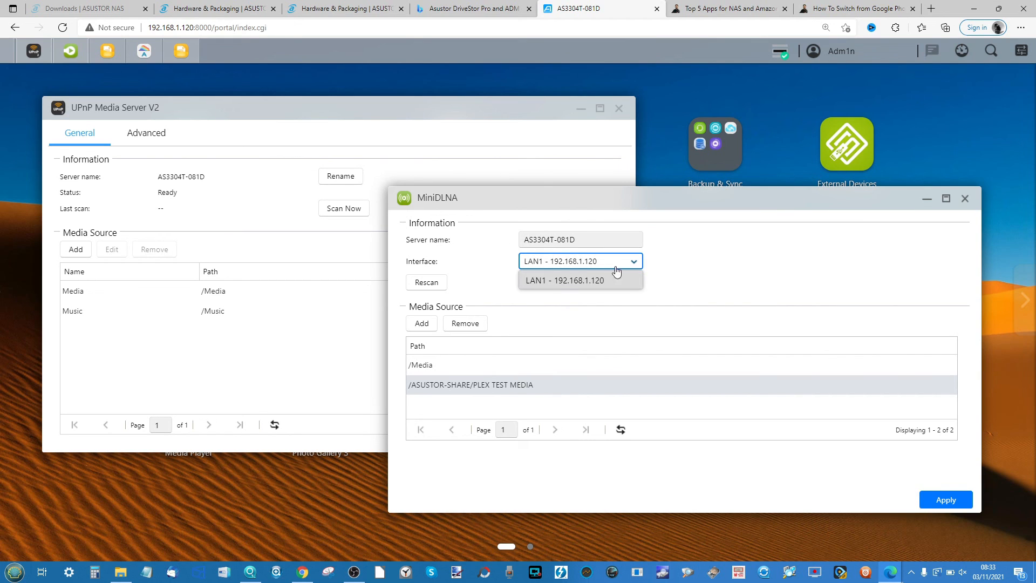
mouse_move(557, 285)
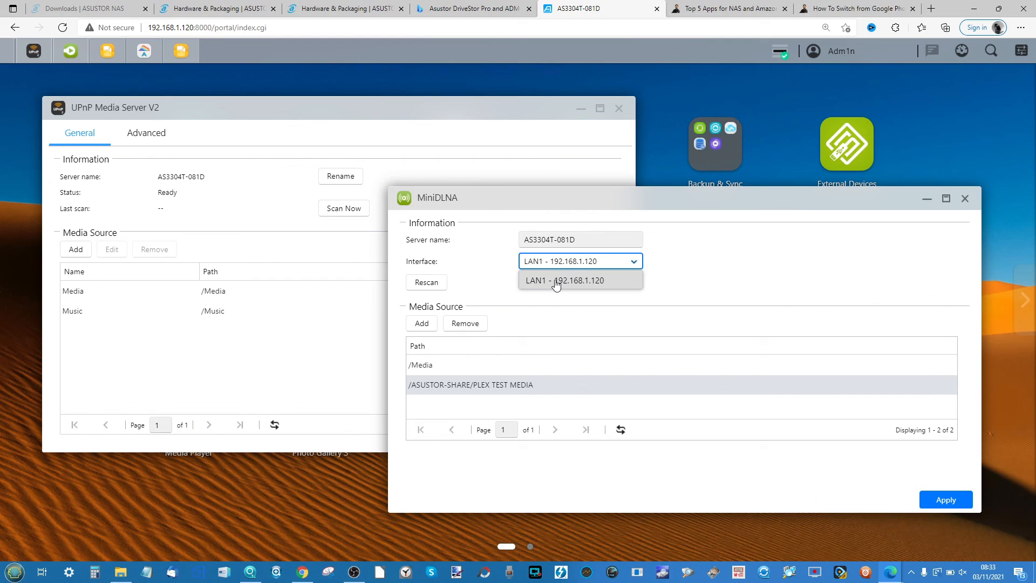
mouse_move(554, 287)
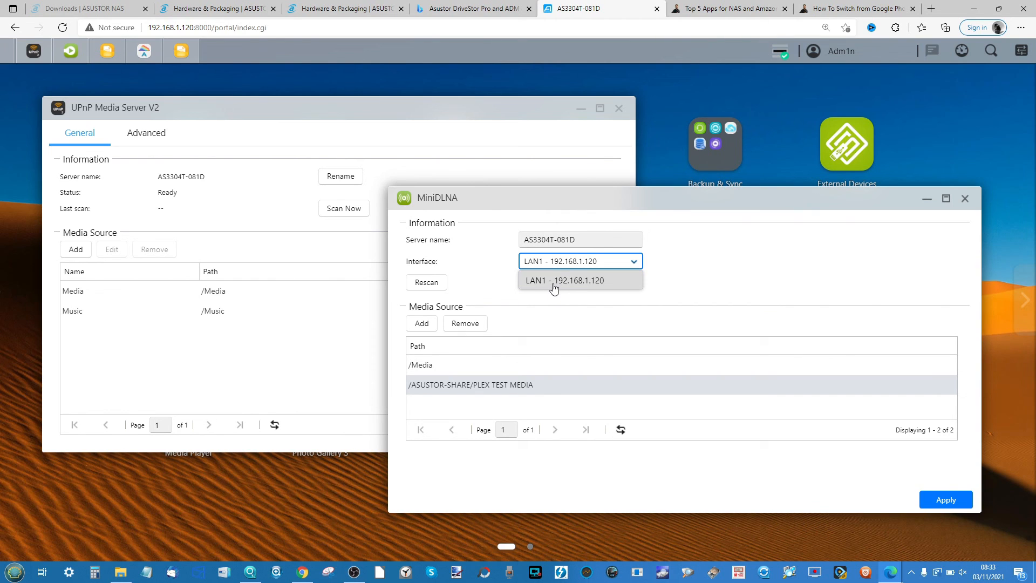
mouse_move(522, 276)
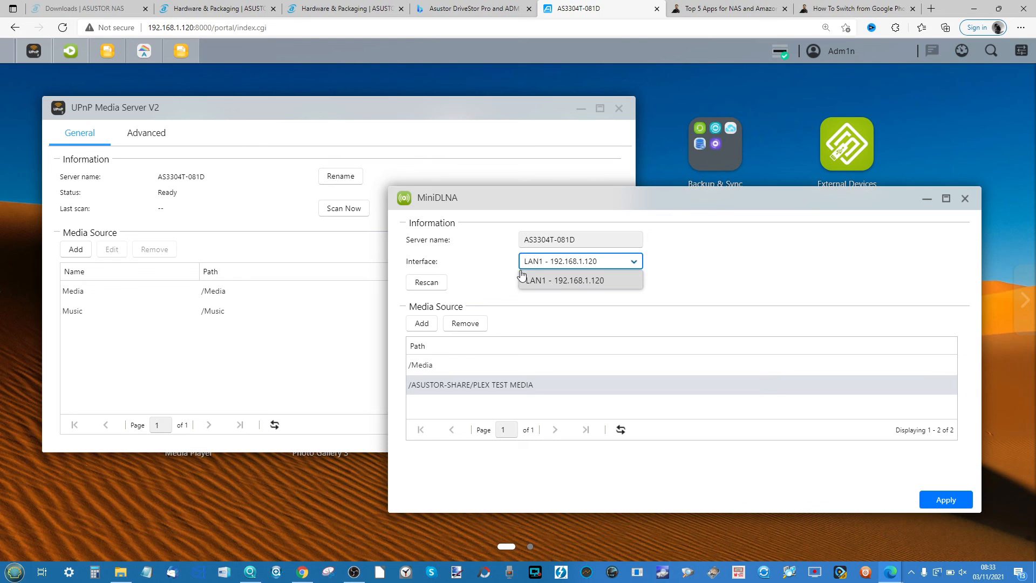
mouse_move(575, 297)
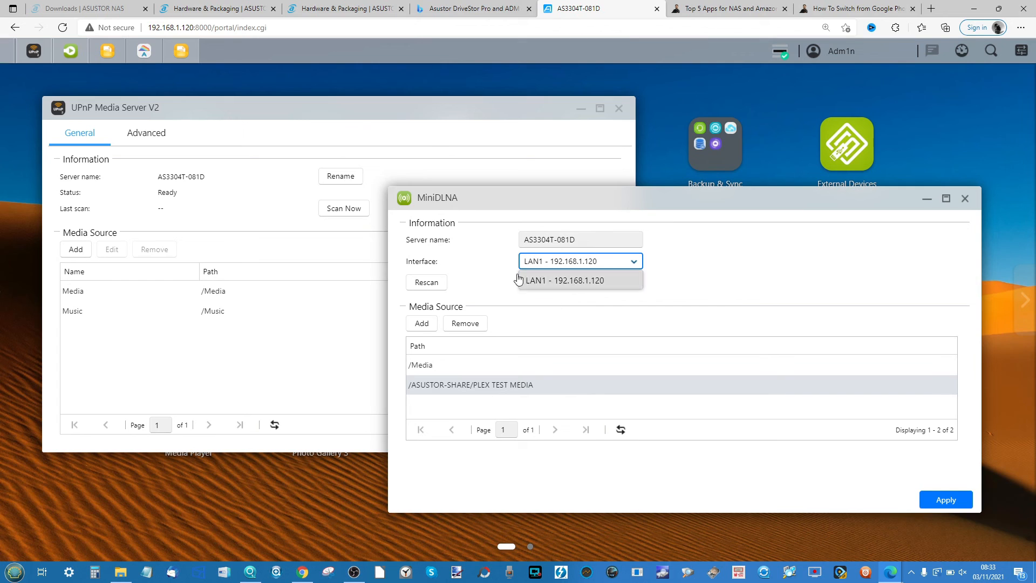
mouse_move(505, 270)
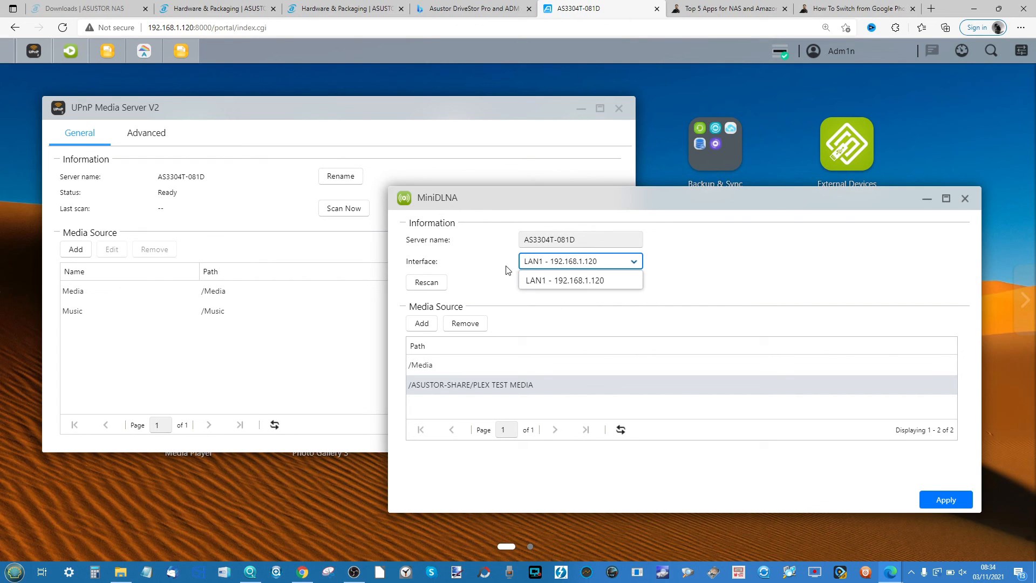
left_click(565, 281)
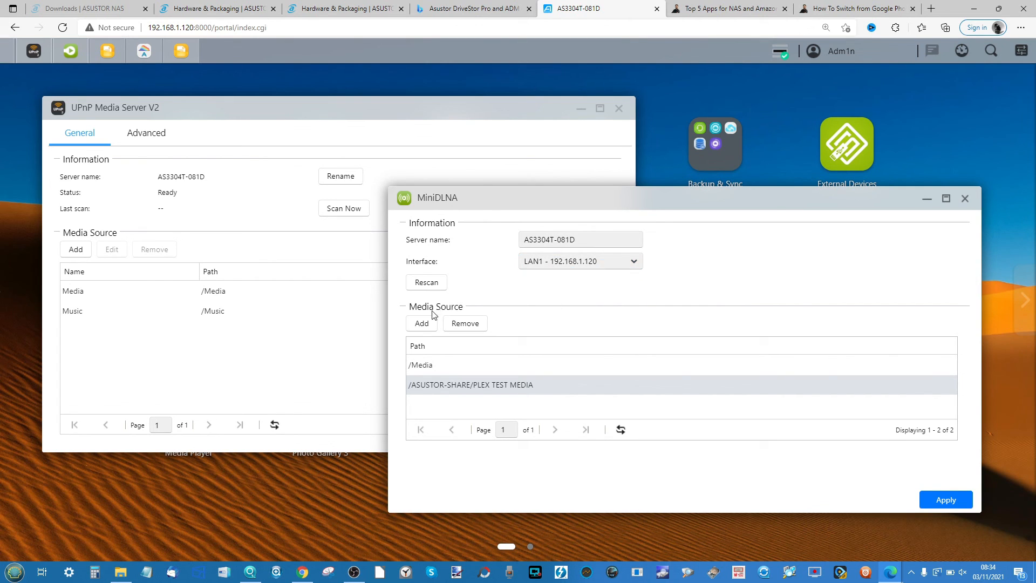
Add /Music as a MiniDLNA media source and apply the settings.
left_click(422, 323)
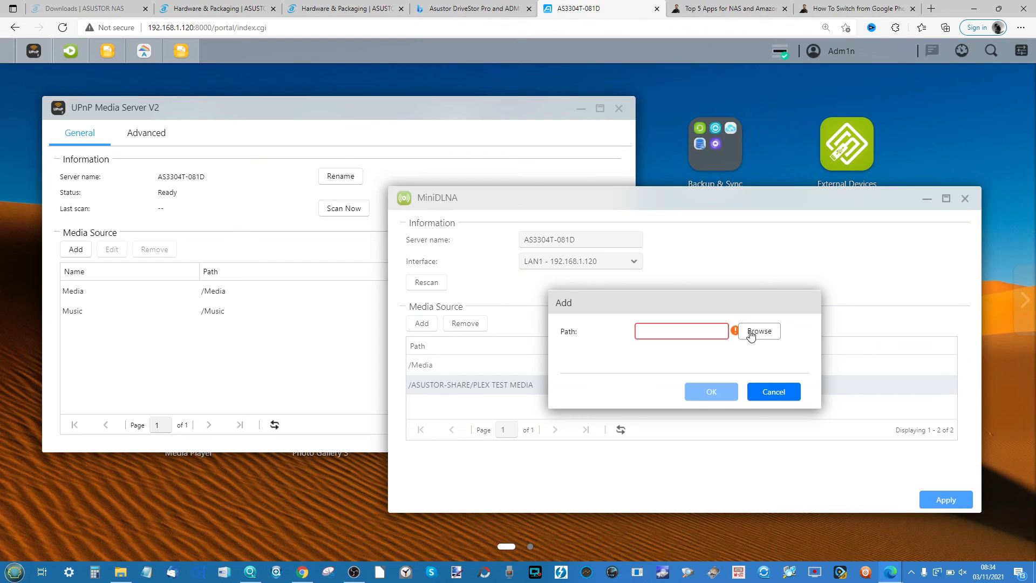
left_click(759, 331)
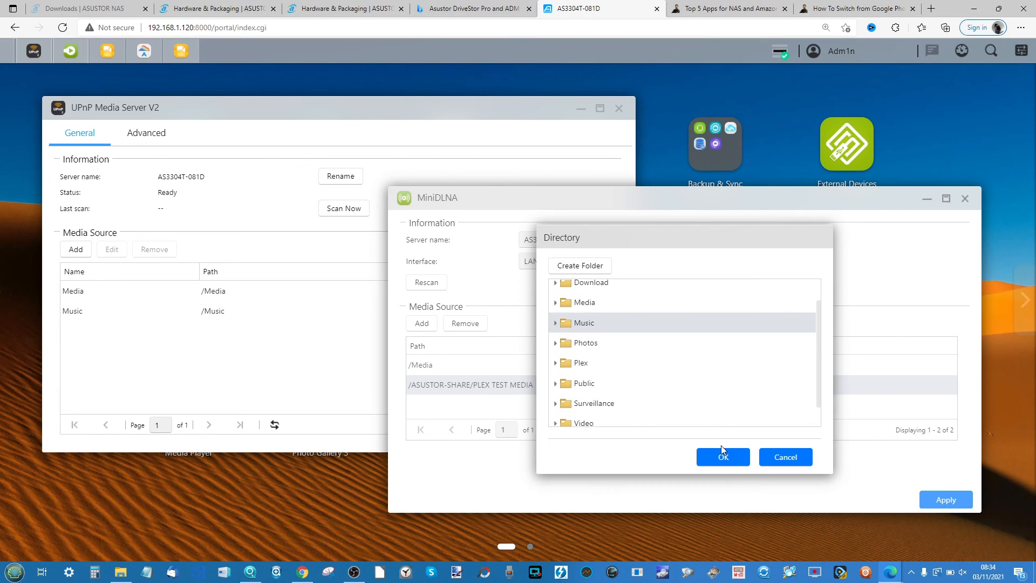
left_click(722, 456)
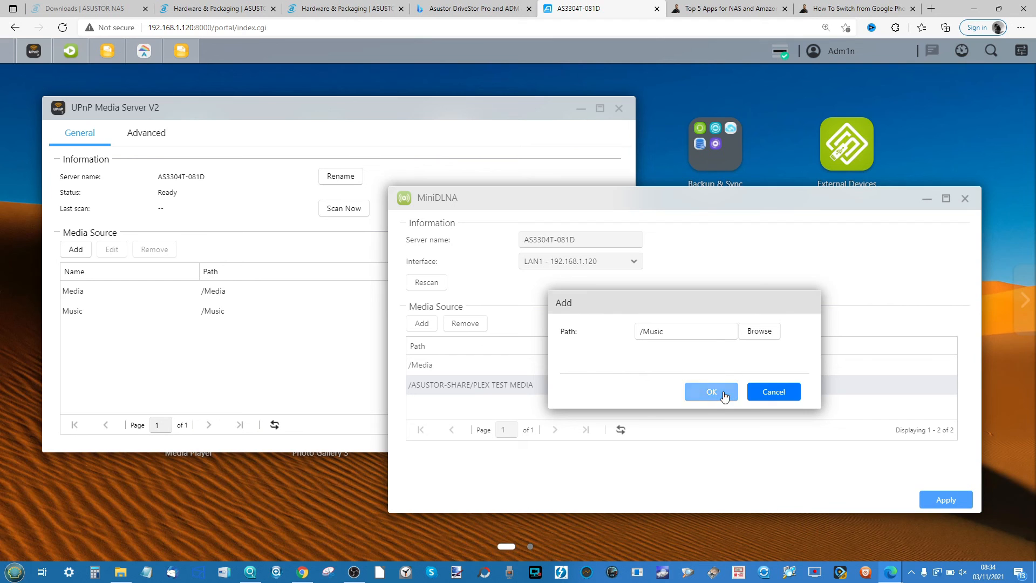
left_click(711, 391)
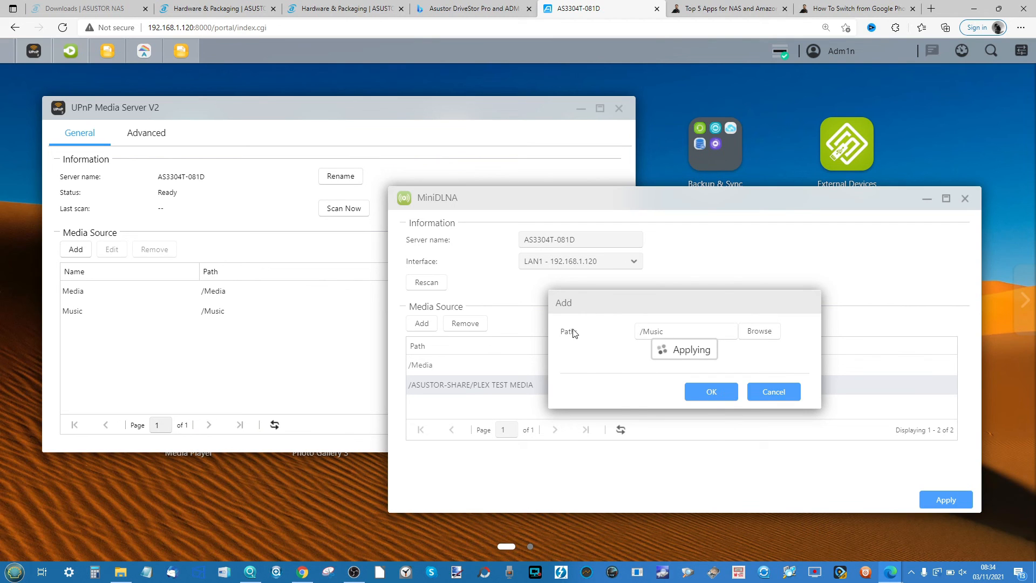
left_click(711, 391)
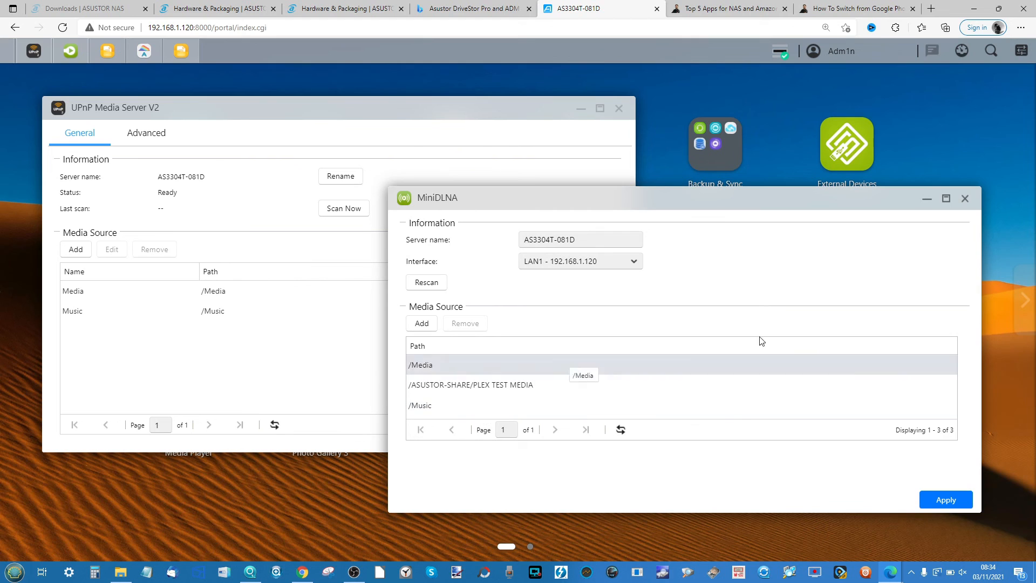
left_click(946, 499)
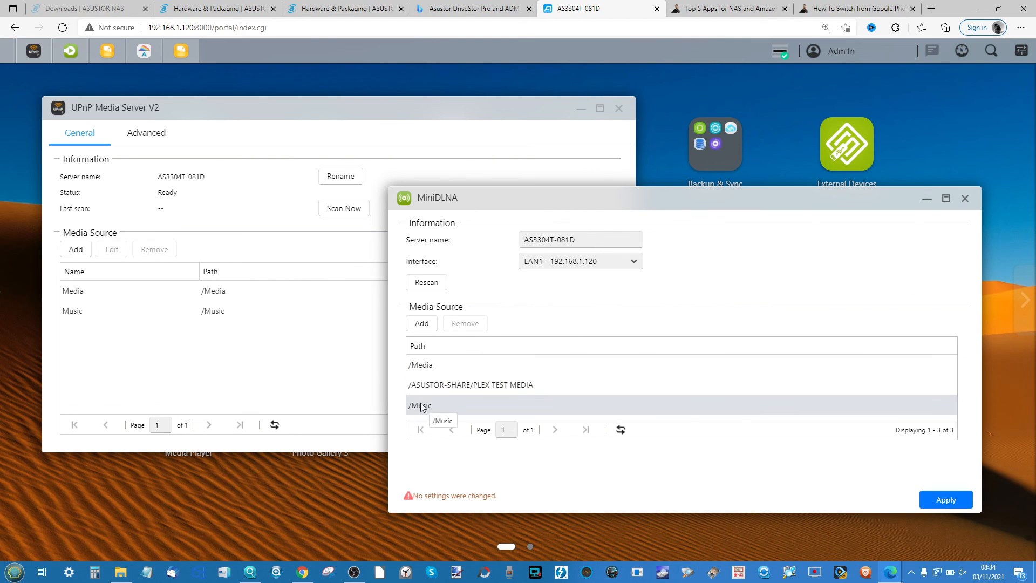
mouse_move(132, 385)
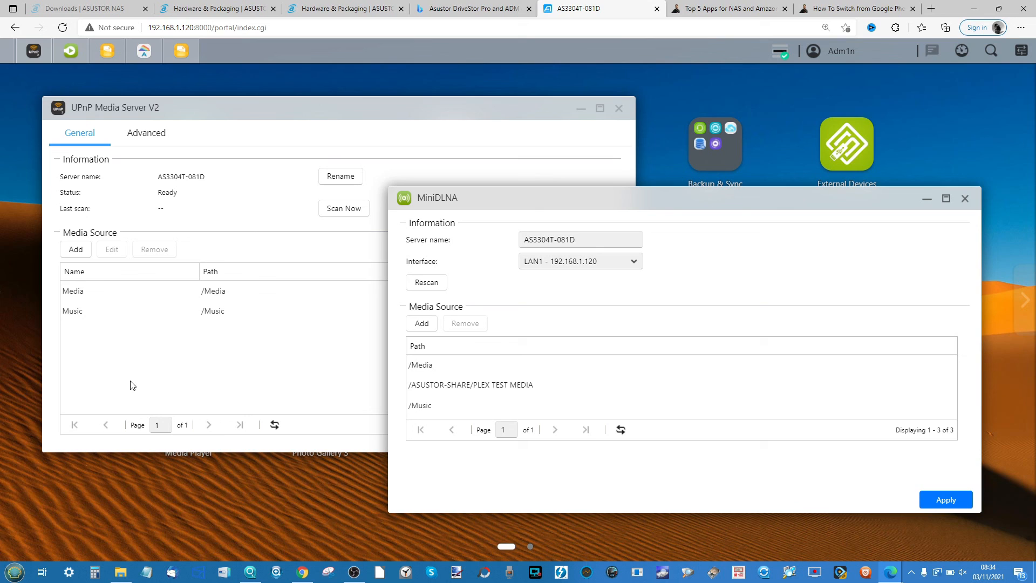
mouse_move(380, 221)
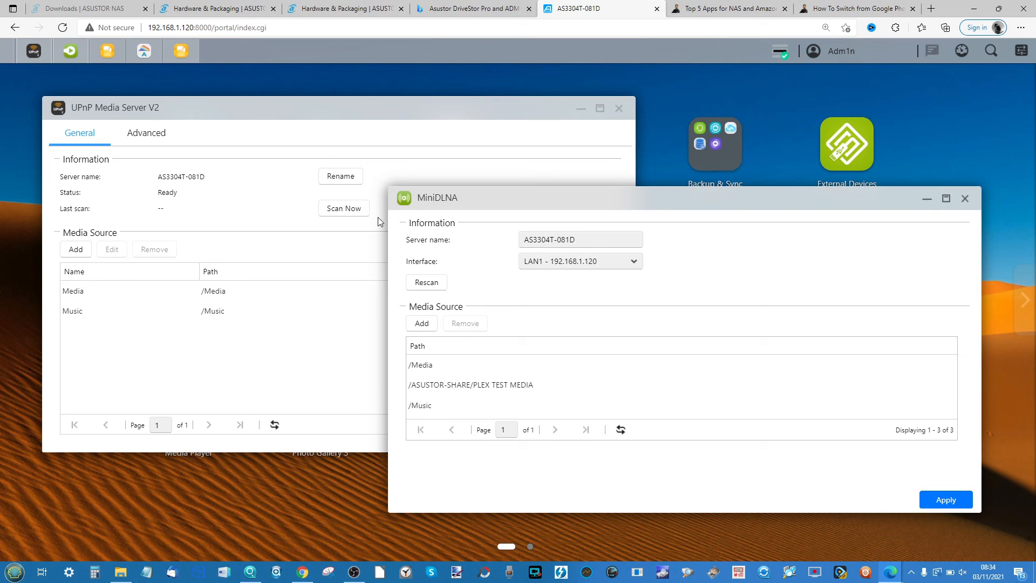
mouse_move(470, 197)
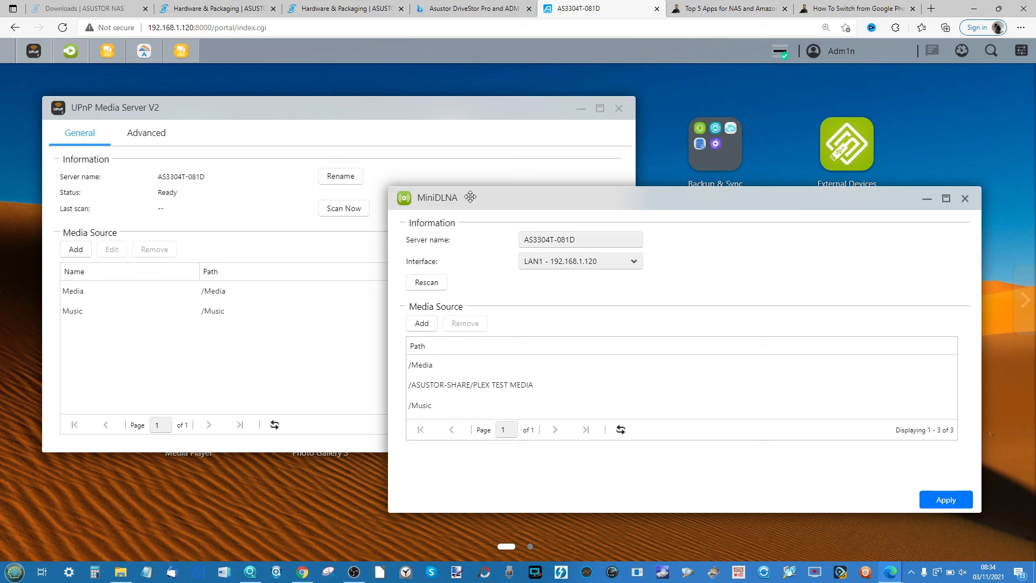
mouse_move(561, 119)
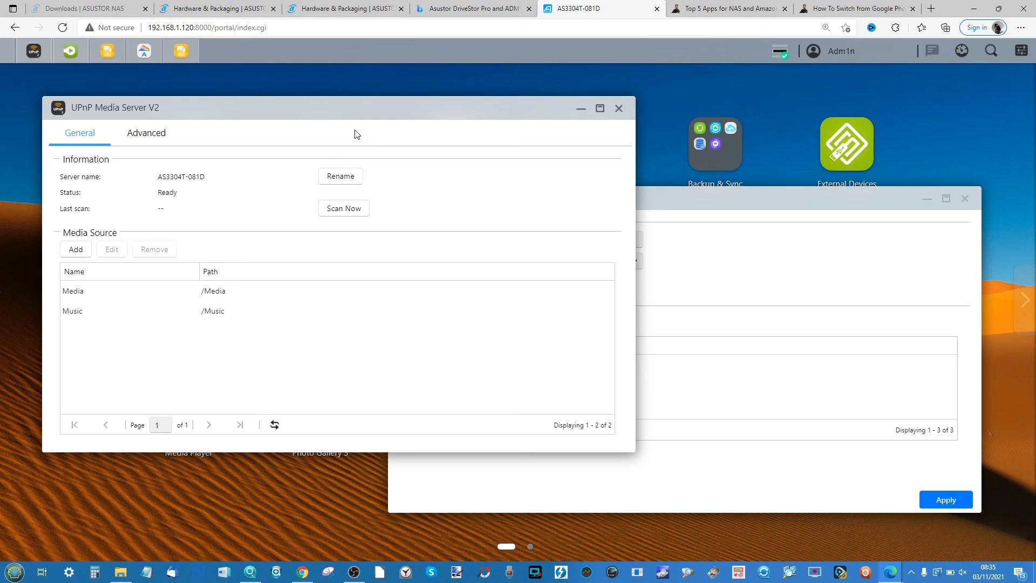
mouse_move(105, 95)
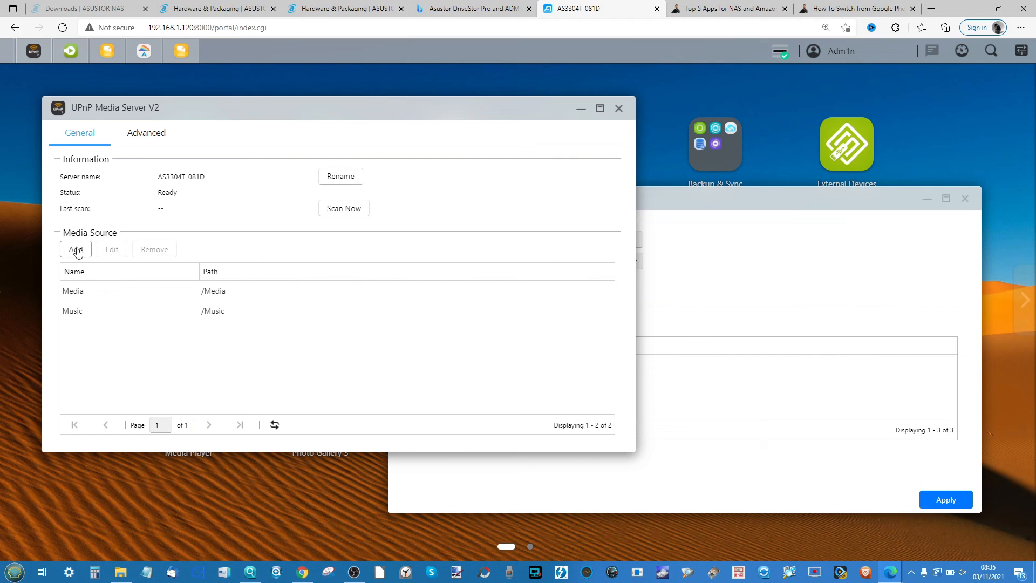
Add a UPnP media source named Audio pointing to /Music/Goodfellas (Soundtrack Album).
left_click(76, 249)
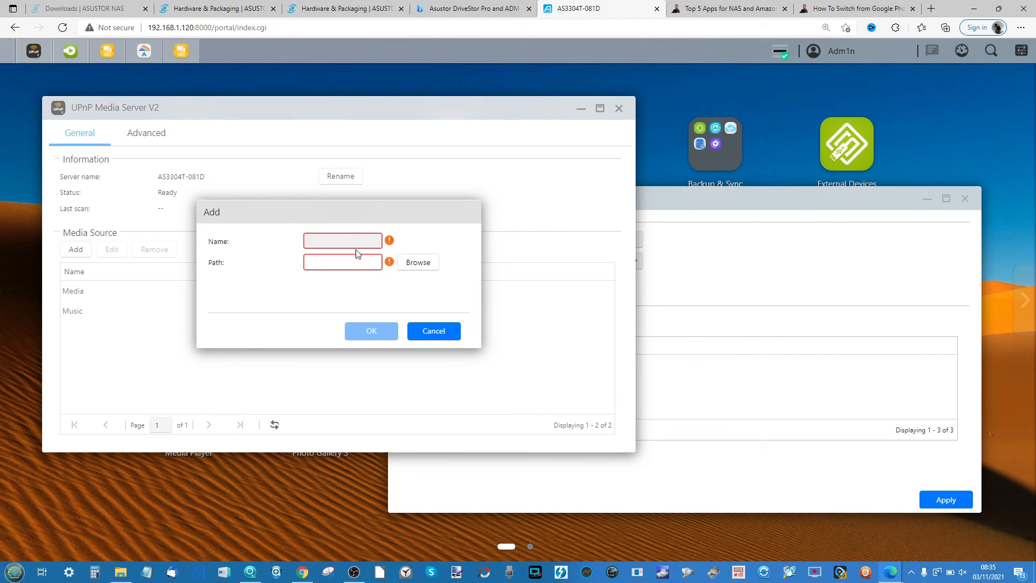
left_click(343, 240)
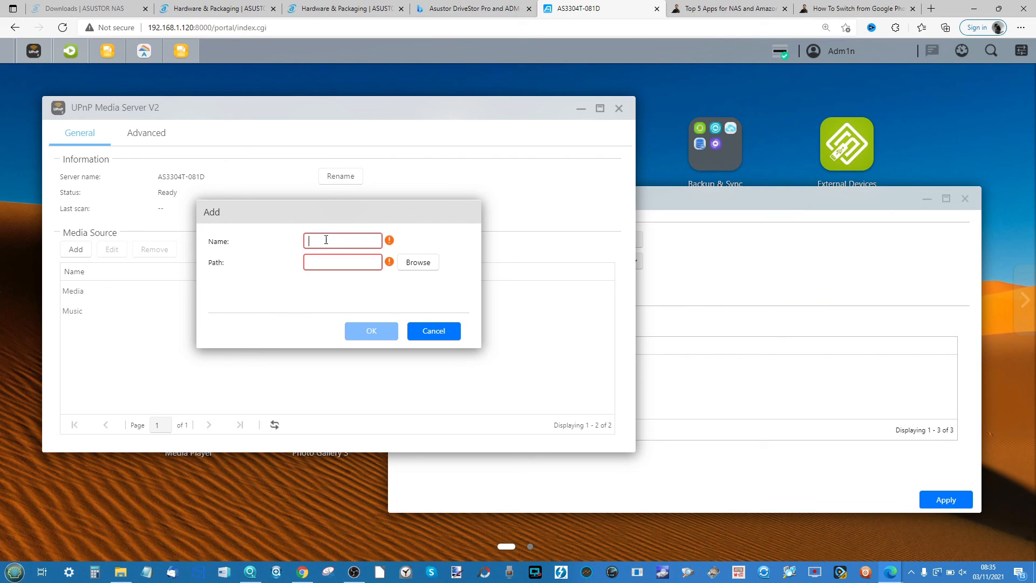
type("Audio")
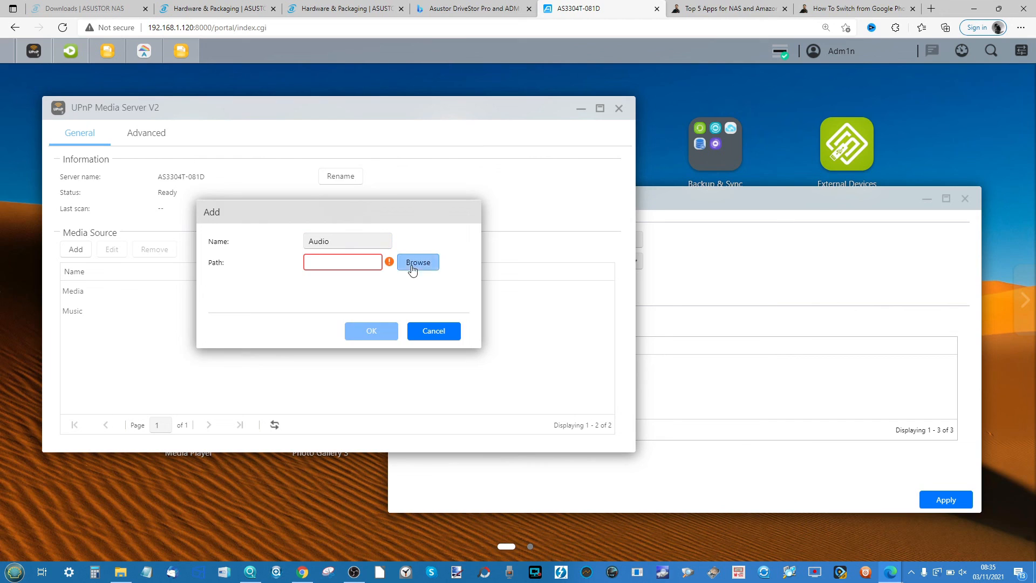
left_click(418, 262)
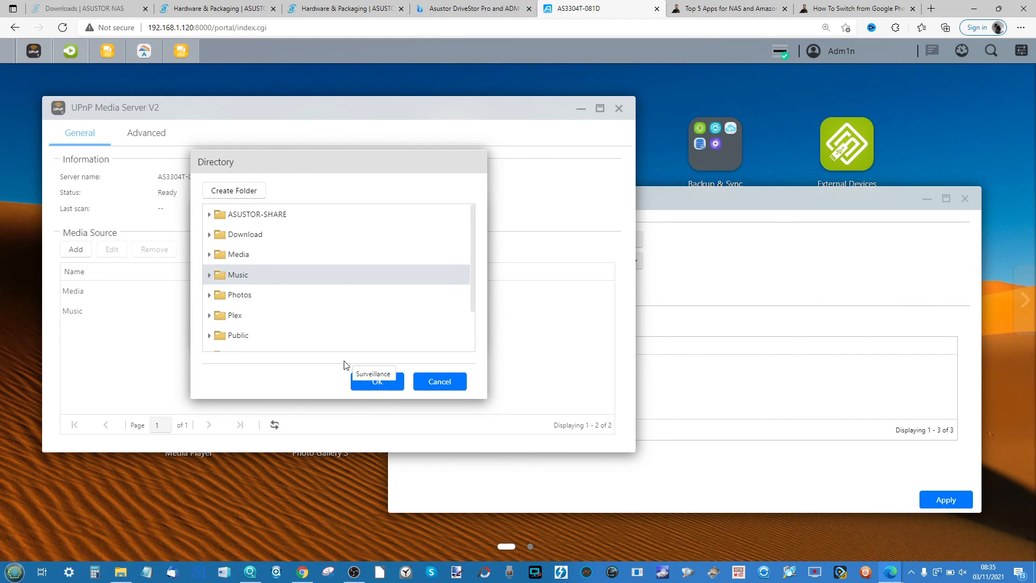
left_click(377, 381)
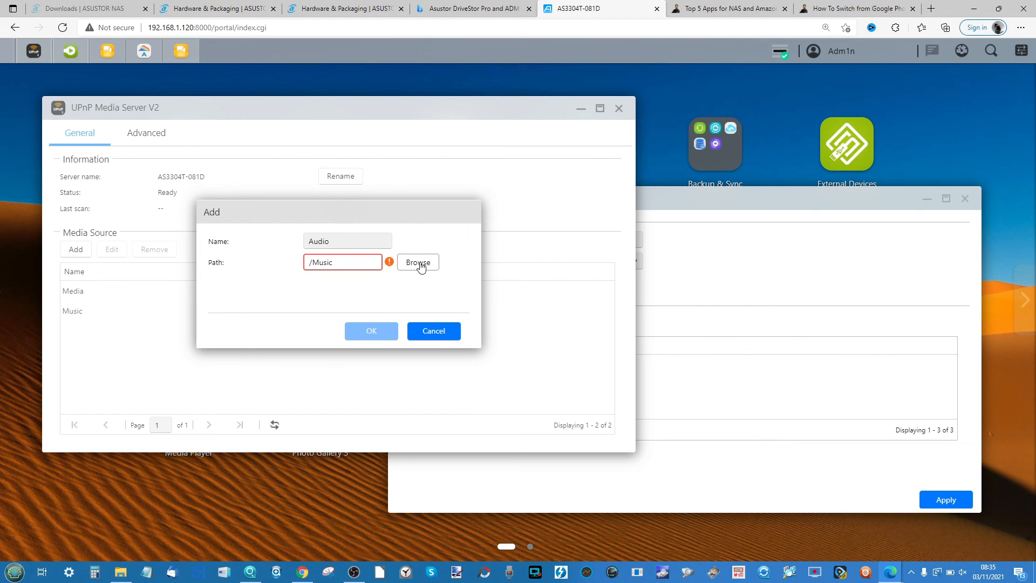
left_click(418, 263)
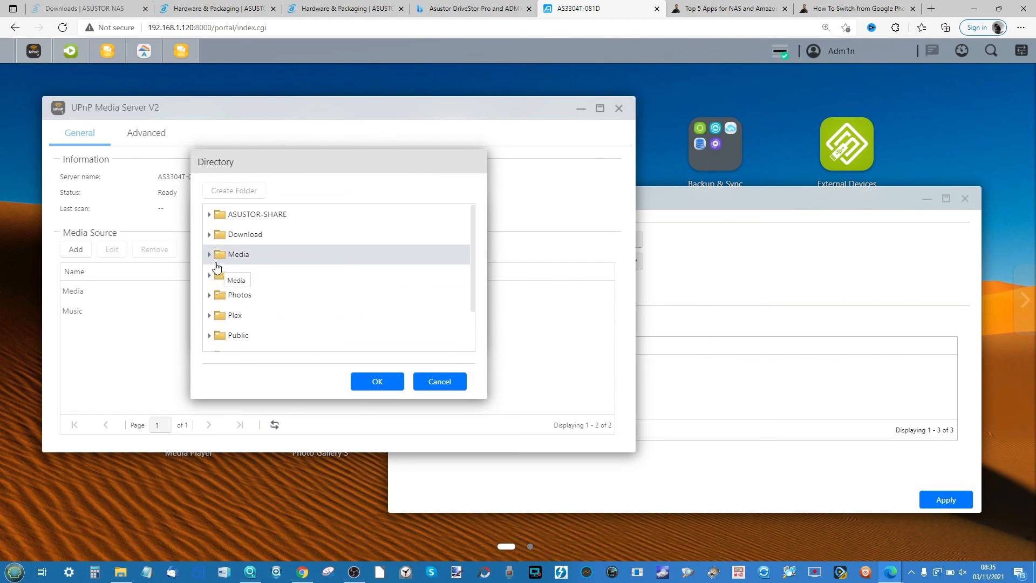
left_click(236, 274)
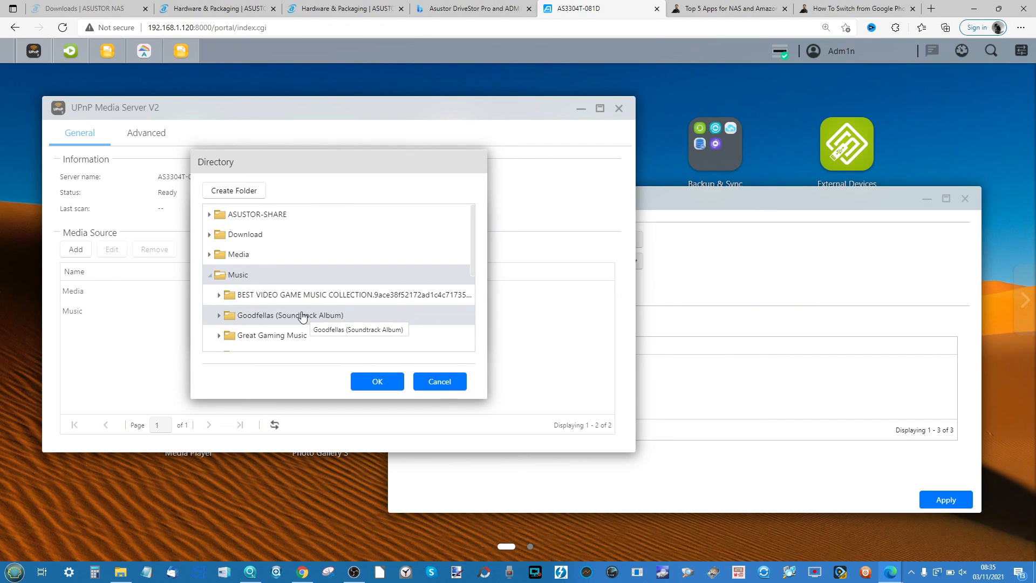
left_click(377, 381)
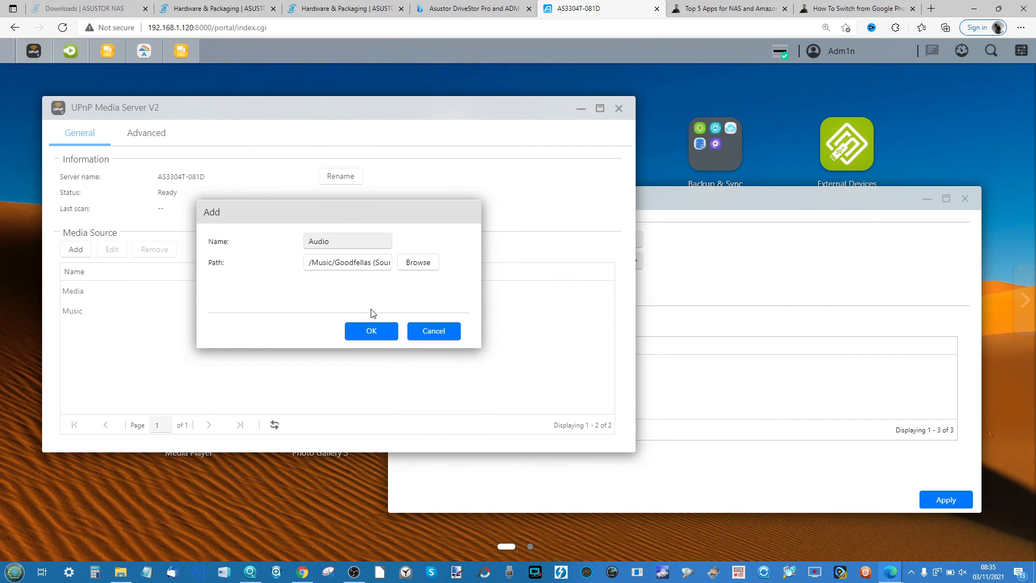
left_click(370, 330)
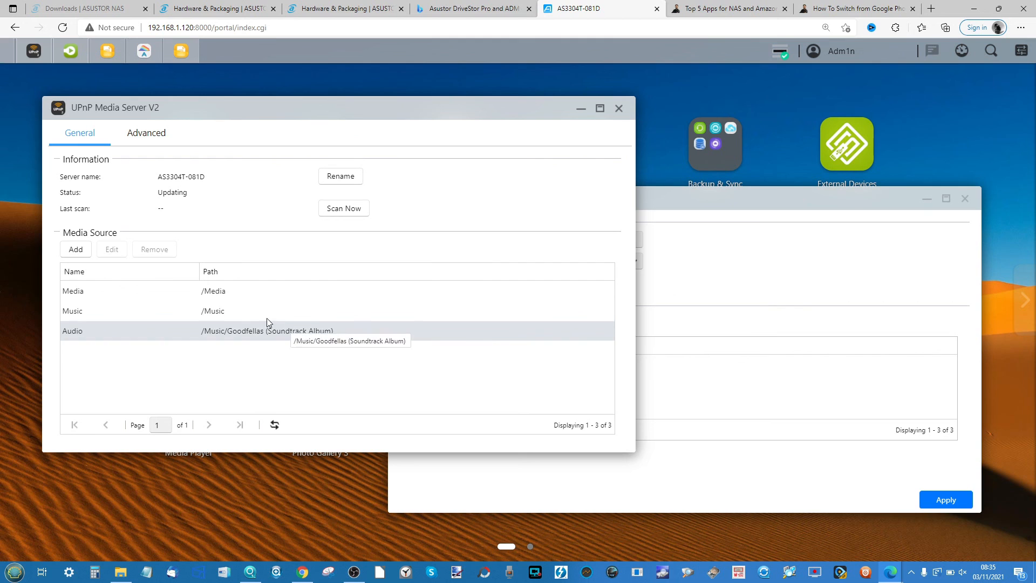
mouse_move(222, 309)
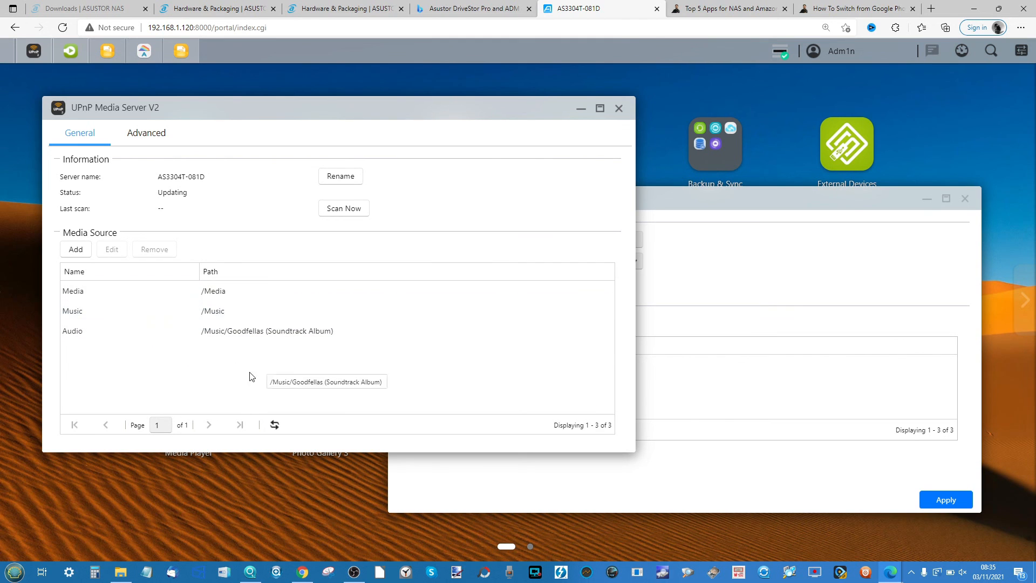
Review the six enabled devices in the Receiver list from the Advanced settings, then cancel.
left_click(145, 133)
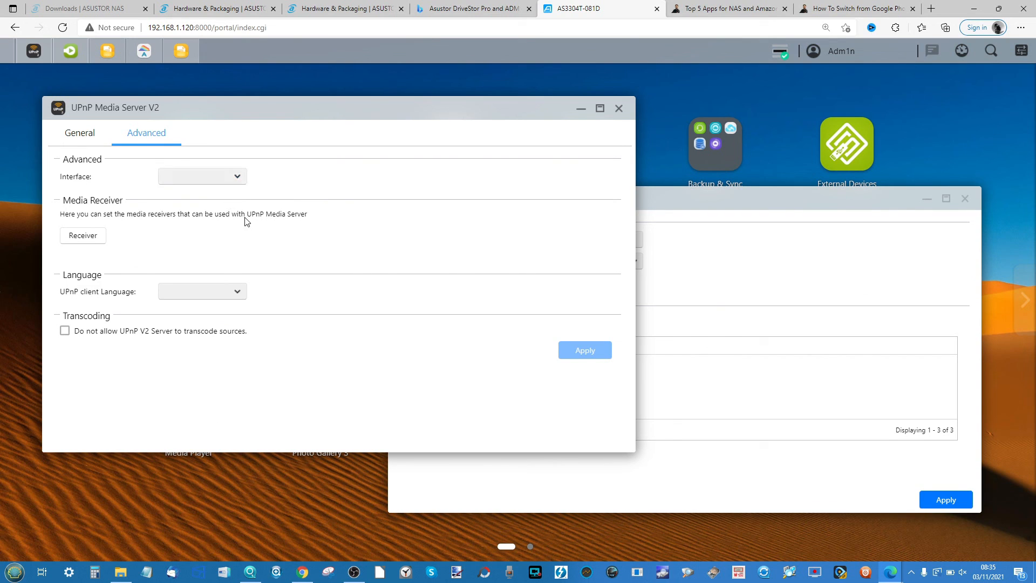
left_click(83, 235)
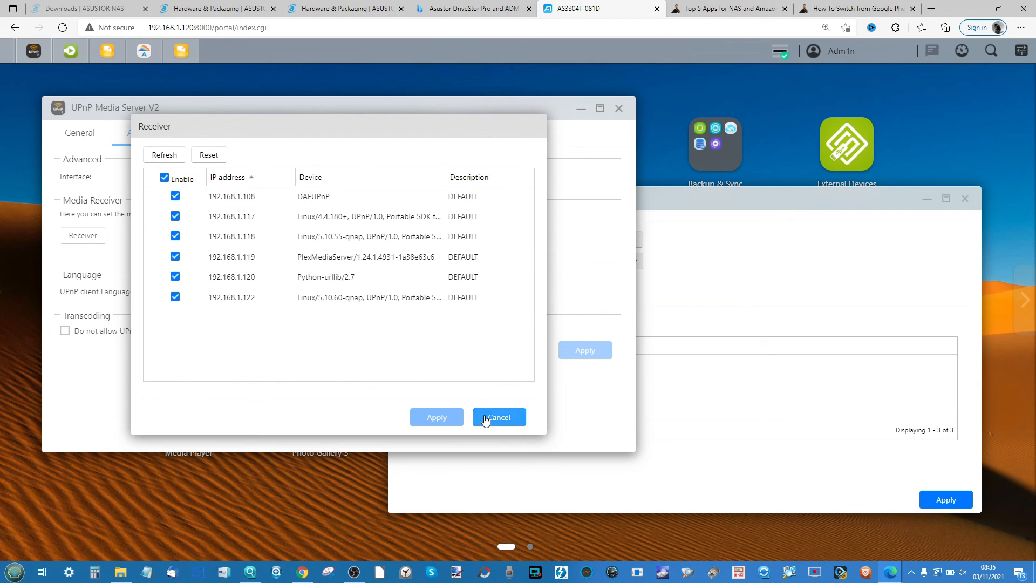
mouse_move(498, 417)
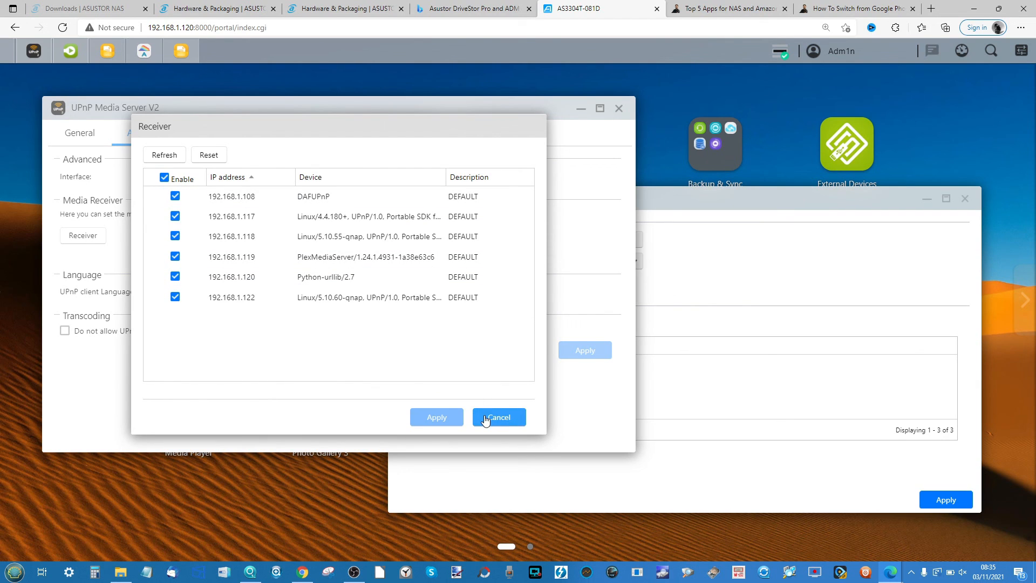
left_click(499, 417)
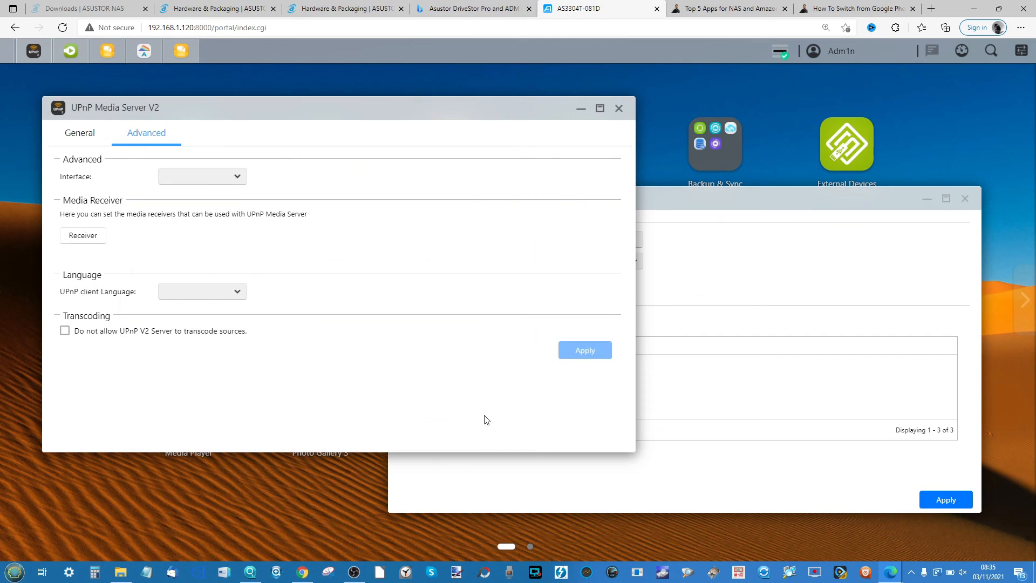
mouse_move(262, 325)
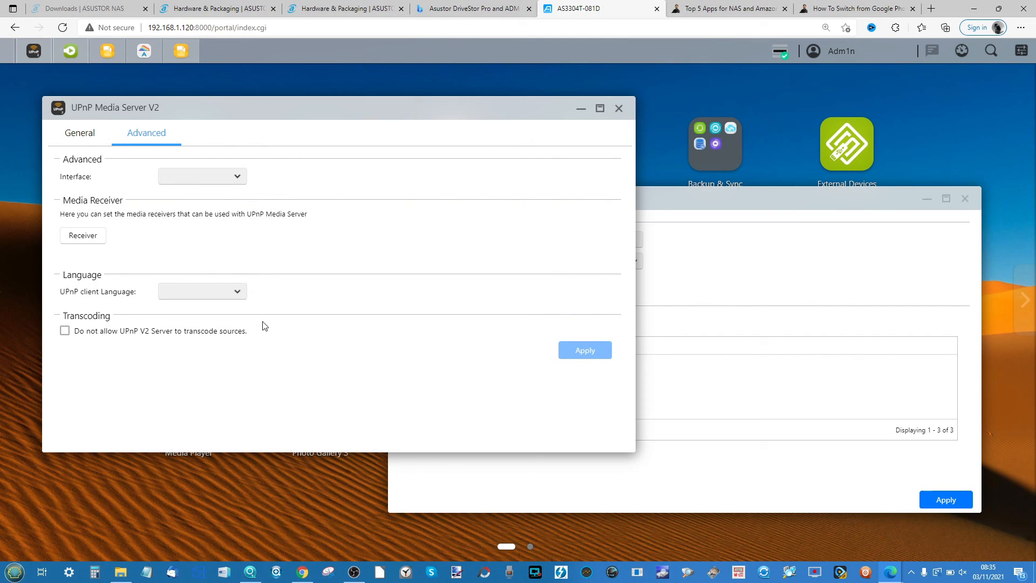
mouse_move(225, 357)
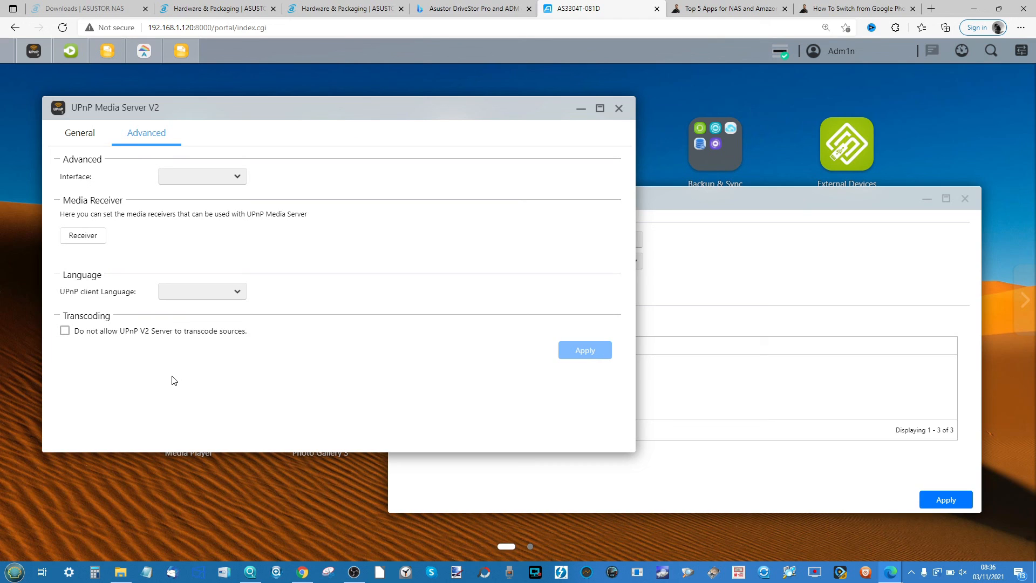
mouse_move(295, 317)
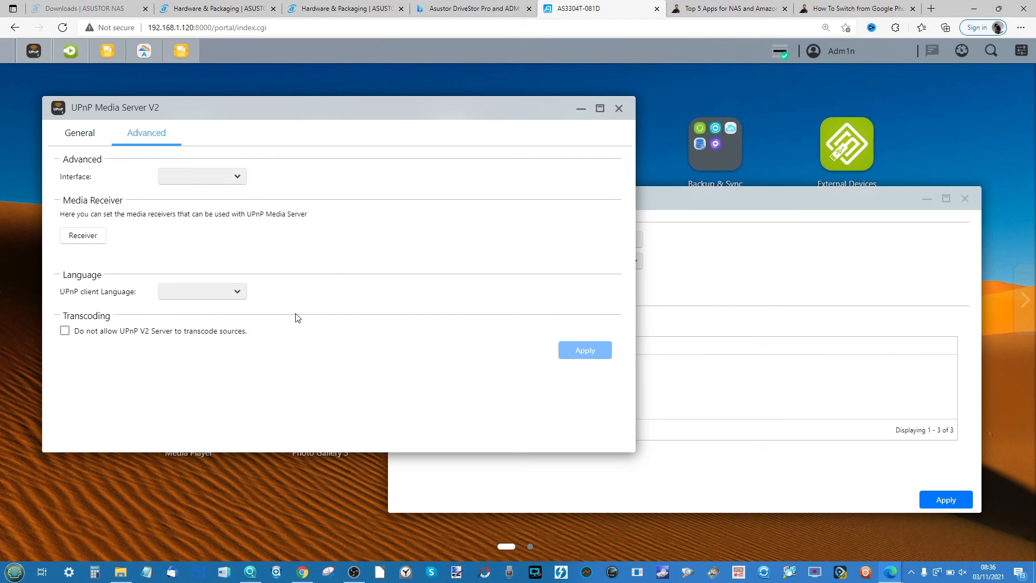
mouse_move(554, 77)
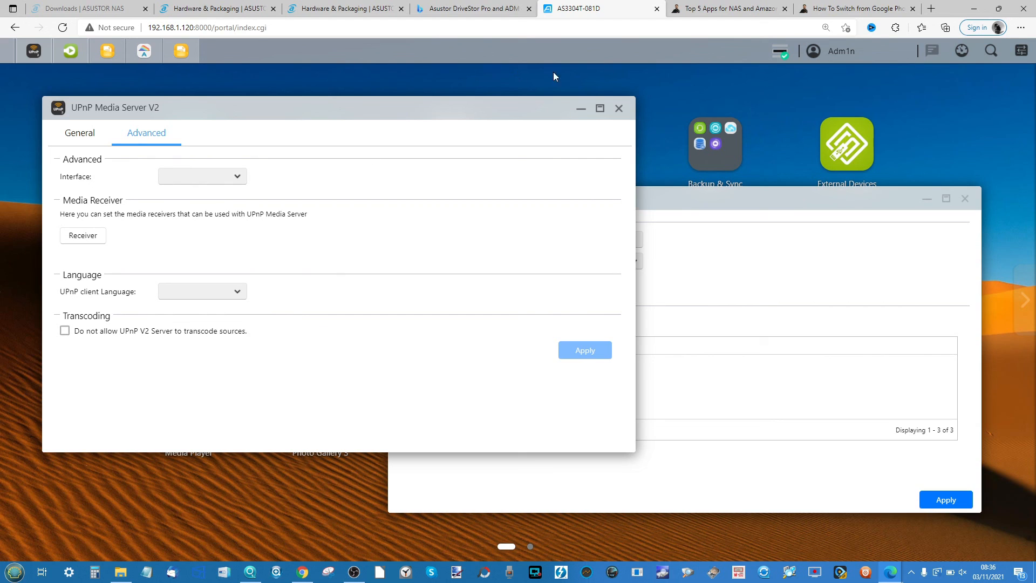
mouse_move(343, 303)
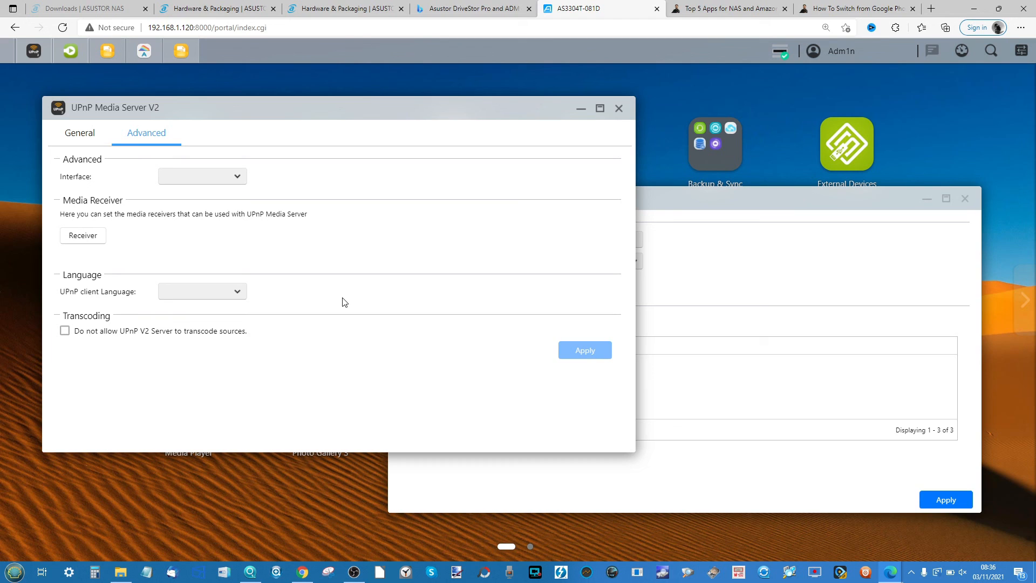
mouse_move(631, 108)
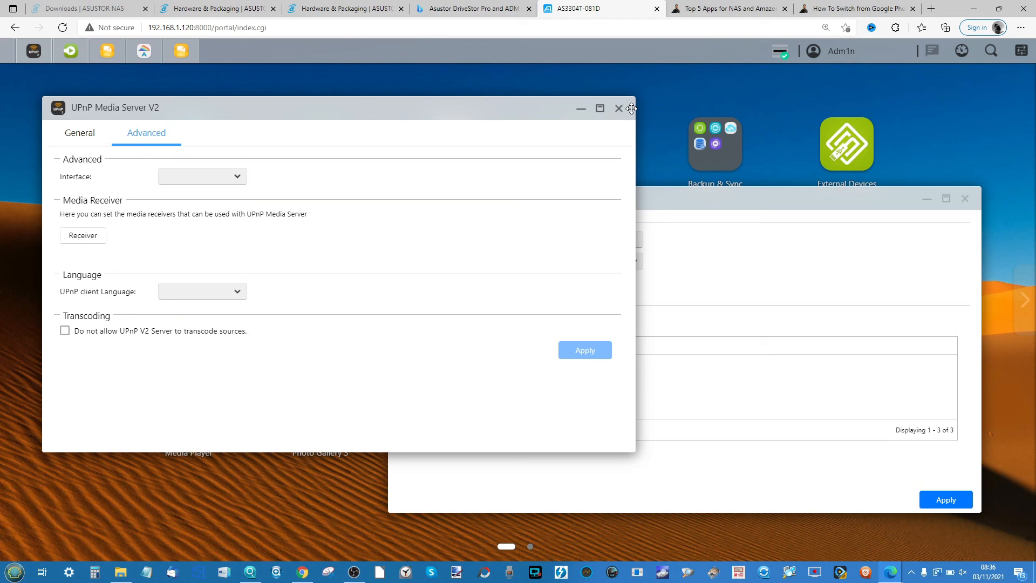
mouse_move(618, 110)
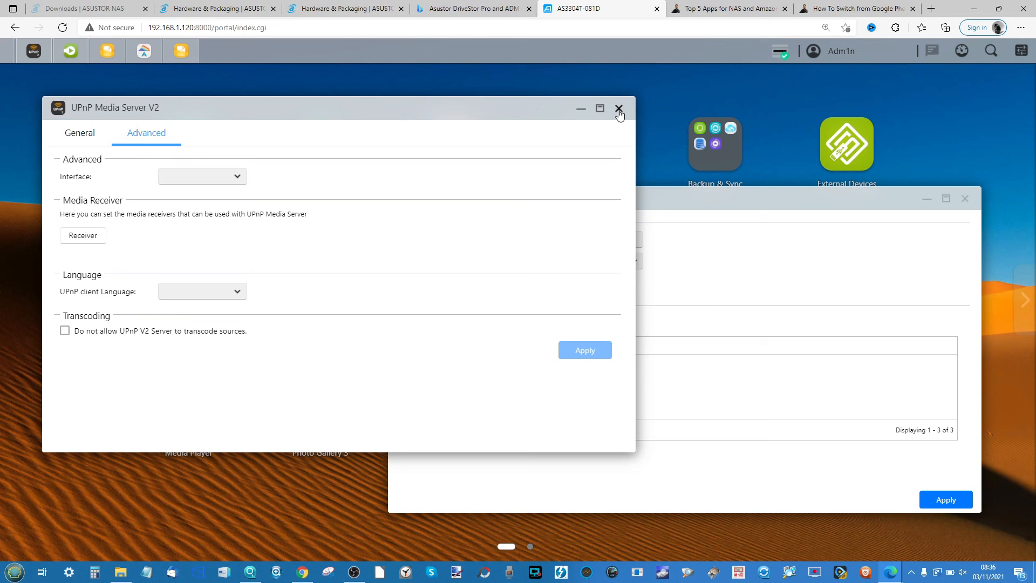
Dismiss the UPnP Media Server V2 and MiniDLNA settings and show the Media Player folder with SoundsGood and Hi-Res Player.
left_click(619, 108)
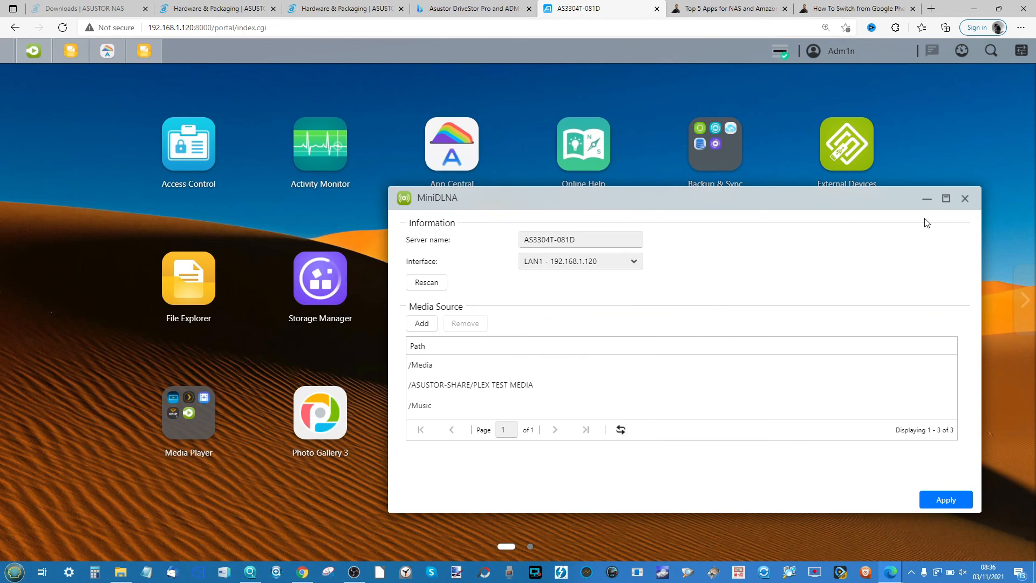
left_click(964, 199)
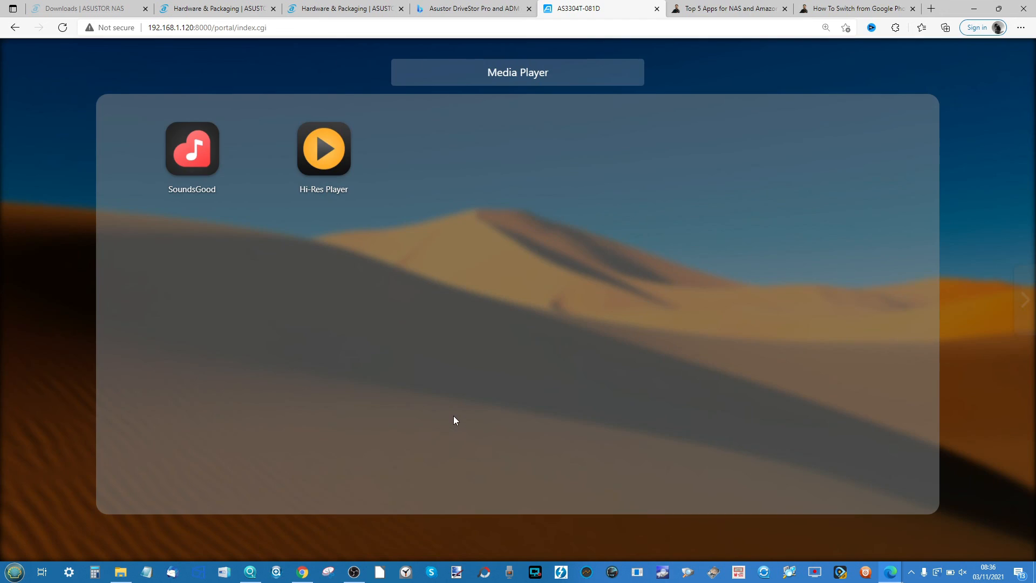
mouse_move(324, 149)
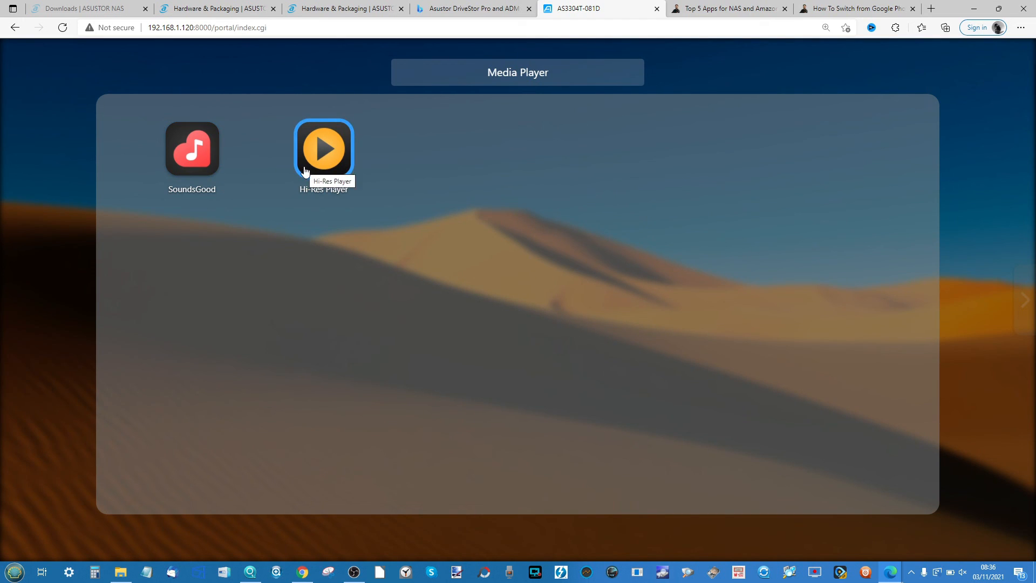
left_click(192, 148)
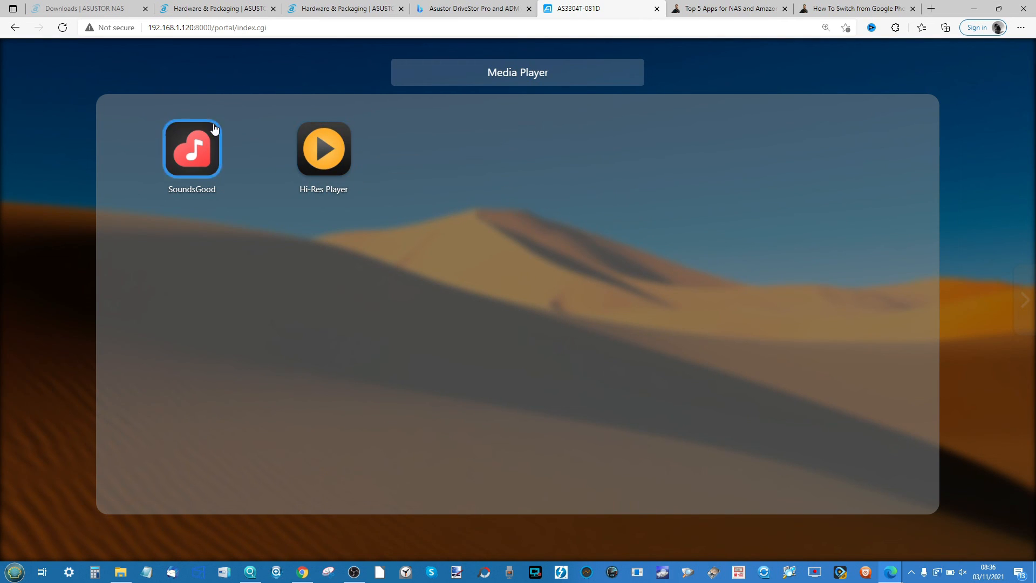
mouse_move(199, 158)
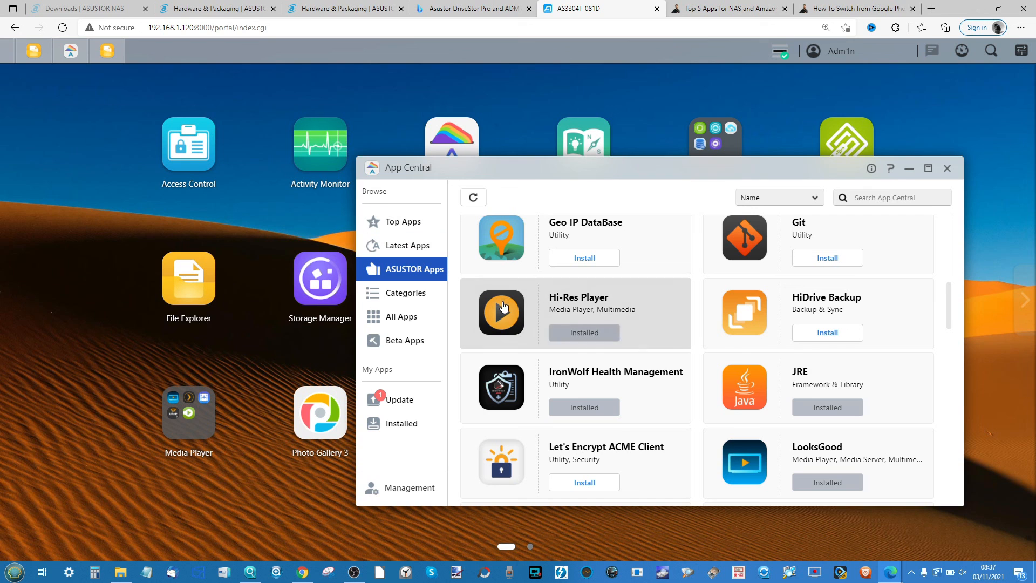
mouse_move(667, 299)
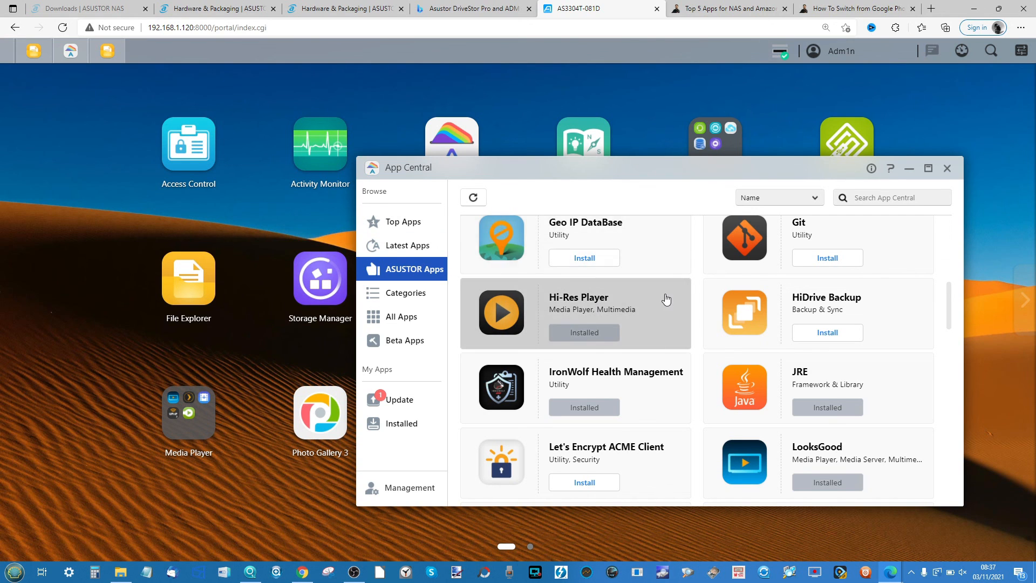
Check App Central's ASUSTOR Apps and Categories listings for the installed media apps, then leave the catalogue.
scroll("down", 3)
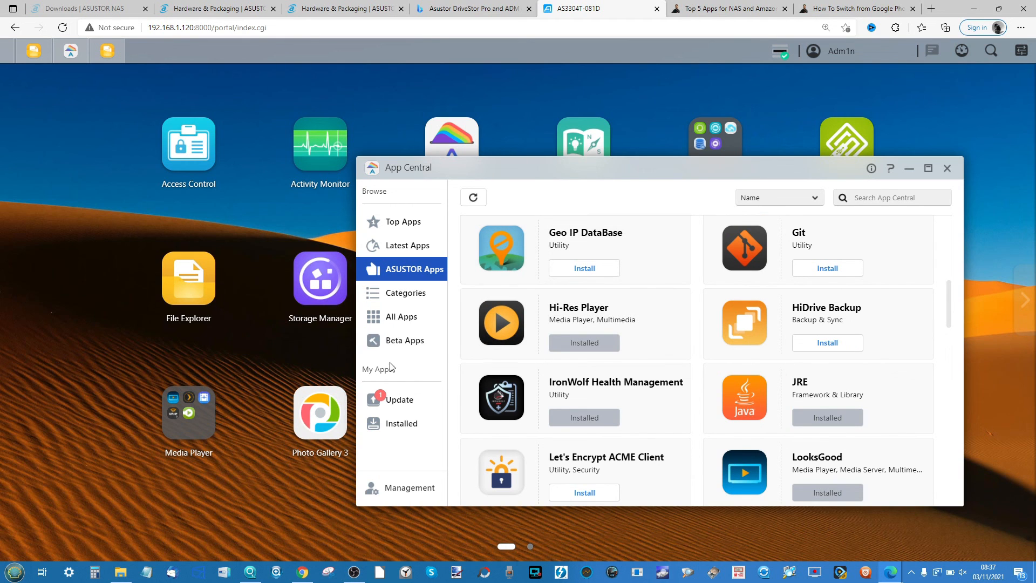
left_click(405, 293)
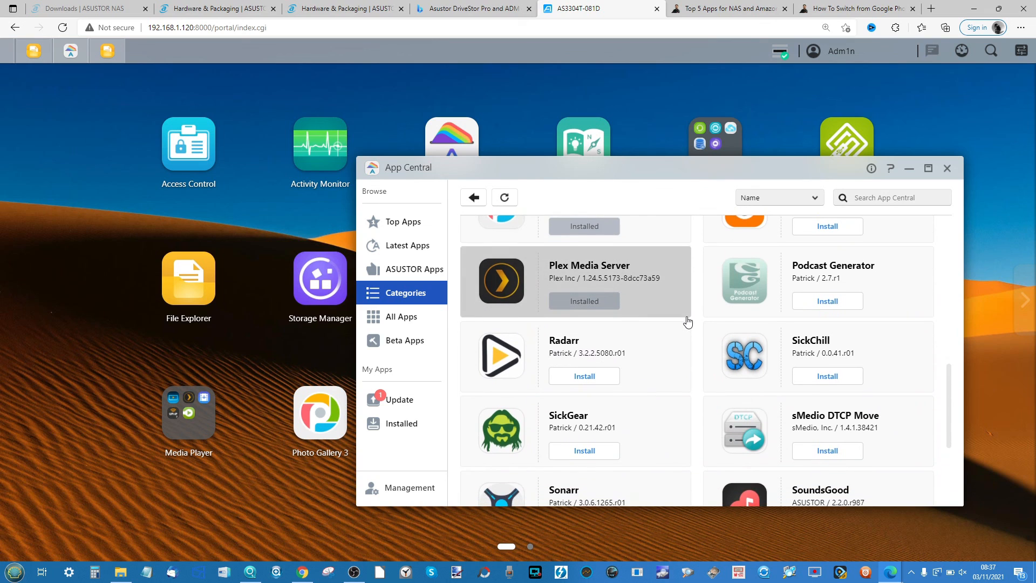
scroll("down", 3)
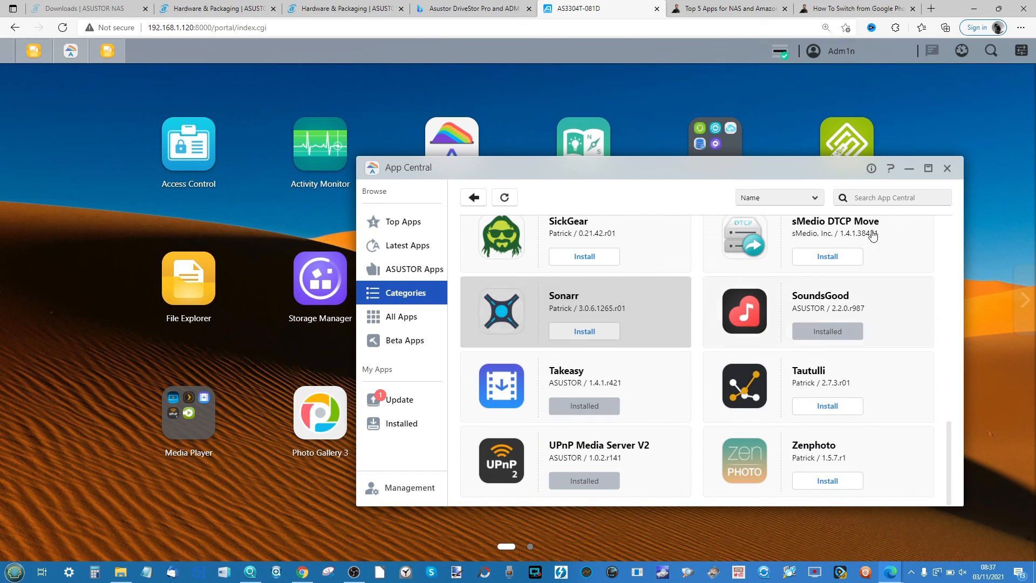
left_click(946, 168)
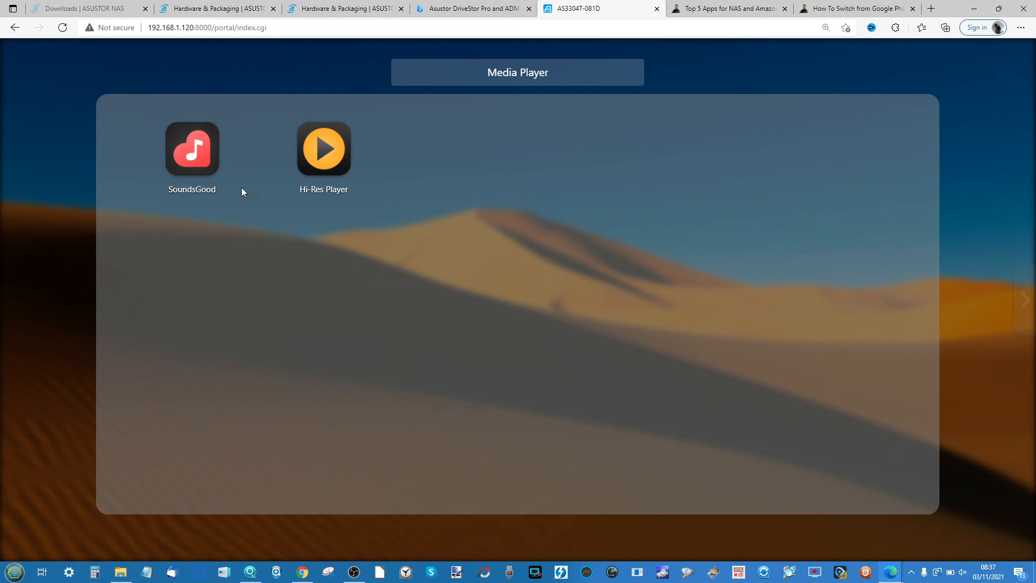
Start SoundsGood and list the 704-song library by album.
left_click(192, 148)
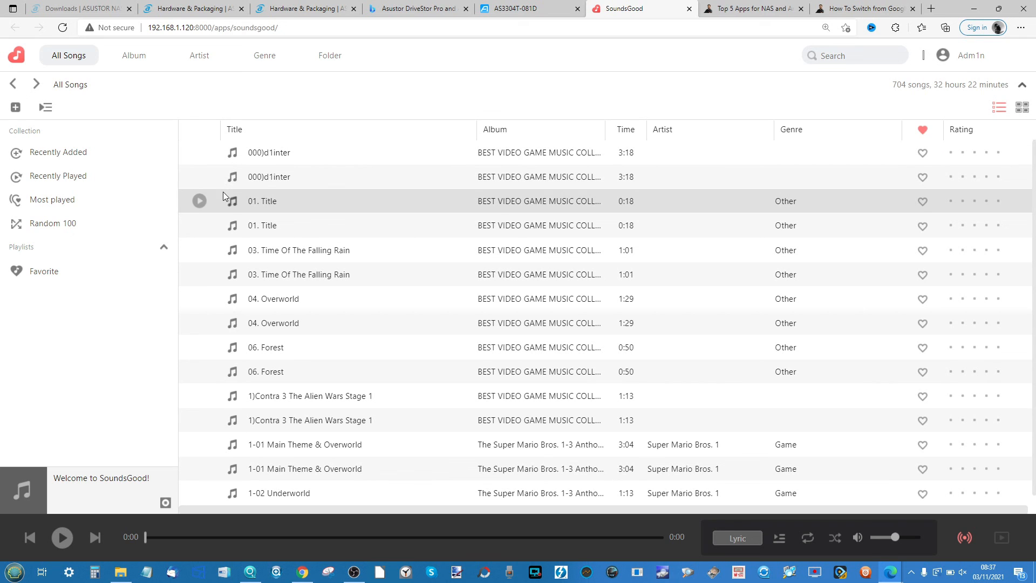
left_click(134, 55)
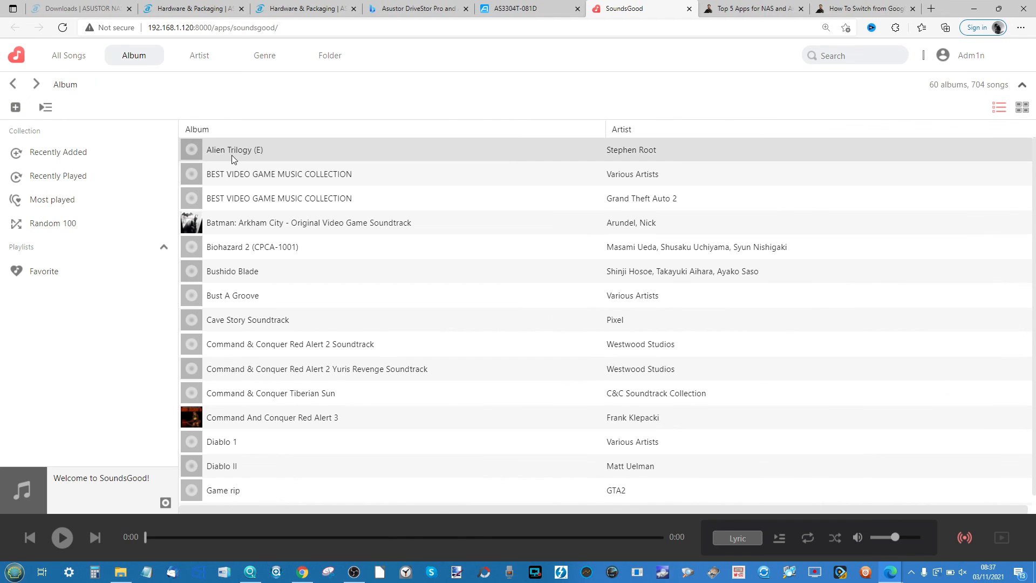
scroll("down", 3)
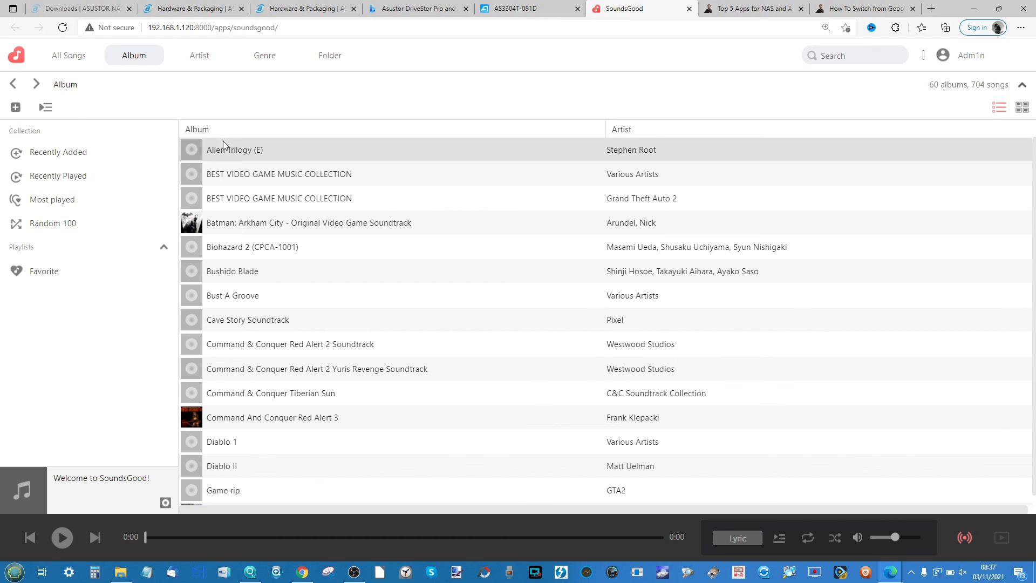
Peek at the Alien Trilogy (E) album, then show the Batman: Arkham City soundtrack's two tracks.
double_click(235, 149)
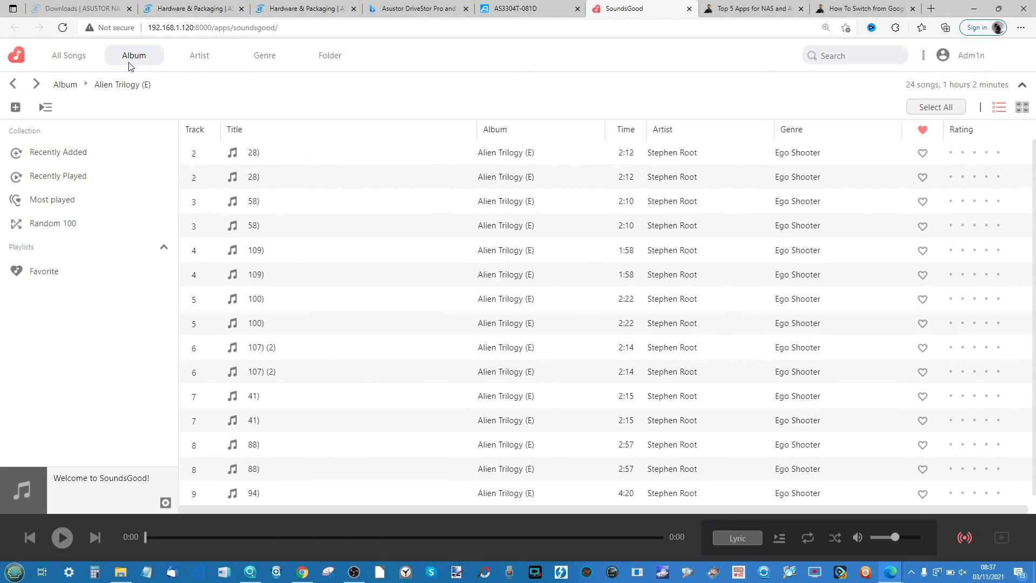
left_click(63, 84)
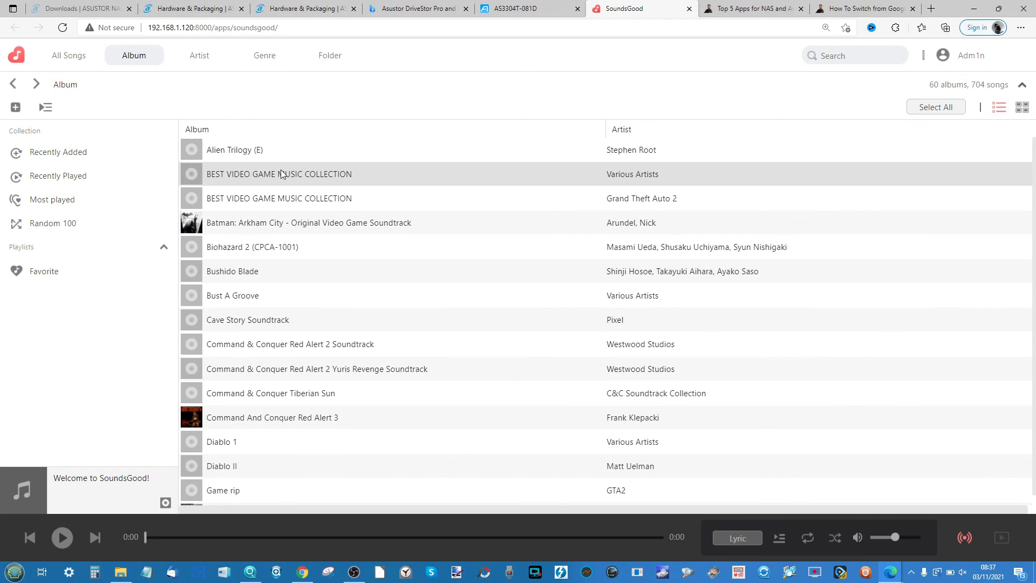
double_click(308, 223)
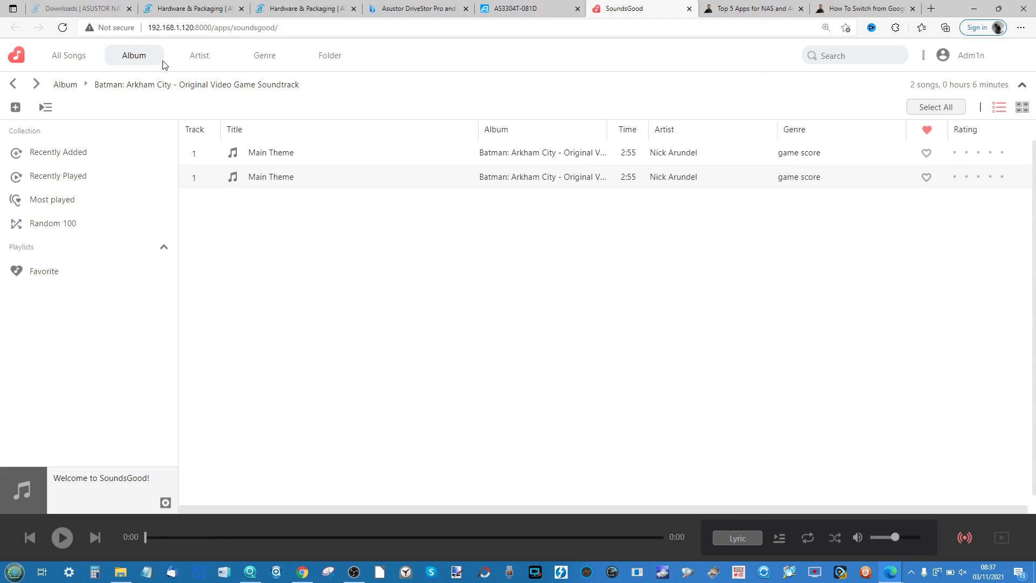
mouse_move(838, 454)
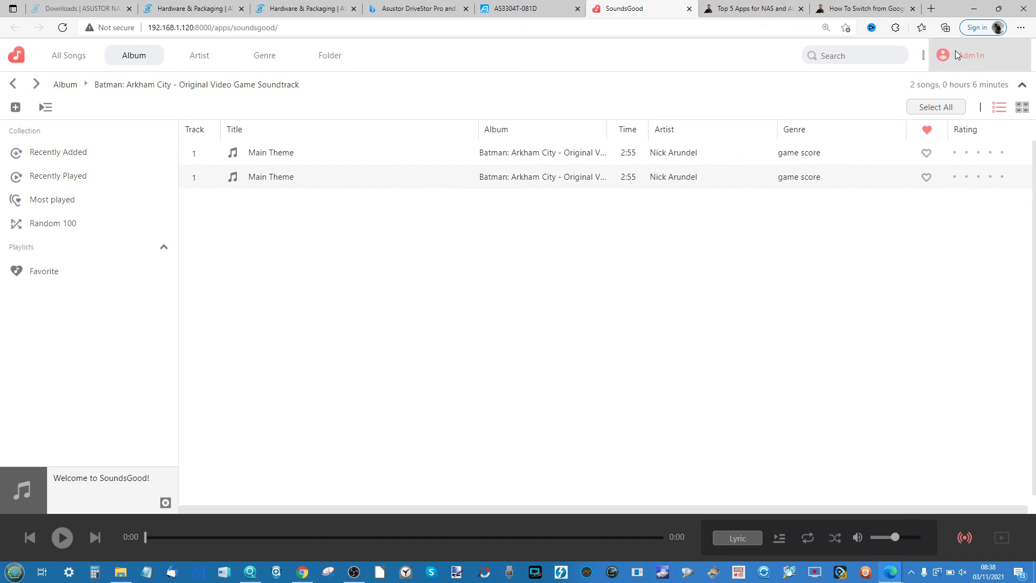
Review SoundsGood's general, Media Source and Permission settings pages.
left_click(943, 55)
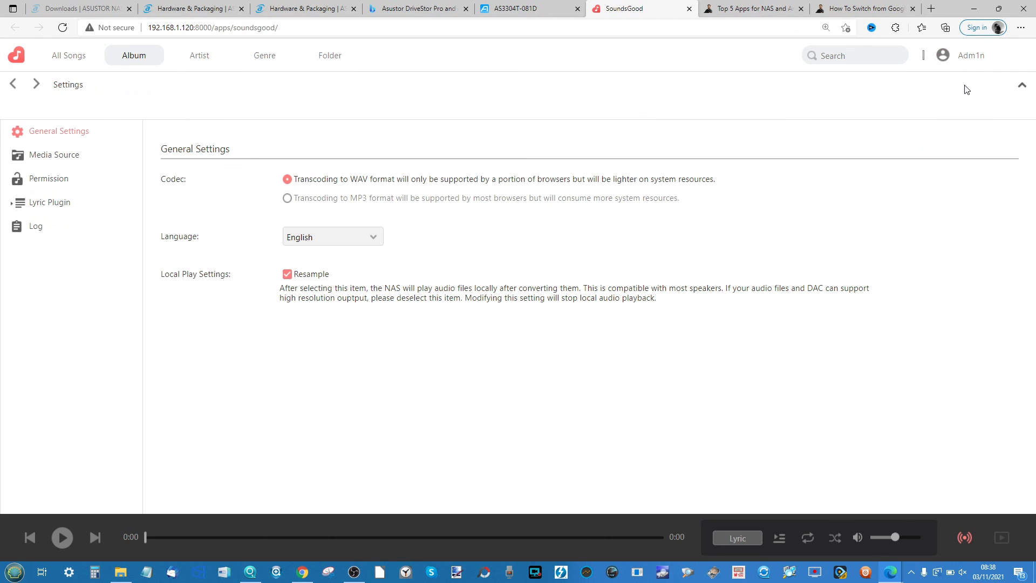
mouse_move(225, 162)
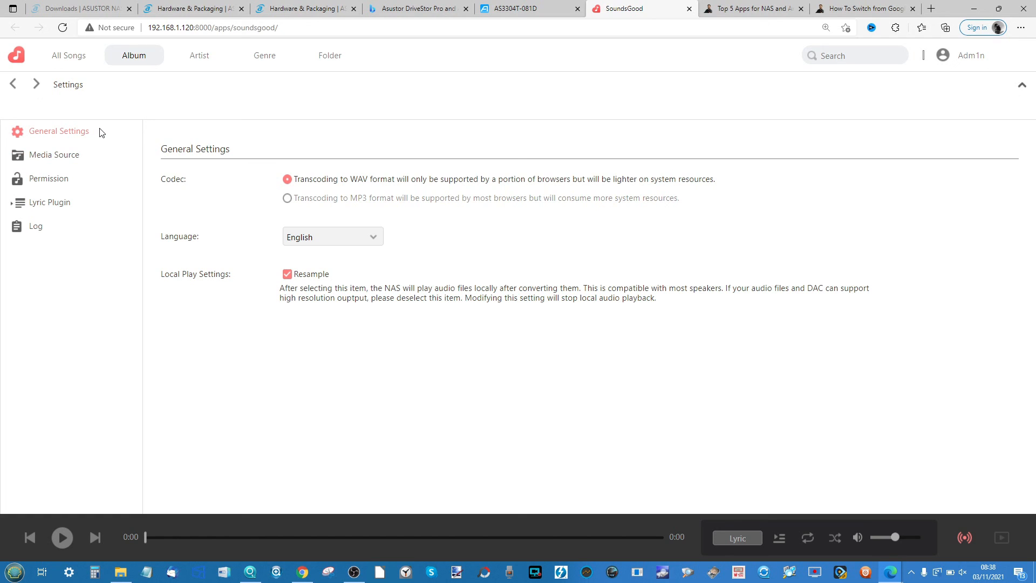
mouse_move(357, 172)
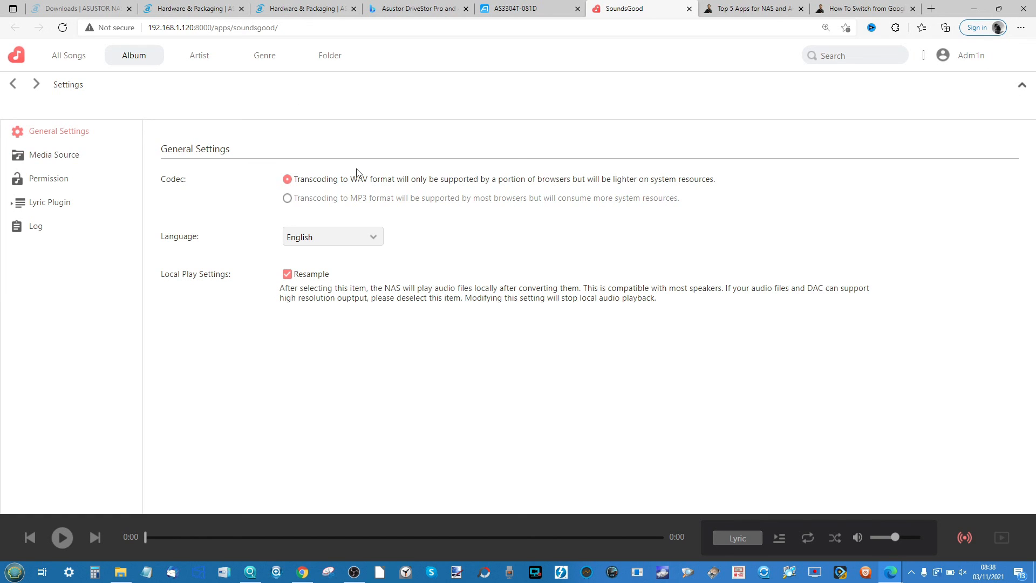
mouse_move(296, 173)
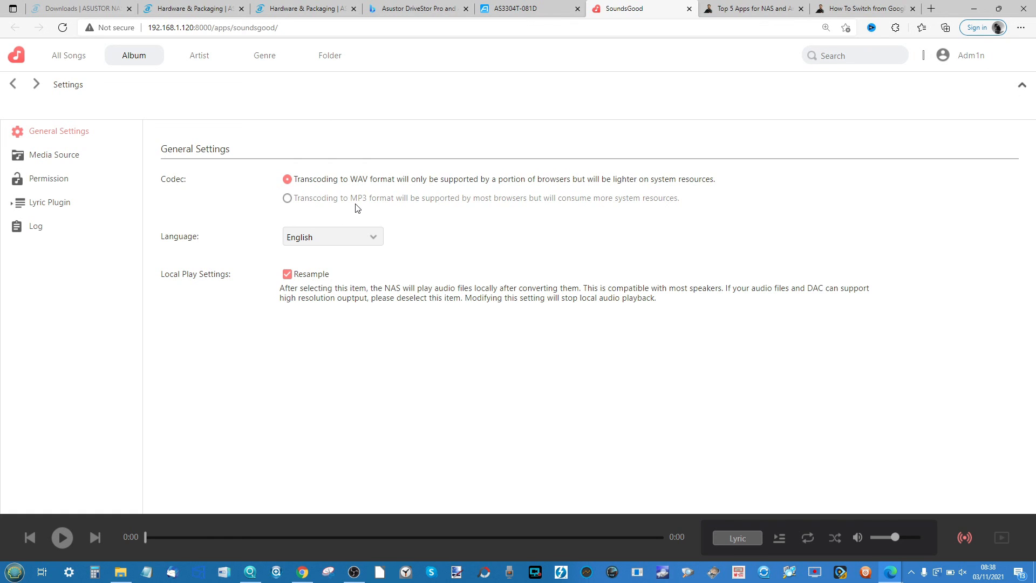
left_click(54, 154)
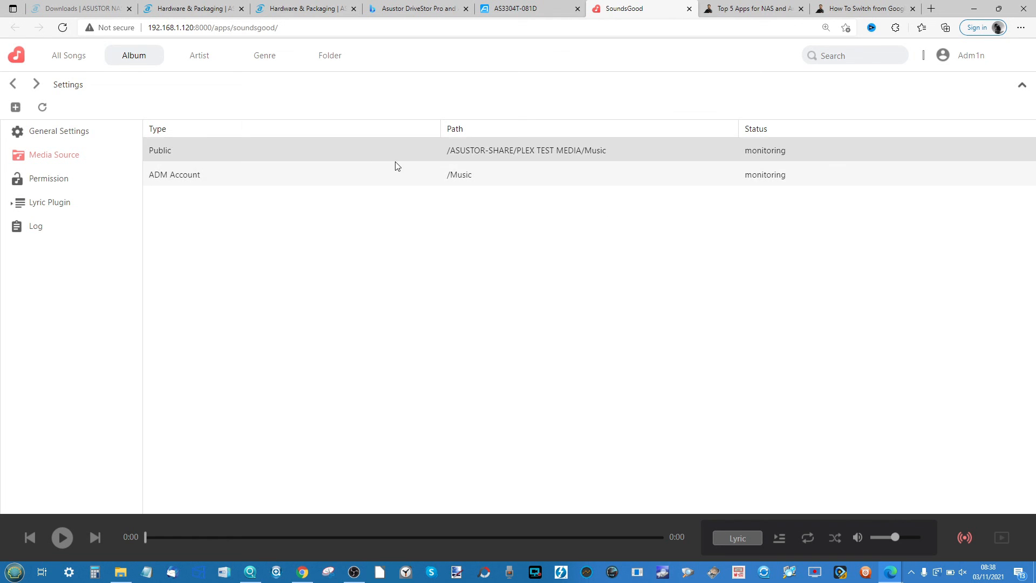
mouse_move(360, 159)
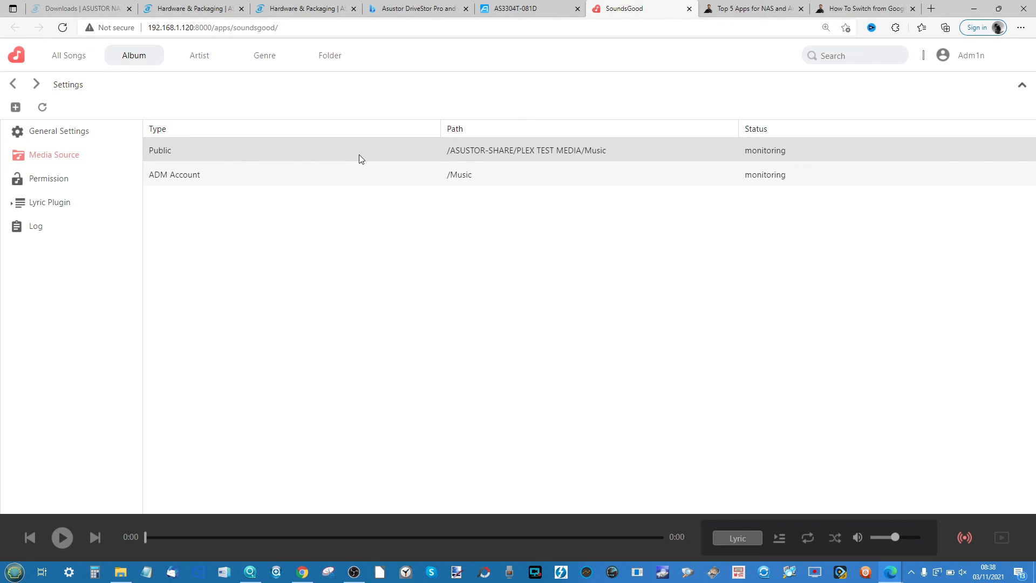
mouse_move(488, 159)
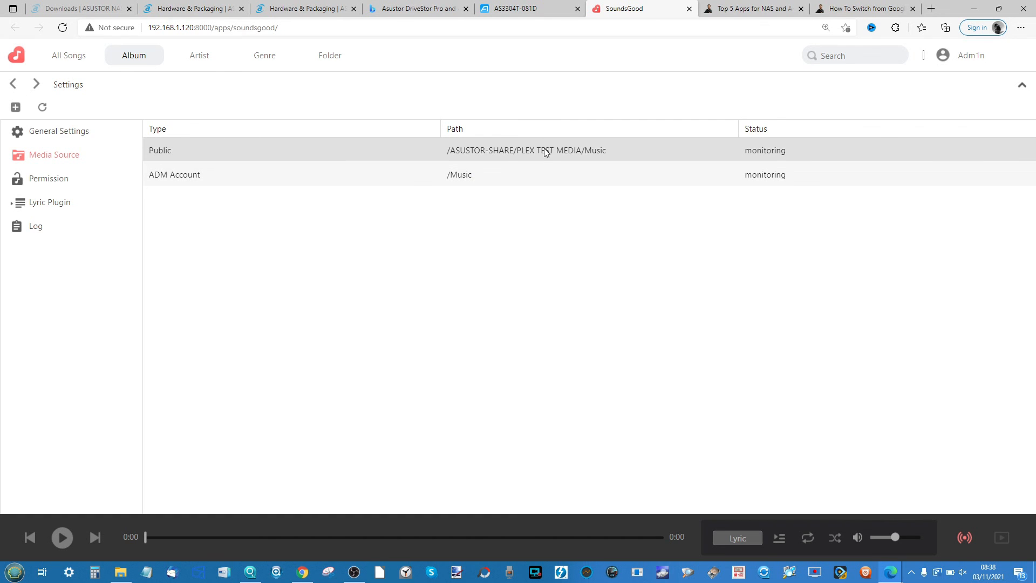
left_click(47, 178)
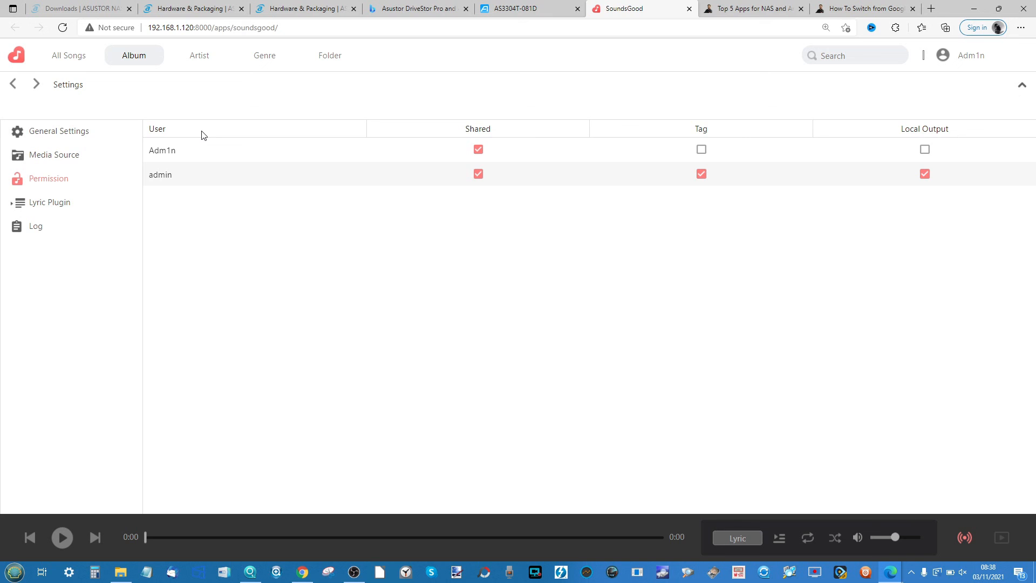
mouse_move(655, 59)
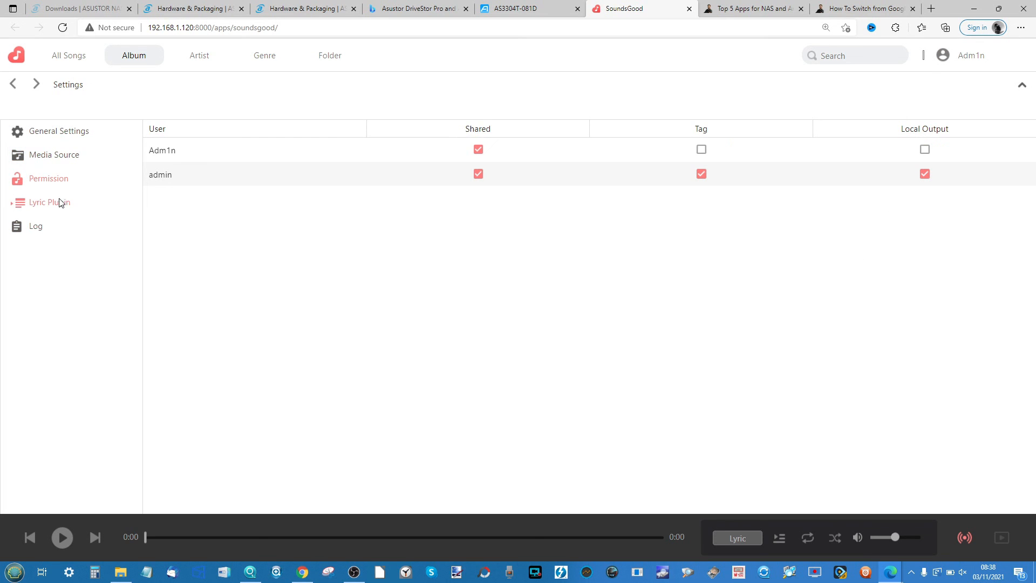
Review the Lyric Plugin and Log pages, then return to the All Songs list.
left_click(51, 202)
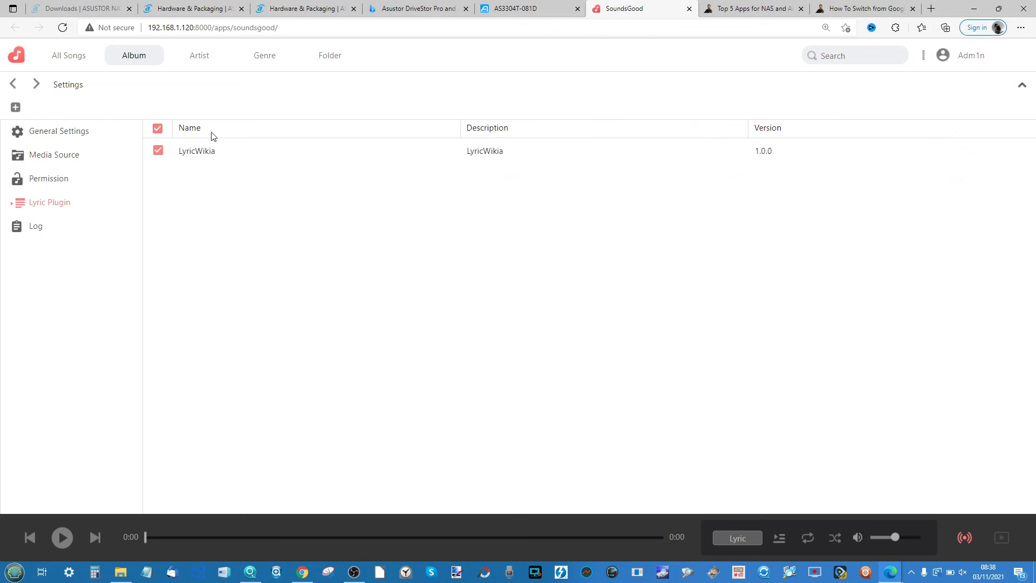
mouse_move(236, 136)
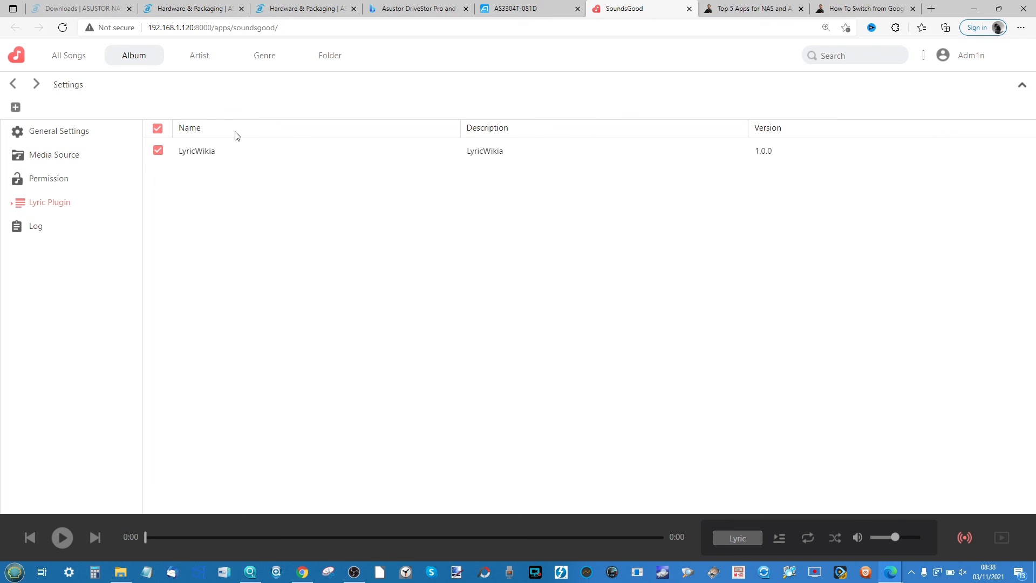
left_click(36, 226)
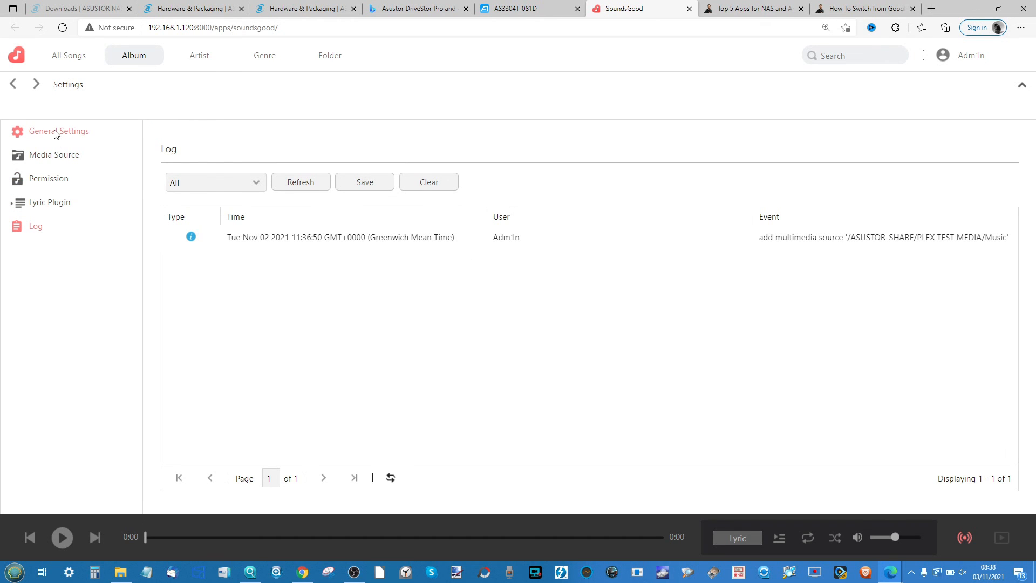
left_click(68, 55)
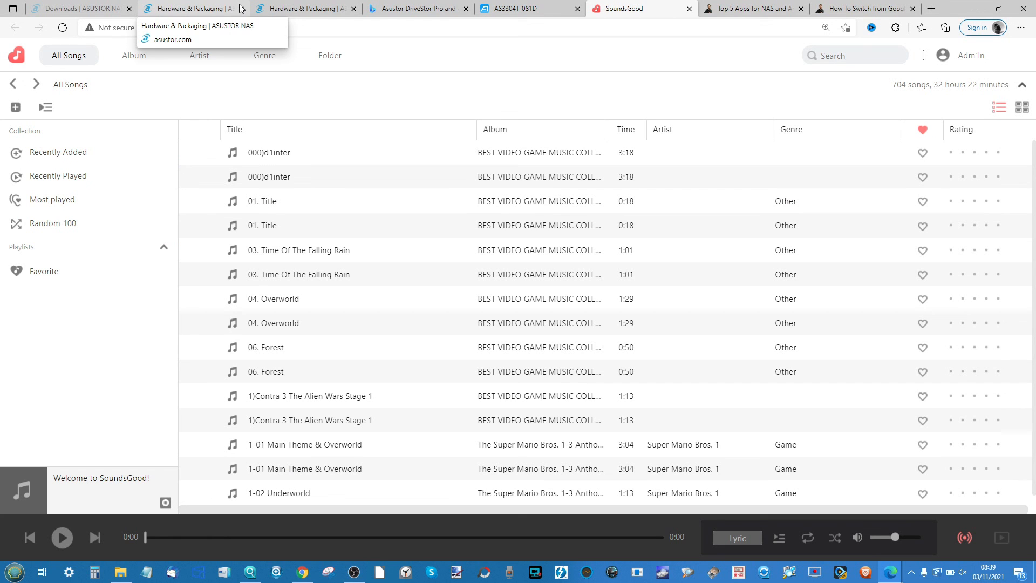
Switch to tile view, create a public playlist titled Test1, and show it empty.
left_click(1021, 107)
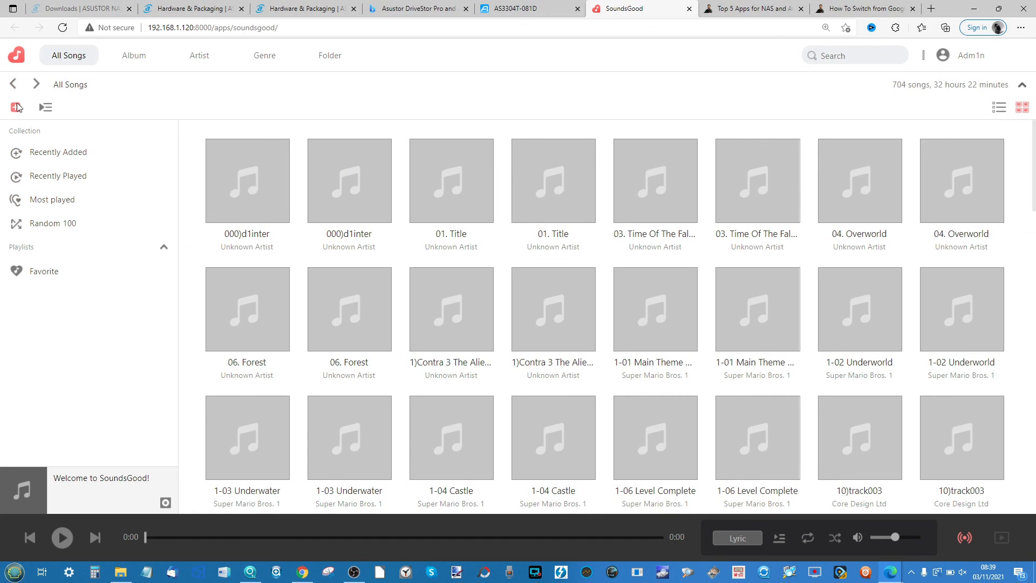
left_click(14, 106)
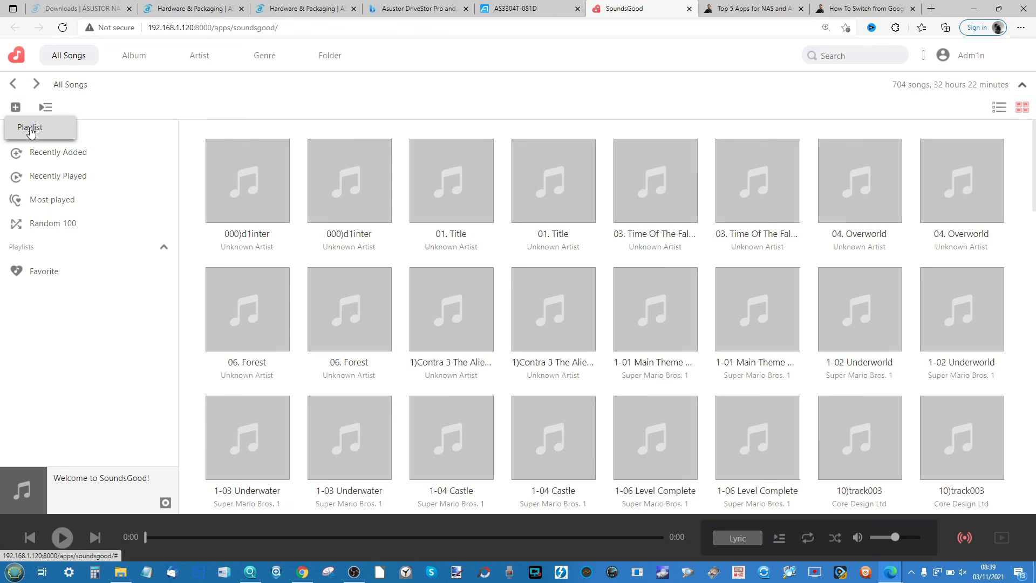
left_click(30, 127)
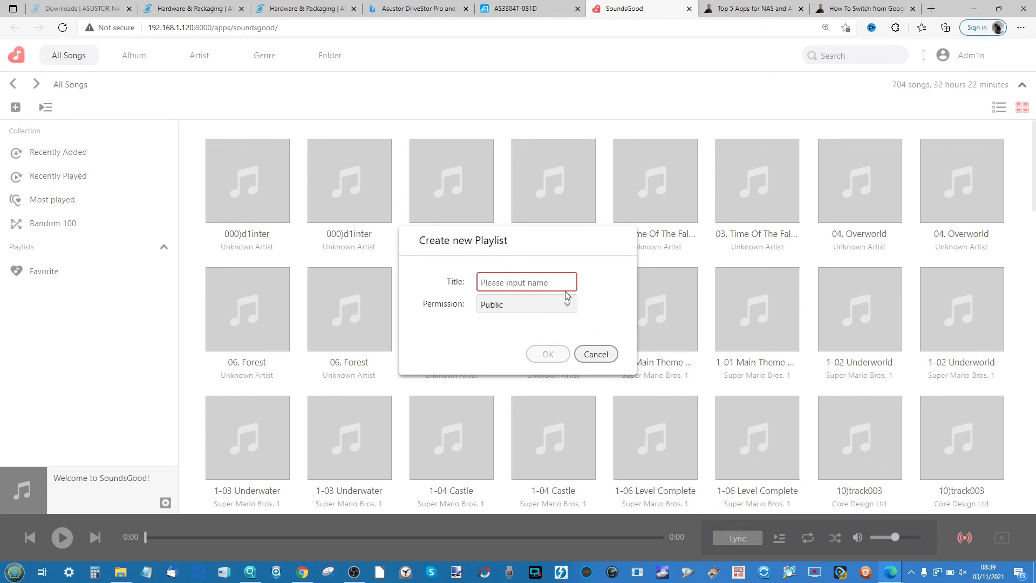
type("Tet")
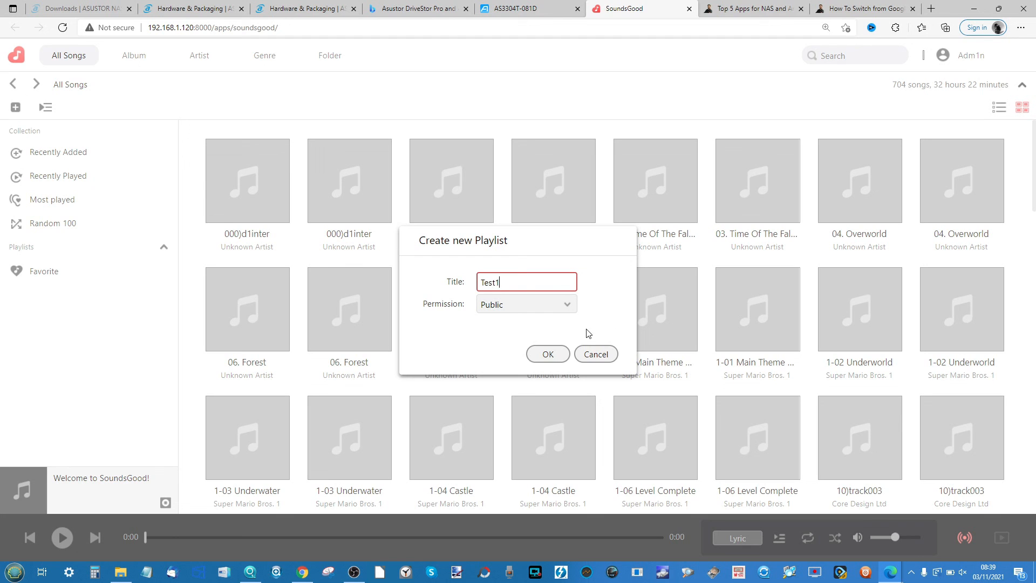
left_click(593, 354)
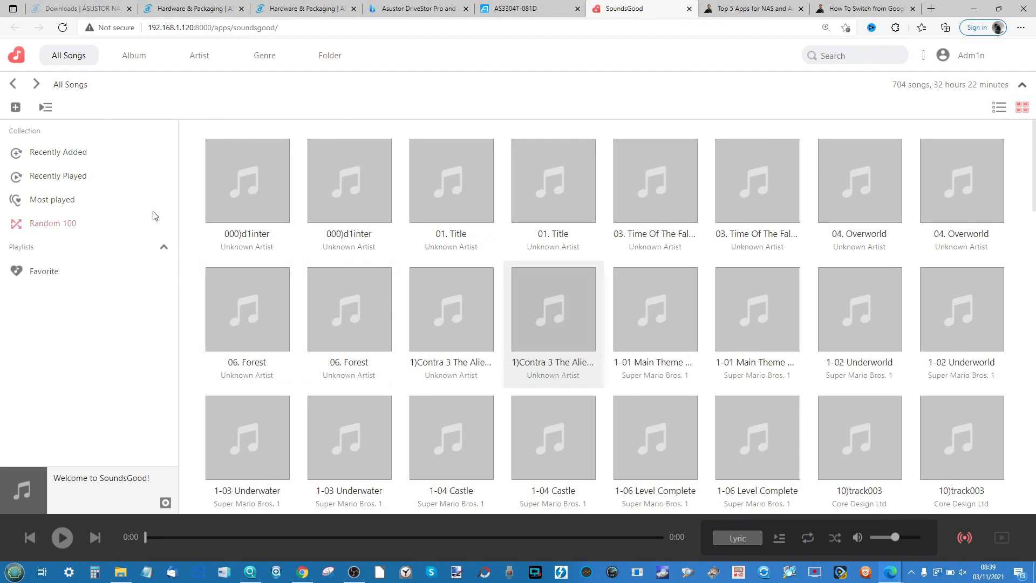
left_click(38, 295)
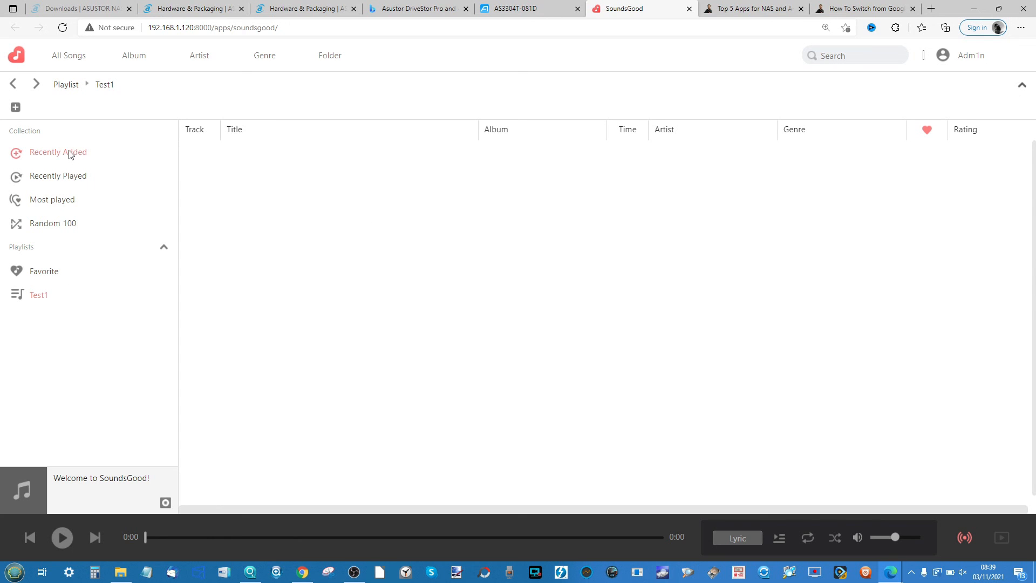
Browse by artist to Core Design Ltd and play the Tomb Raider 2 OST album, starting 166)track014.
left_click(199, 56)
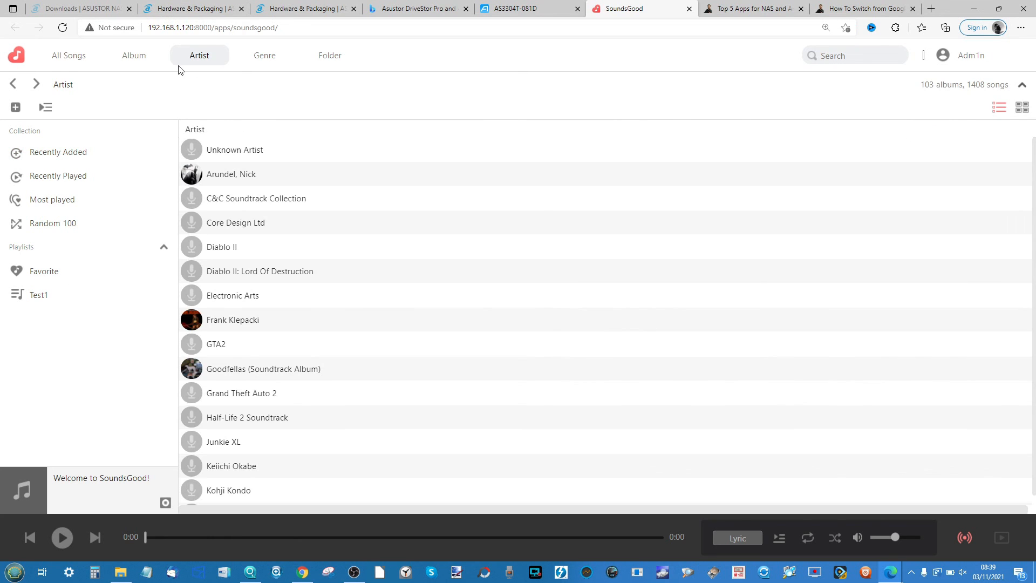
left_click(235, 222)
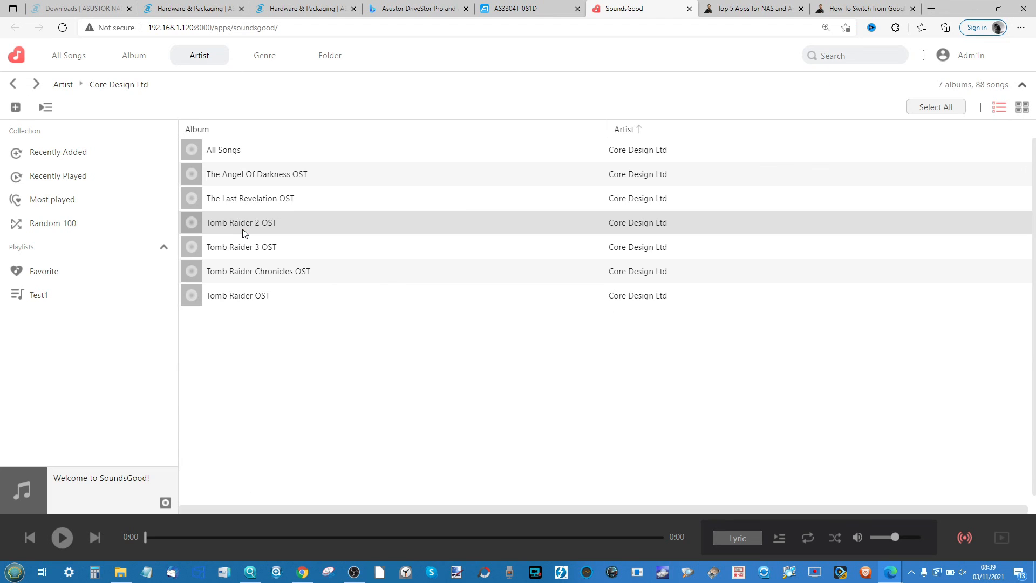
right_click(240, 223)
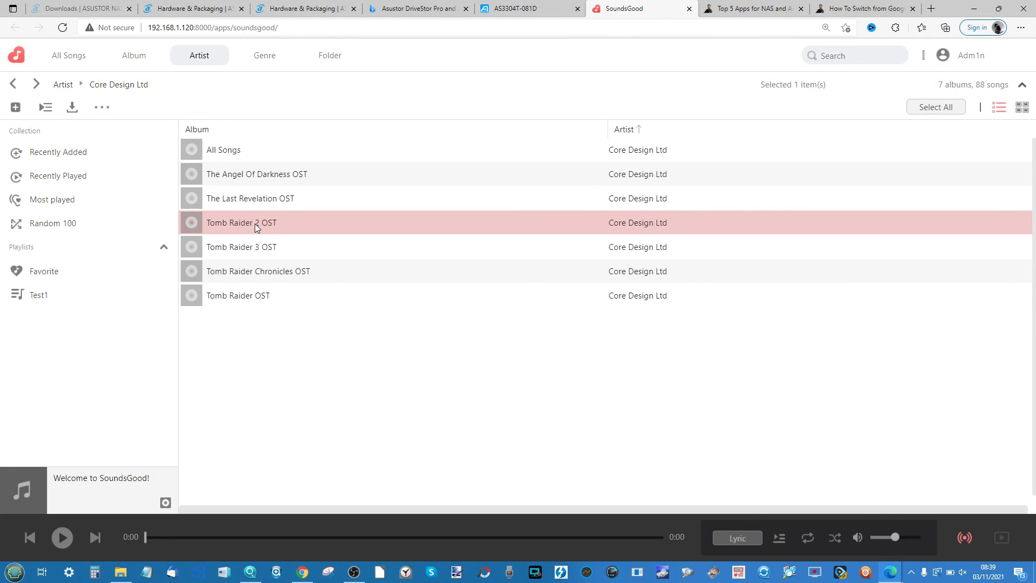
double_click(241, 222)
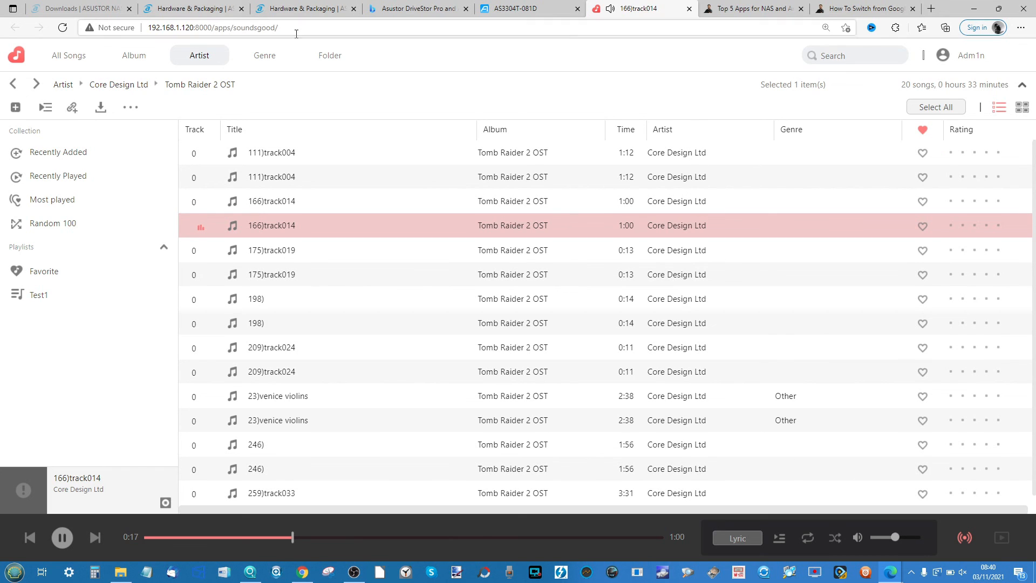
Show the library organised by folder, listing Goodfellas, Home Alone and Oasis album folders.
left_click(329, 55)
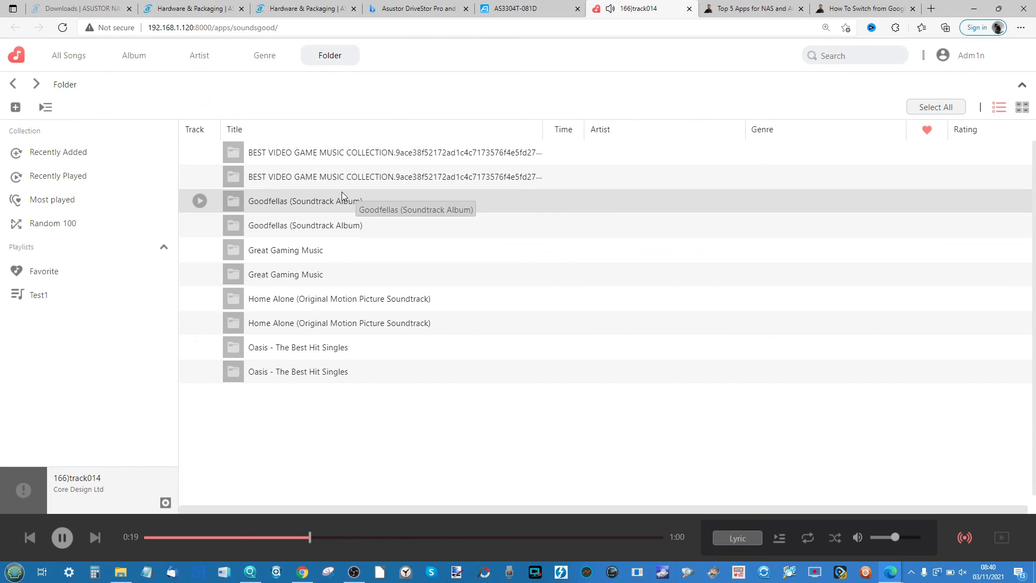
mouse_move(241, 257)
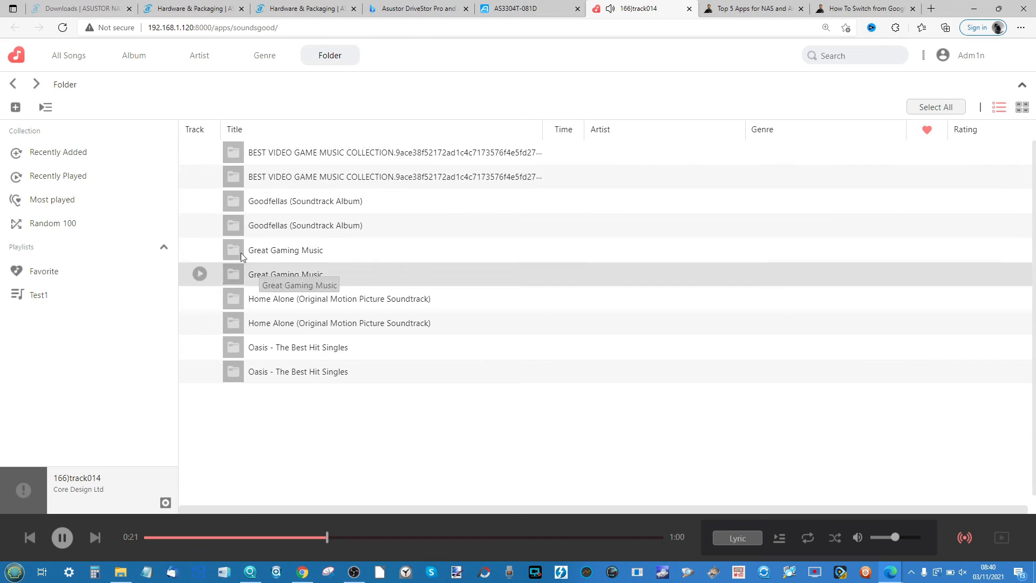
mouse_move(269, 164)
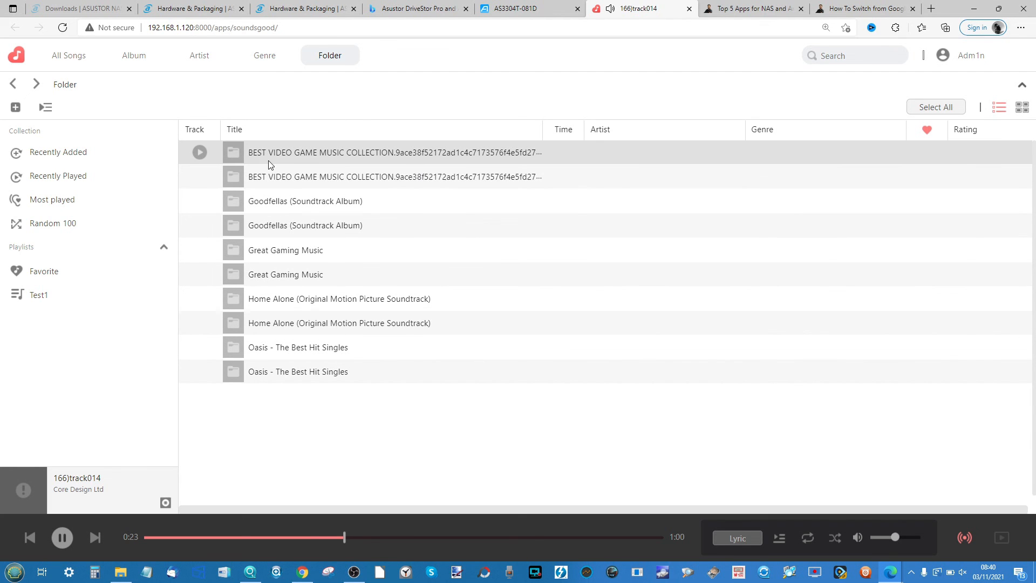
mouse_move(317, 159)
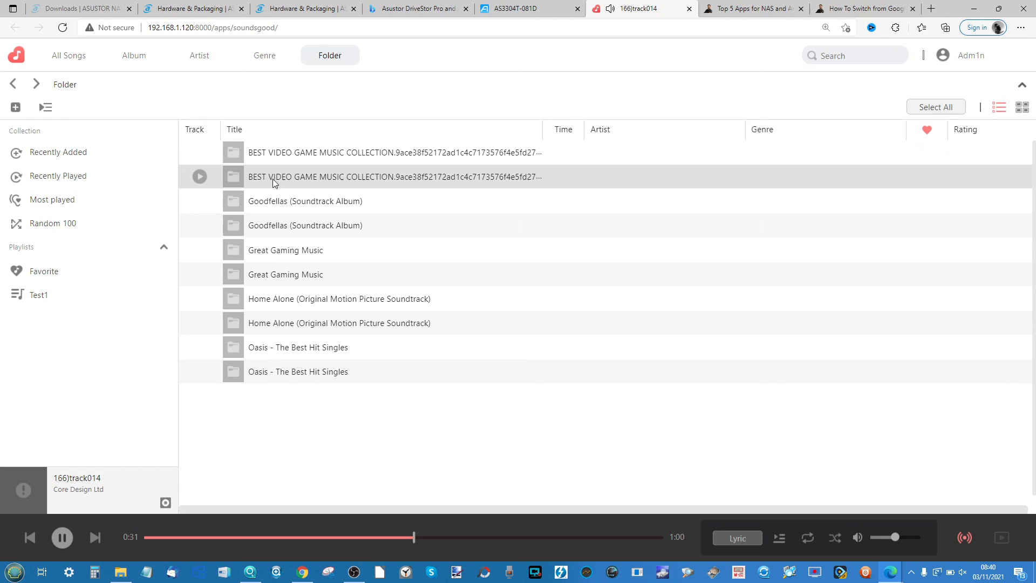
Inside BEST VIDEO GAME MUSIC COLLECTION, request a share link for 1)Contra 3 The Alien Wars Stage 1.
double_click(394, 153)
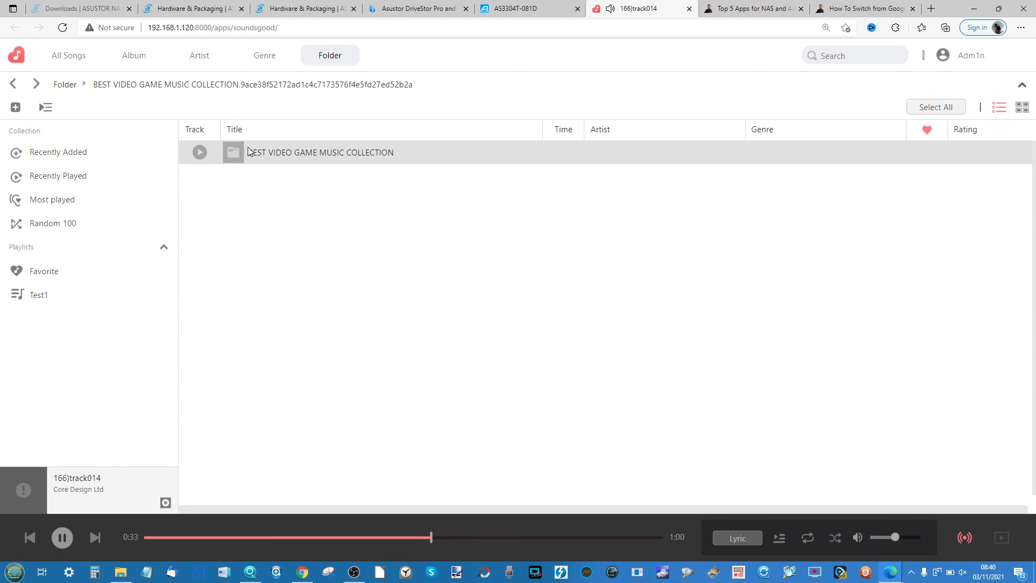
right_click(320, 152)
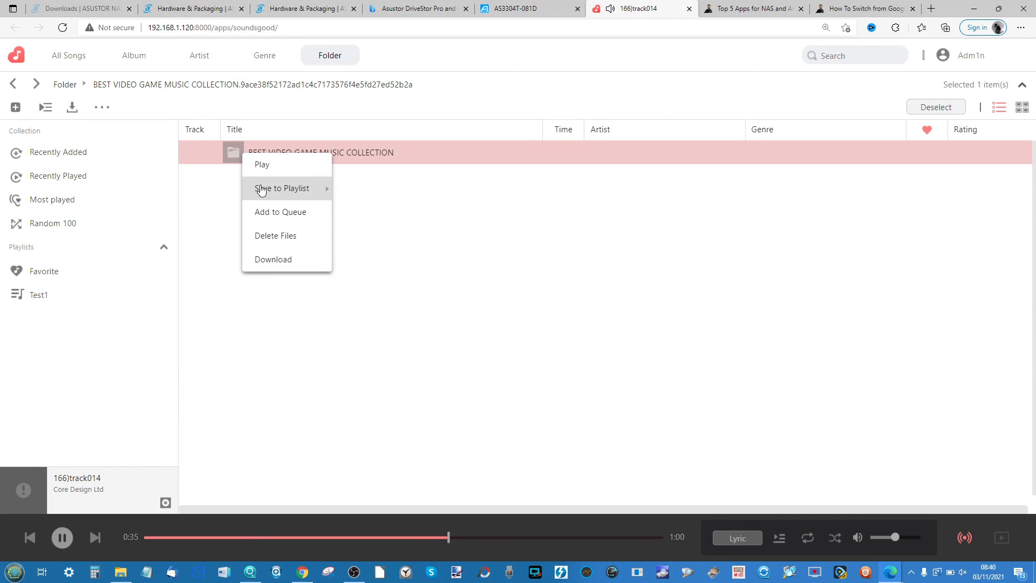
mouse_move(273, 258)
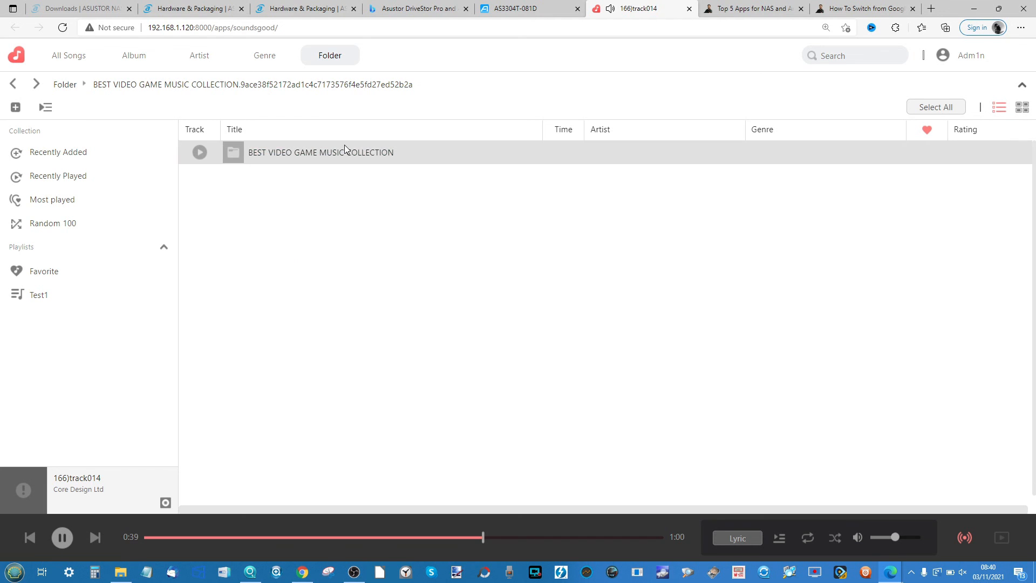
right_click(311, 176)
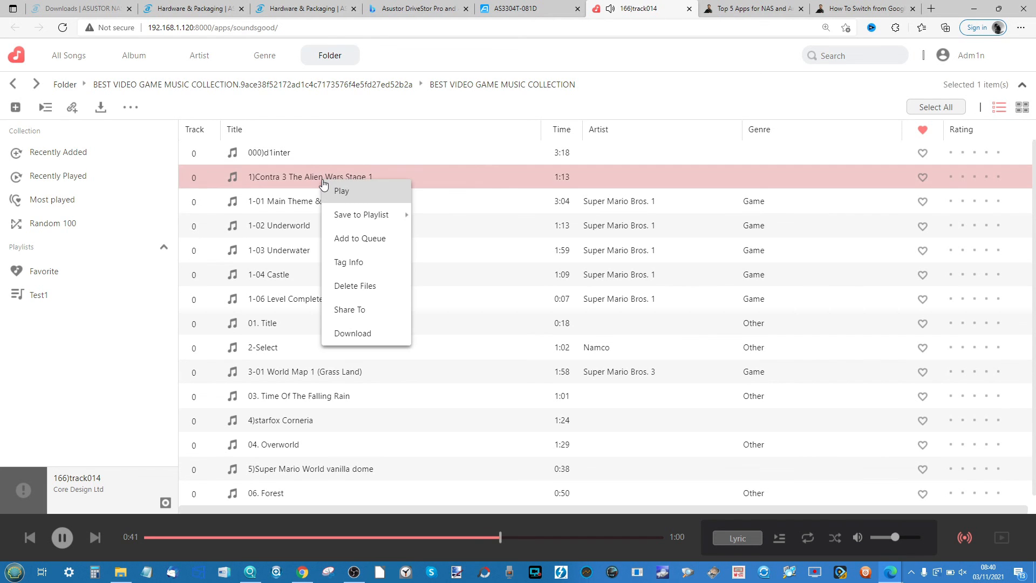
left_click(341, 191)
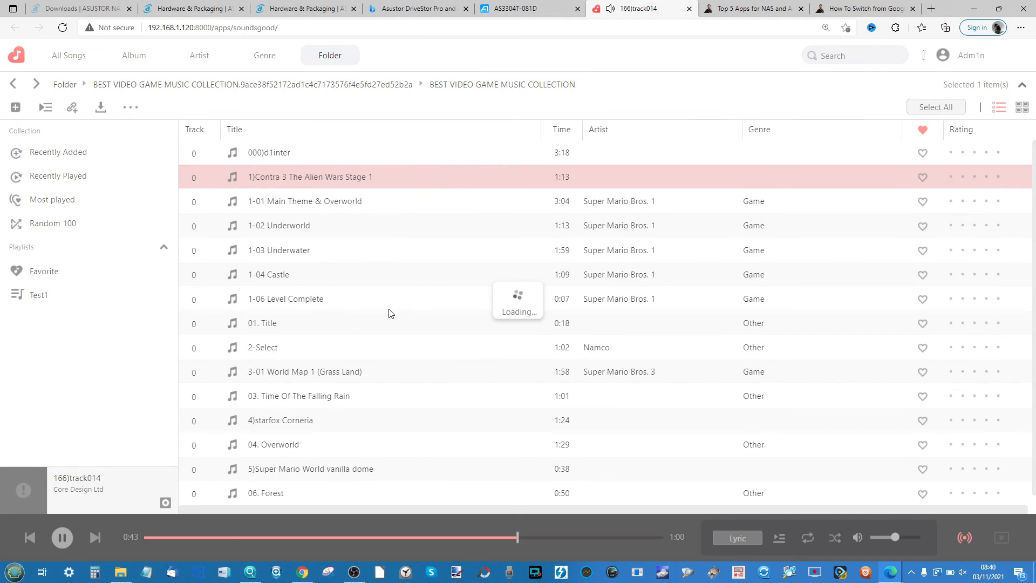
Copy the Contra 3 track's share URL and dismiss the Share To dialog.
left_click(73, 107)
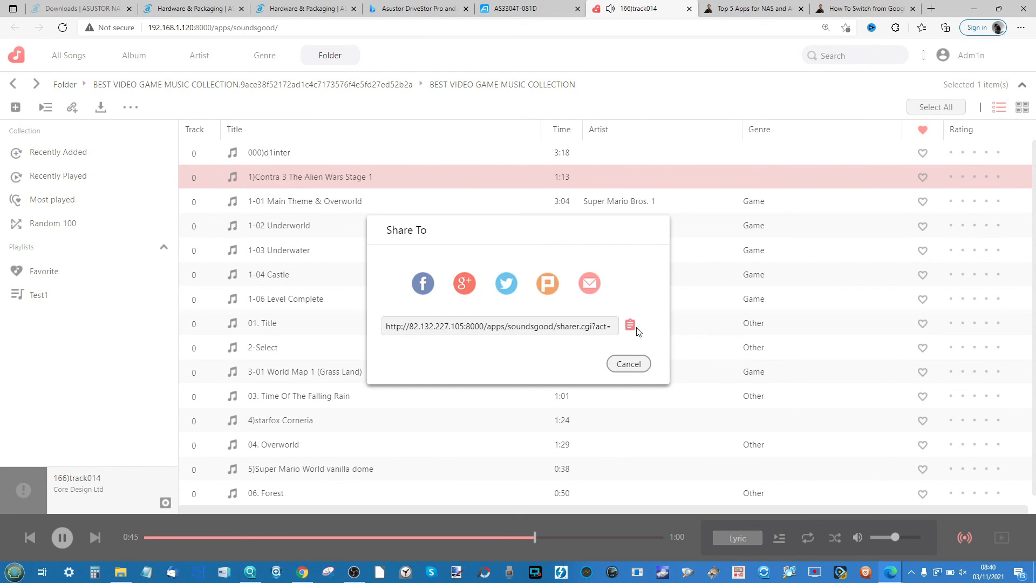
left_click(630, 325)
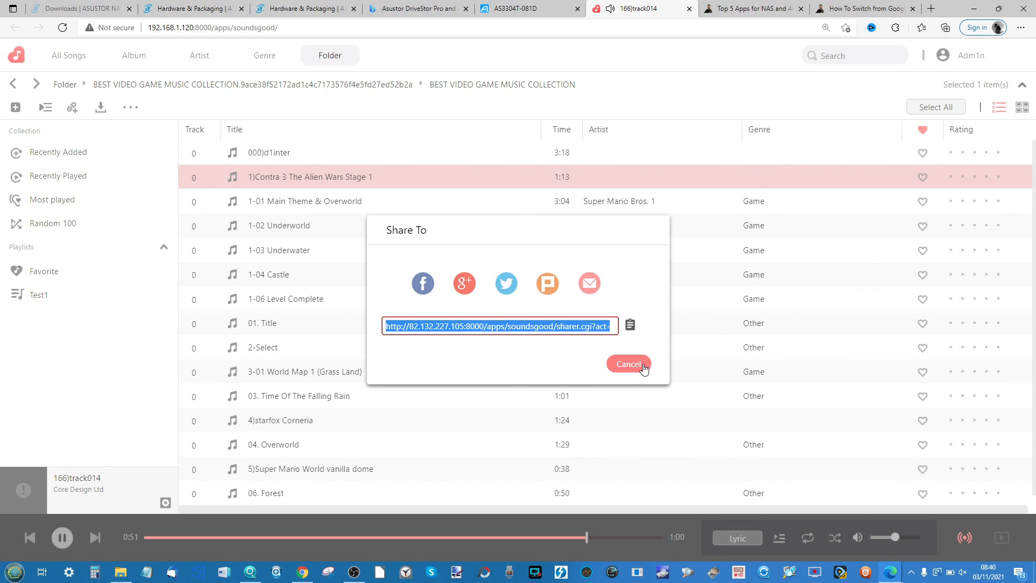
left_click(628, 364)
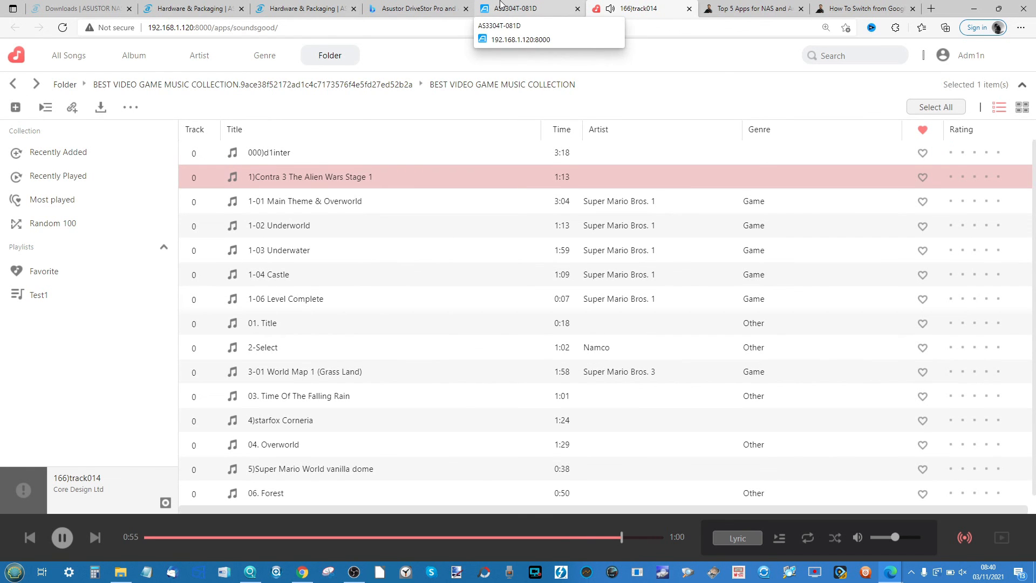
left_click(525, 9)
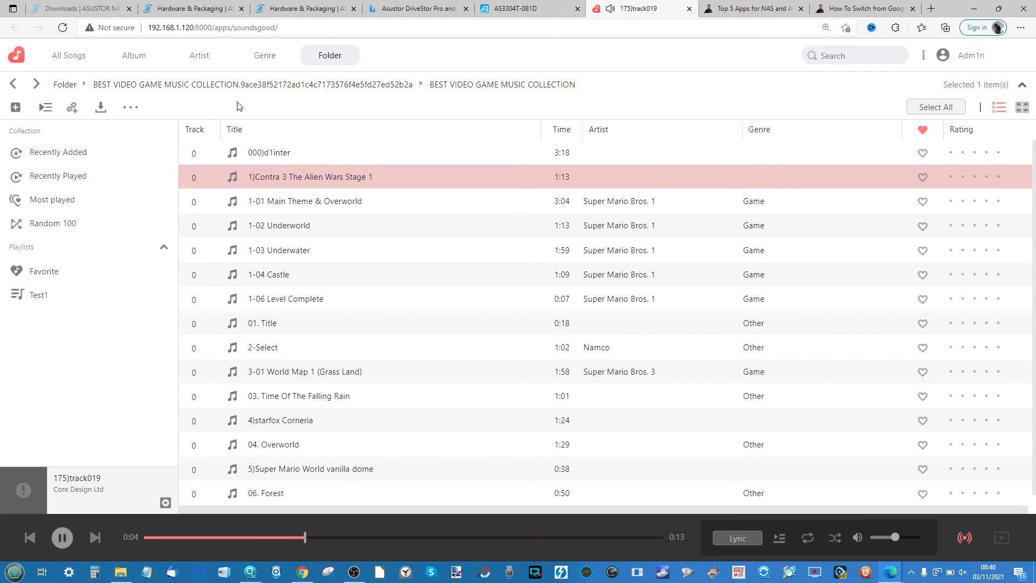
Launch Hi-Res Player and expand Music to its BEST VIDEO GAME MUSIC COLLECTION, Home Alone and Oasis folders.
left_click(131, 107)
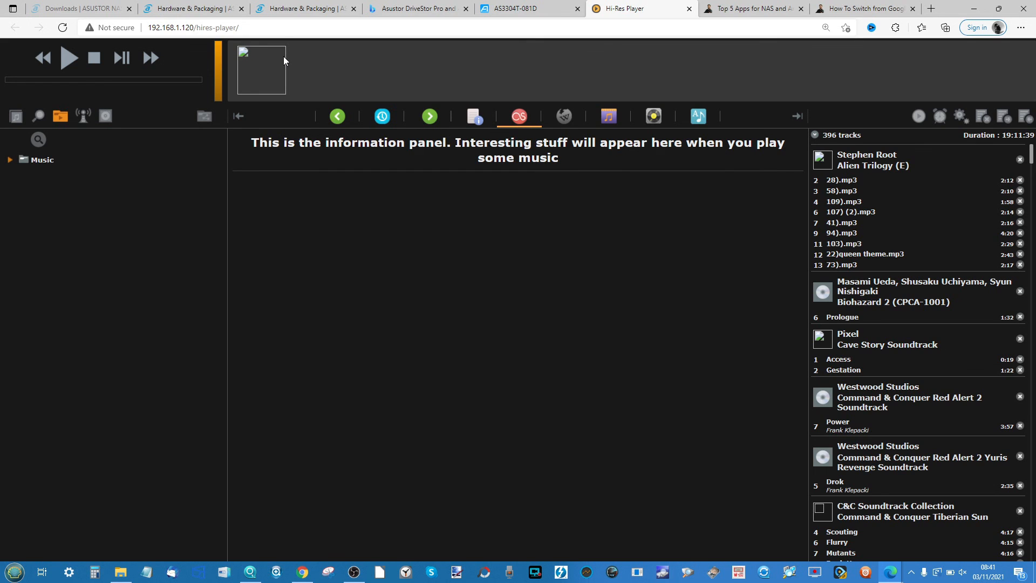
right_click(283, 60)
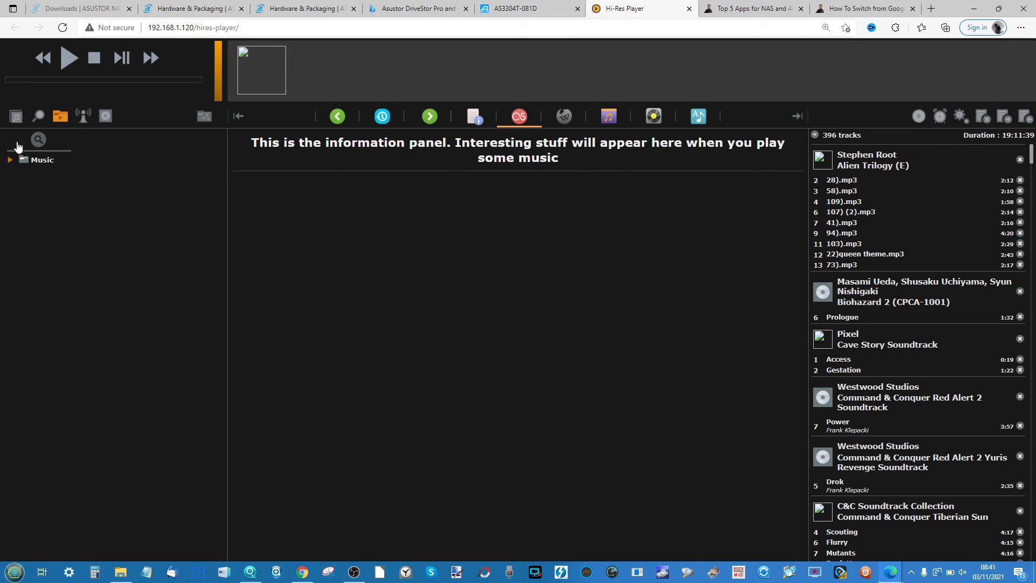
left_click(9, 160)
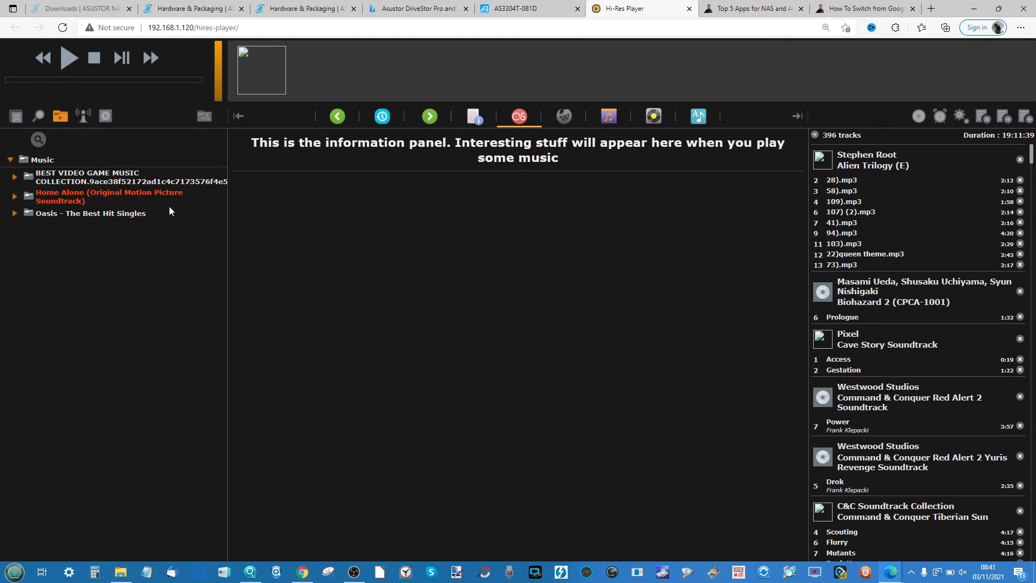
Queue the Oasis The Best Hit Singles album and start playing Some Might Say.
left_click(14, 213)
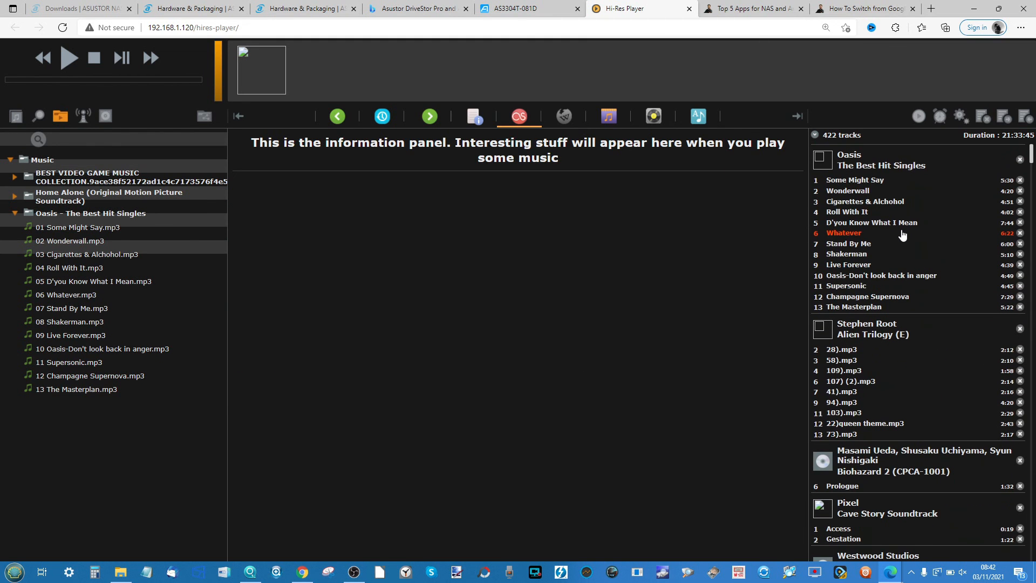
double_click(861, 180)
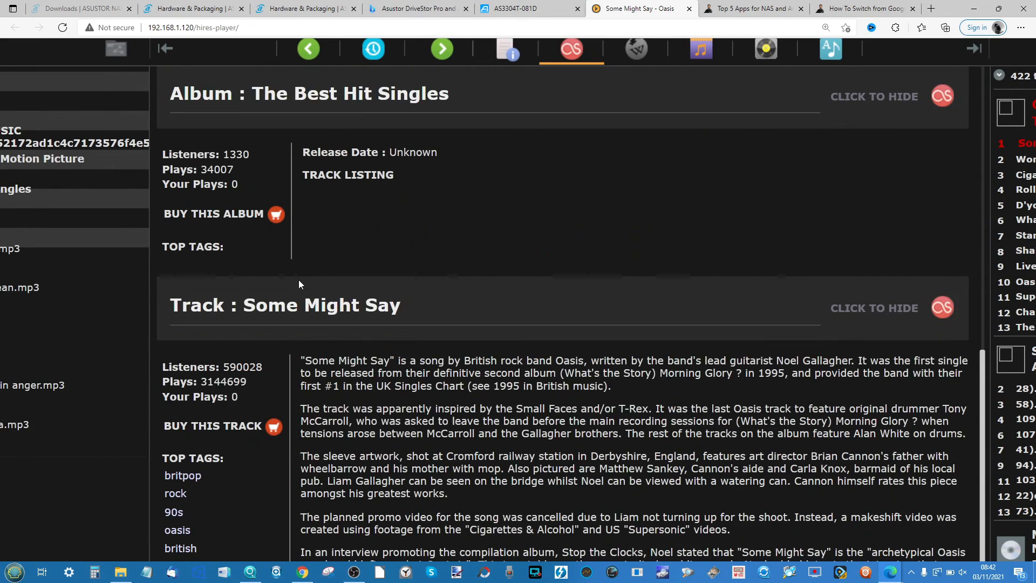
mouse_move(64, 373)
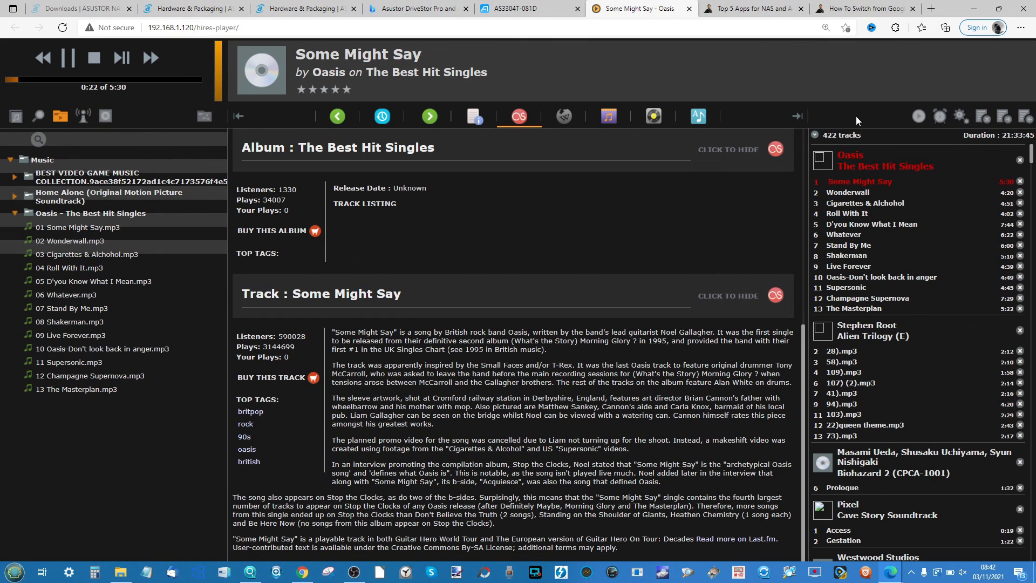
Fetch covers for the 45 coverless albums from the Album Art page via Get Missing Covers.
left_click(83, 116)
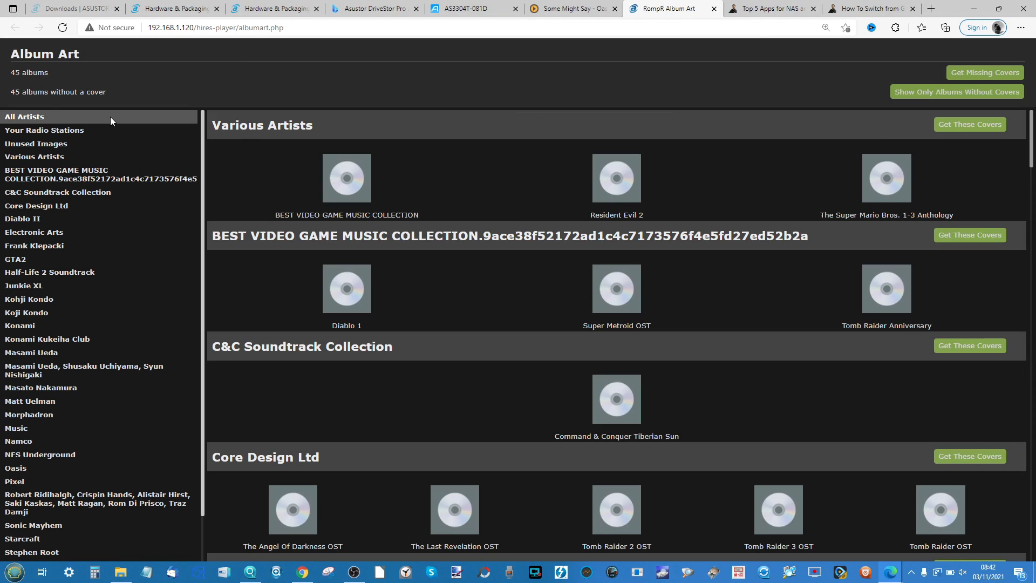
mouse_move(492, 194)
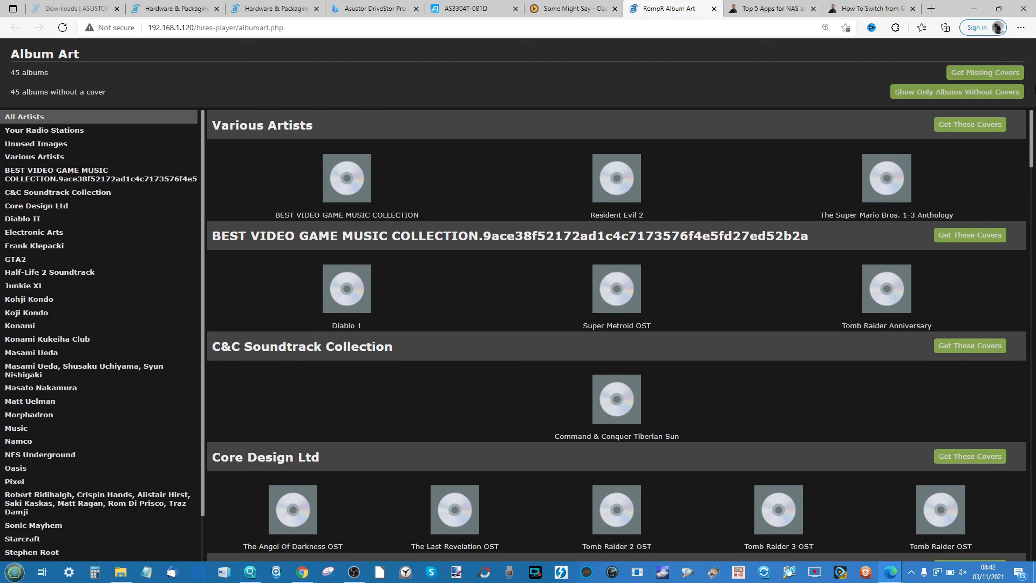
left_click(970, 125)
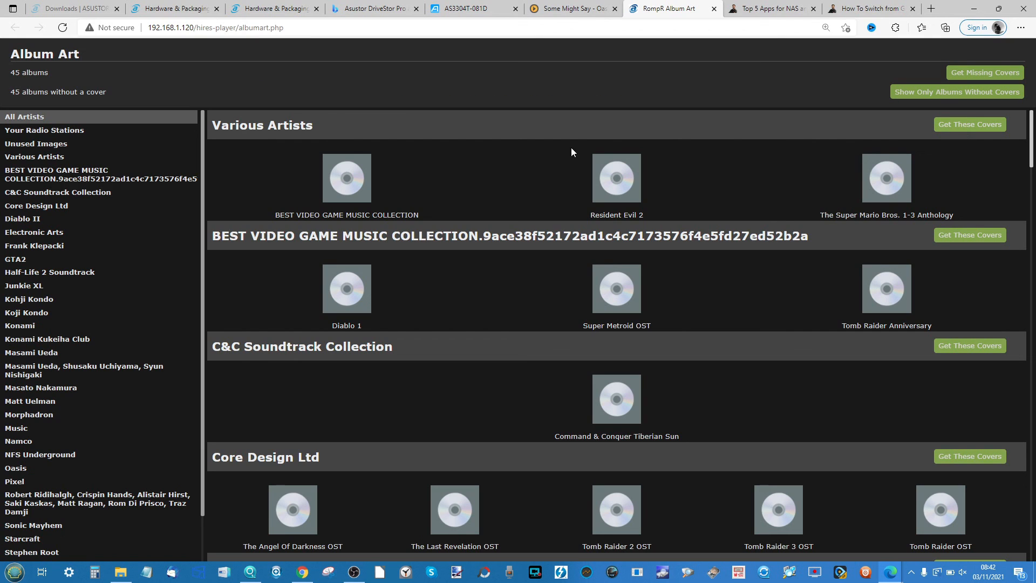
mouse_move(808, 151)
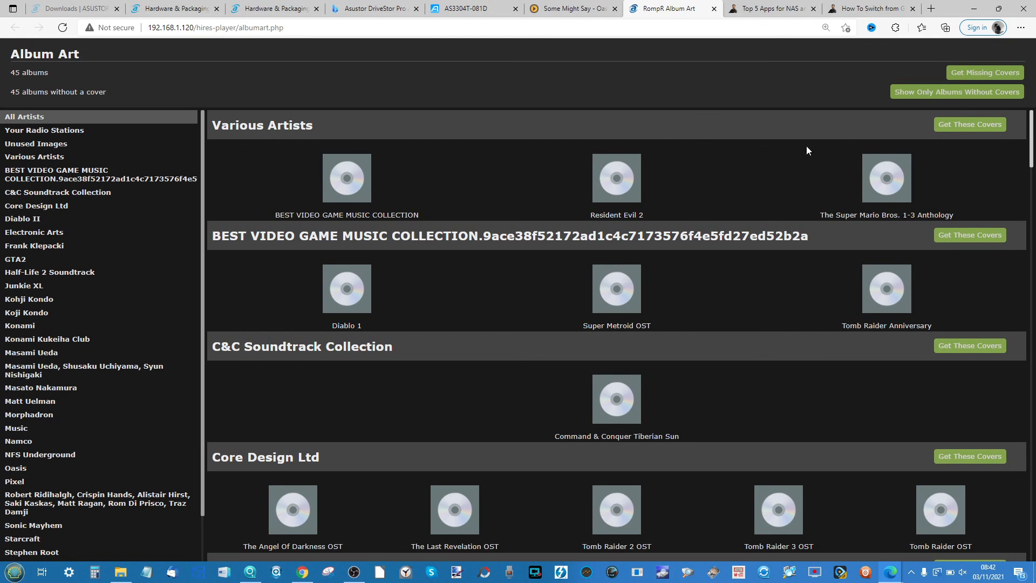
scroll("down", 3)
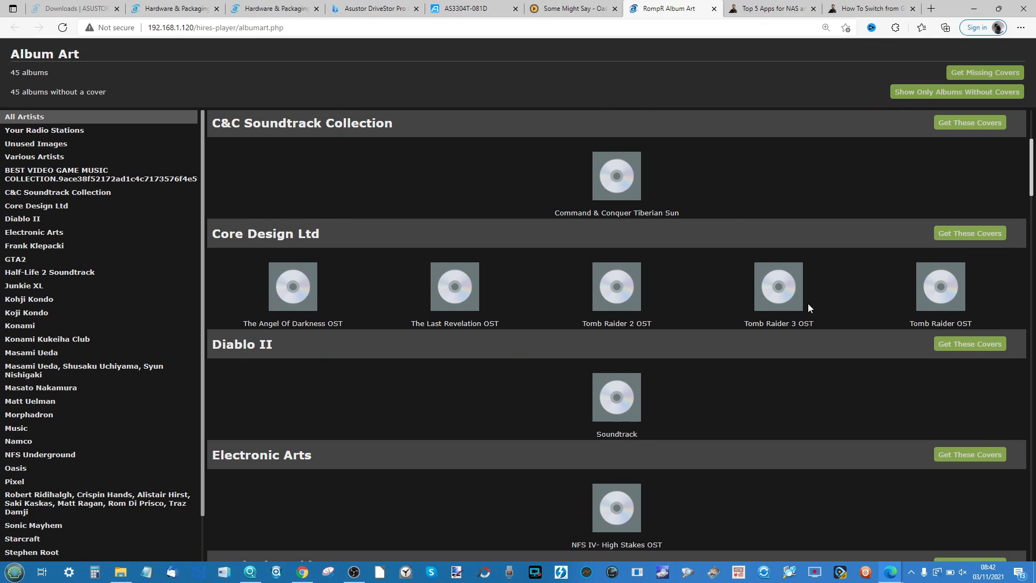
left_click(969, 122)
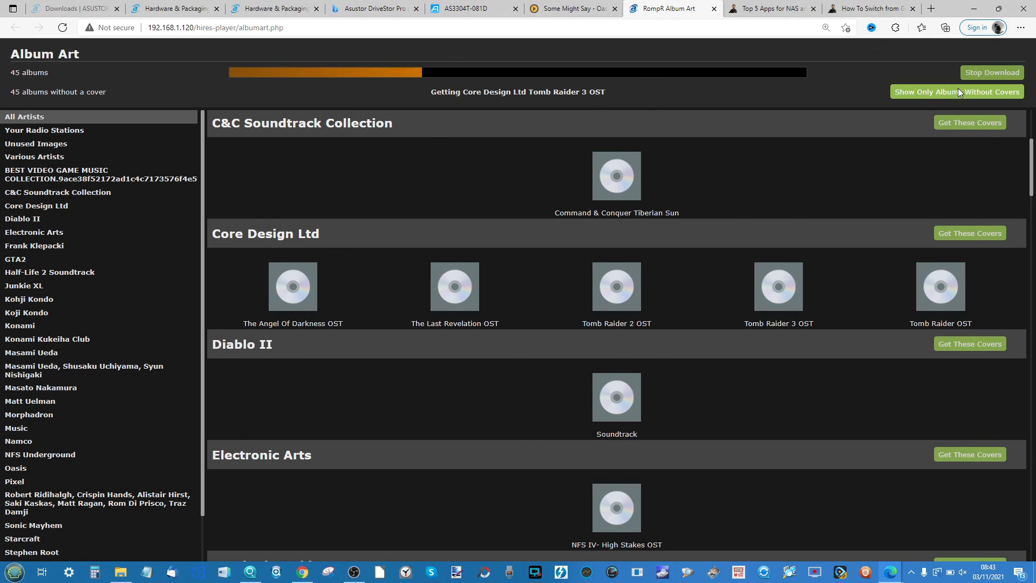
scroll("down", 3)
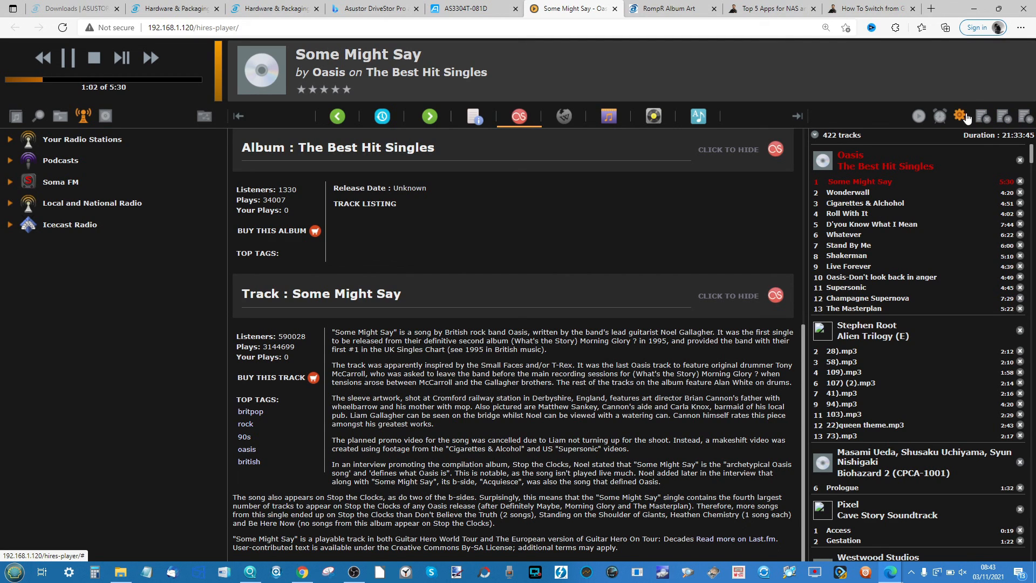
Check preferences and lyrics for Some Might Say, then show its Wikipedia article.
left_click(961, 116)
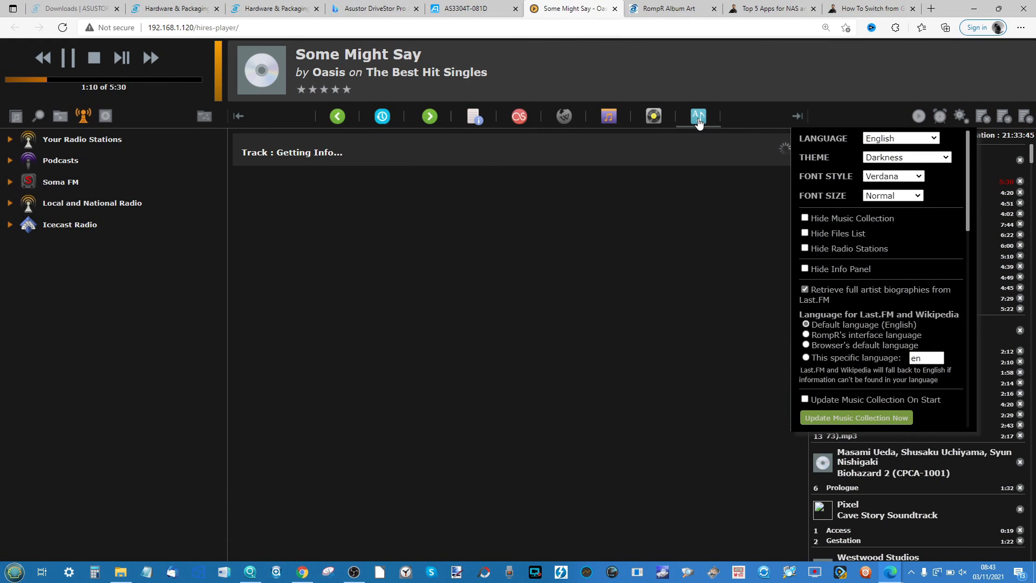
left_click(698, 115)
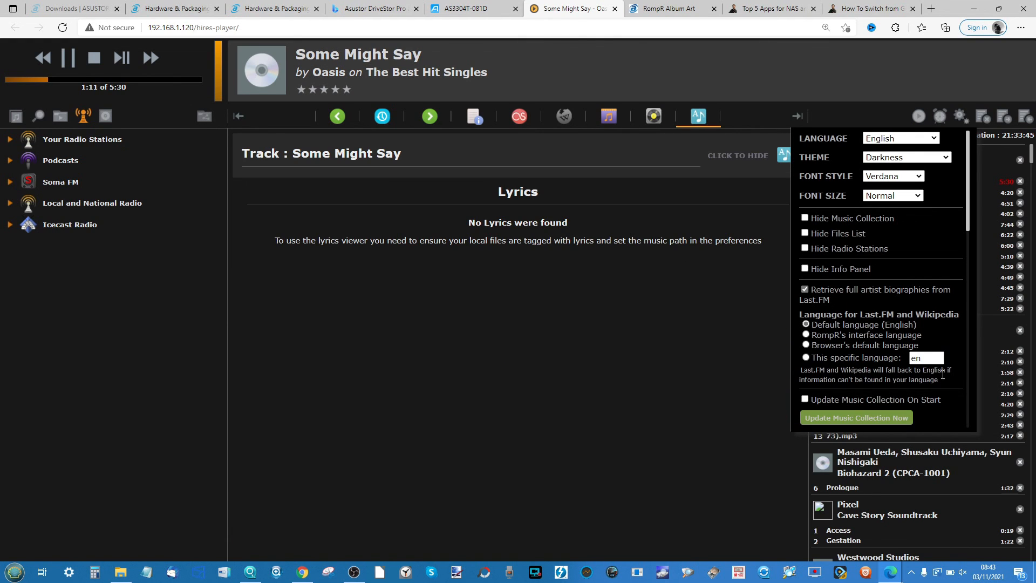
left_click(960, 115)
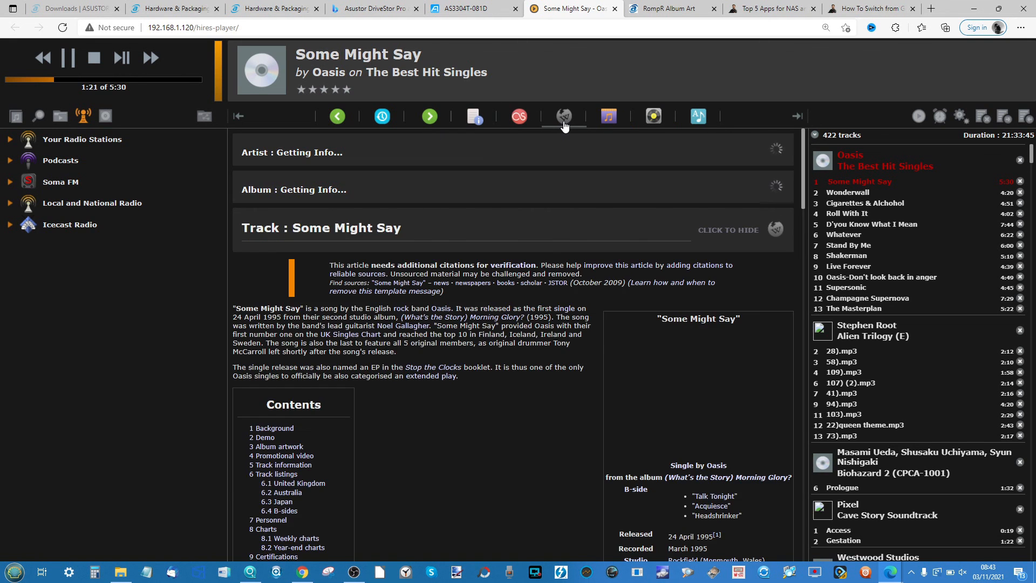
View file info and Last.fm details for Some Might Say, then return to the Album Art page.
left_click(564, 117)
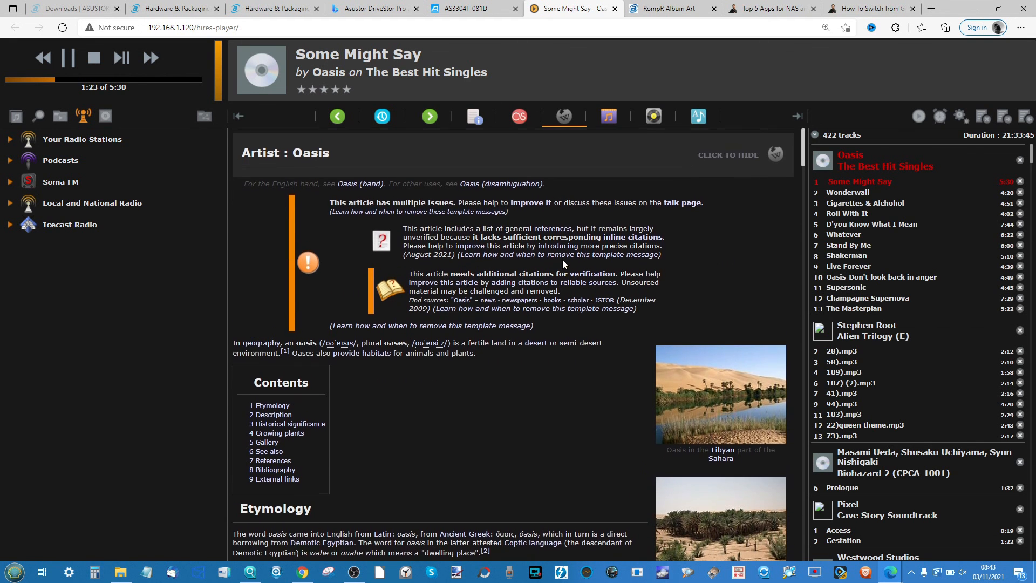
left_click(608, 116)
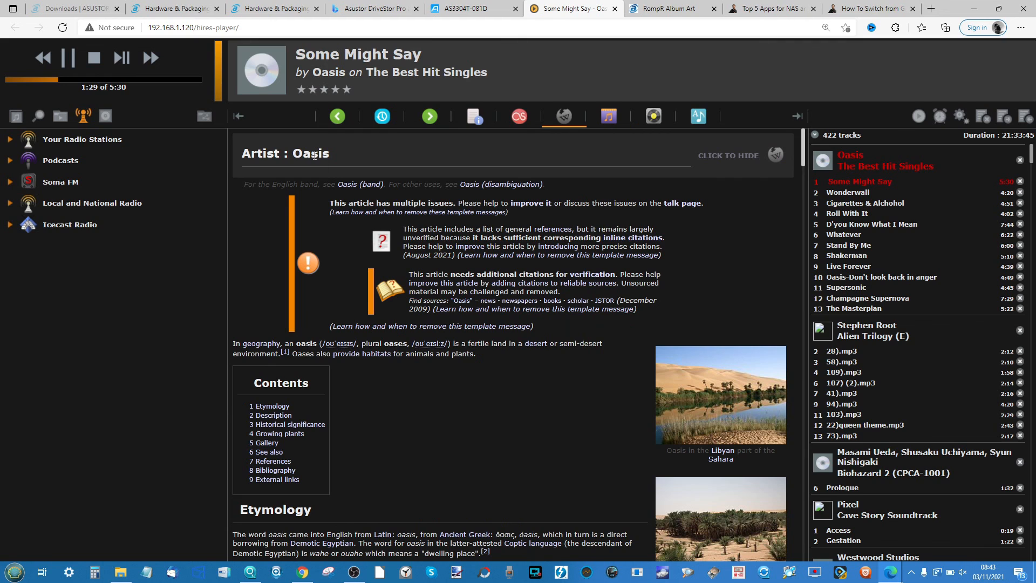
left_click(471, 117)
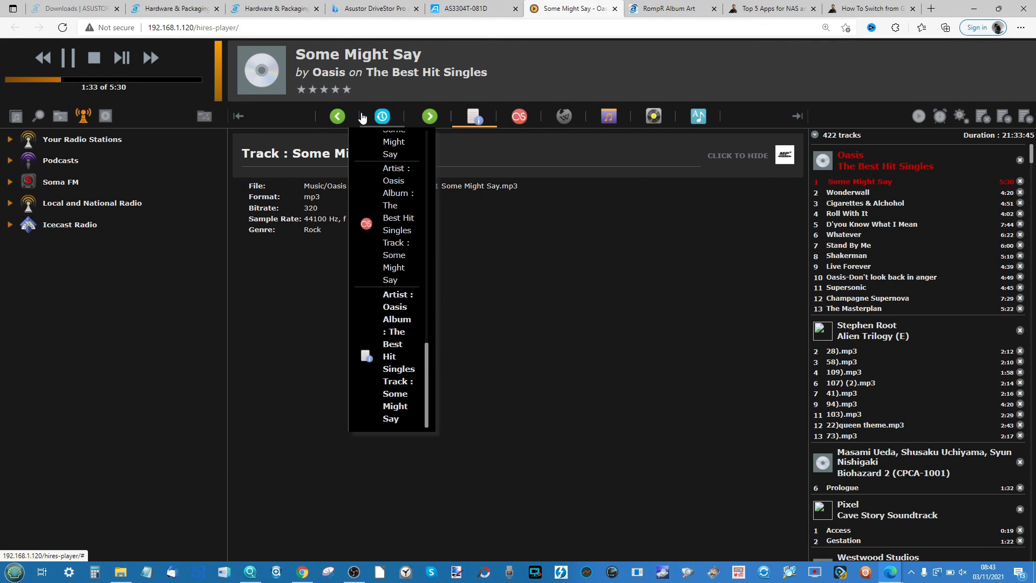
left_click(519, 117)
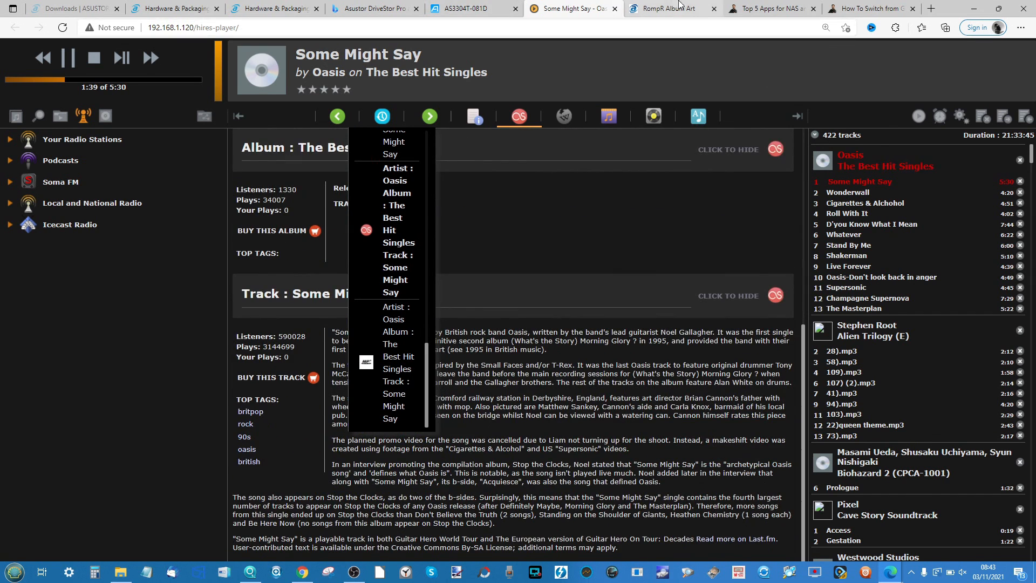
left_click(672, 9)
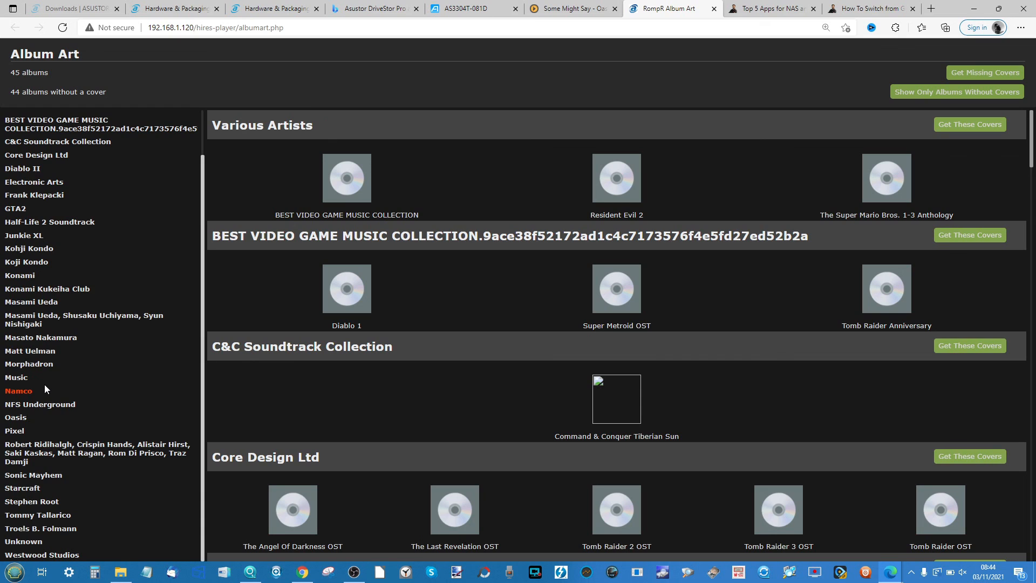
Close the Hi-Res Player and Album Art tabs and show the AS3304T-081D ADM desktop.
scroll("down", 3)
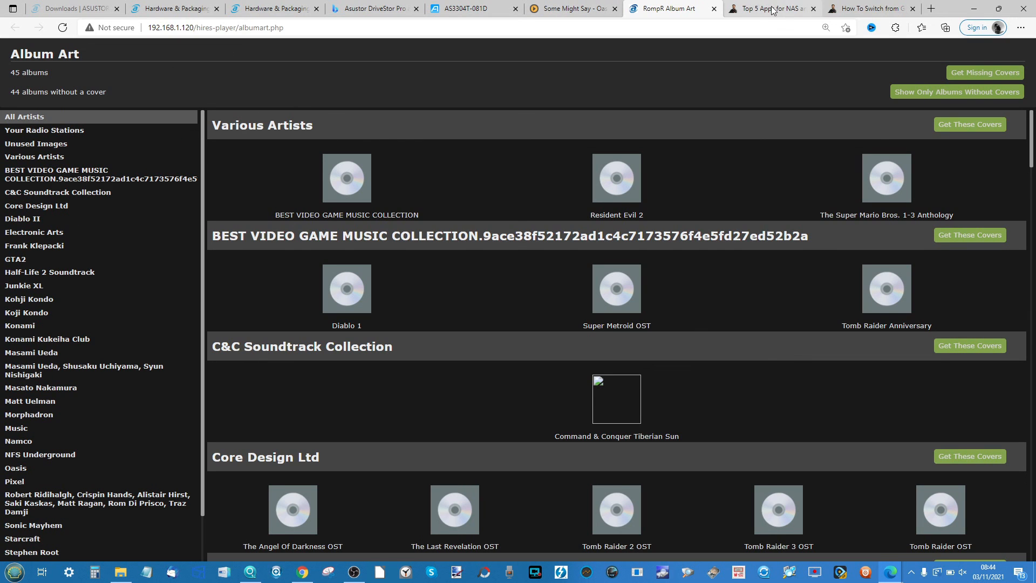
left_click(572, 8)
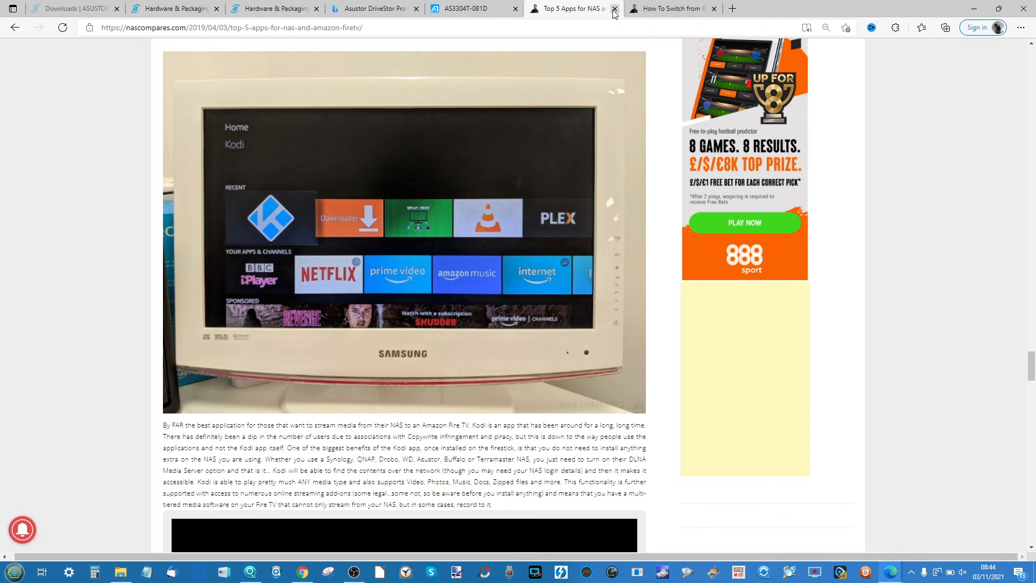
left_click(473, 8)
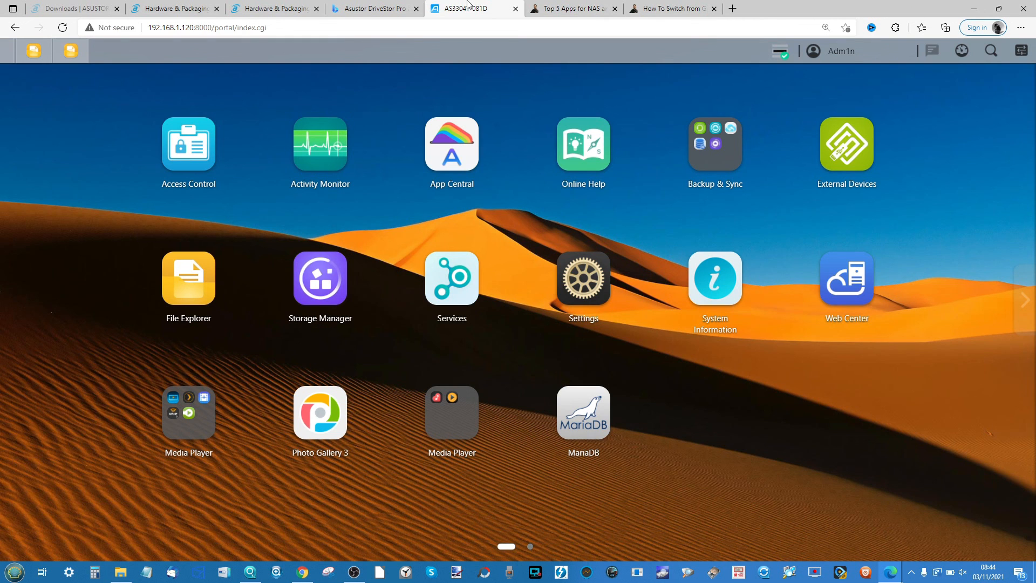